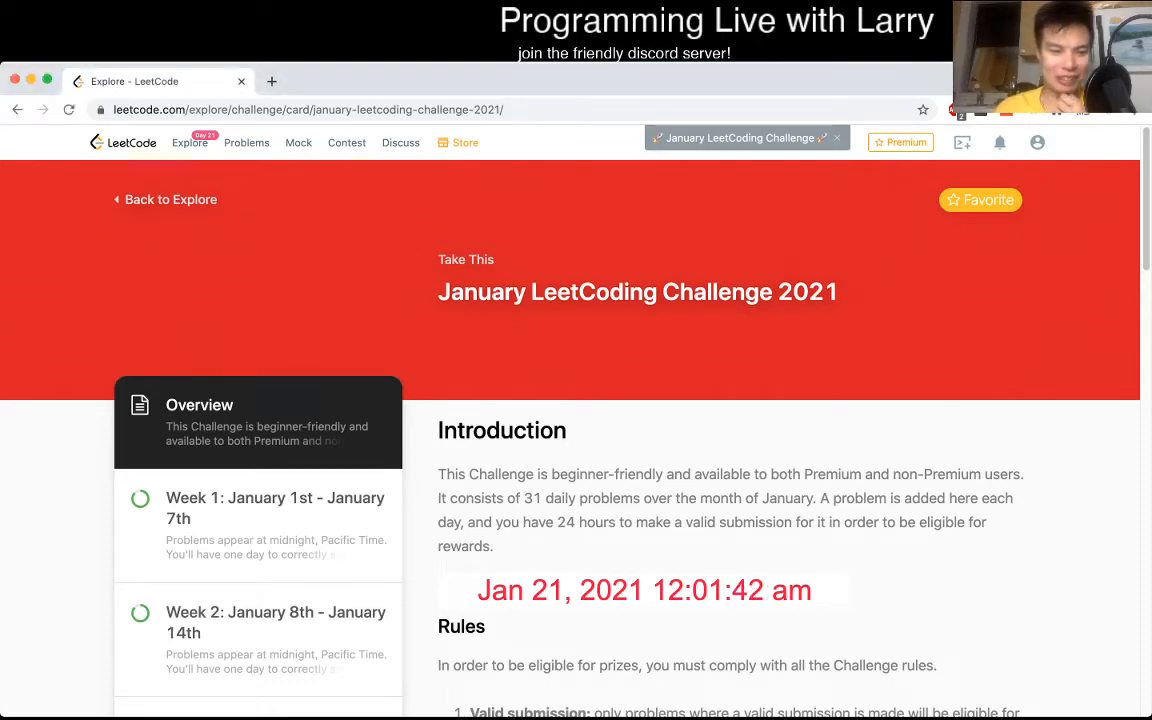
Step: Open the Week 3 list and the Find the Most Competitive Subsequence problem
{"action": "left_click", "coordinate": [258, 530]}
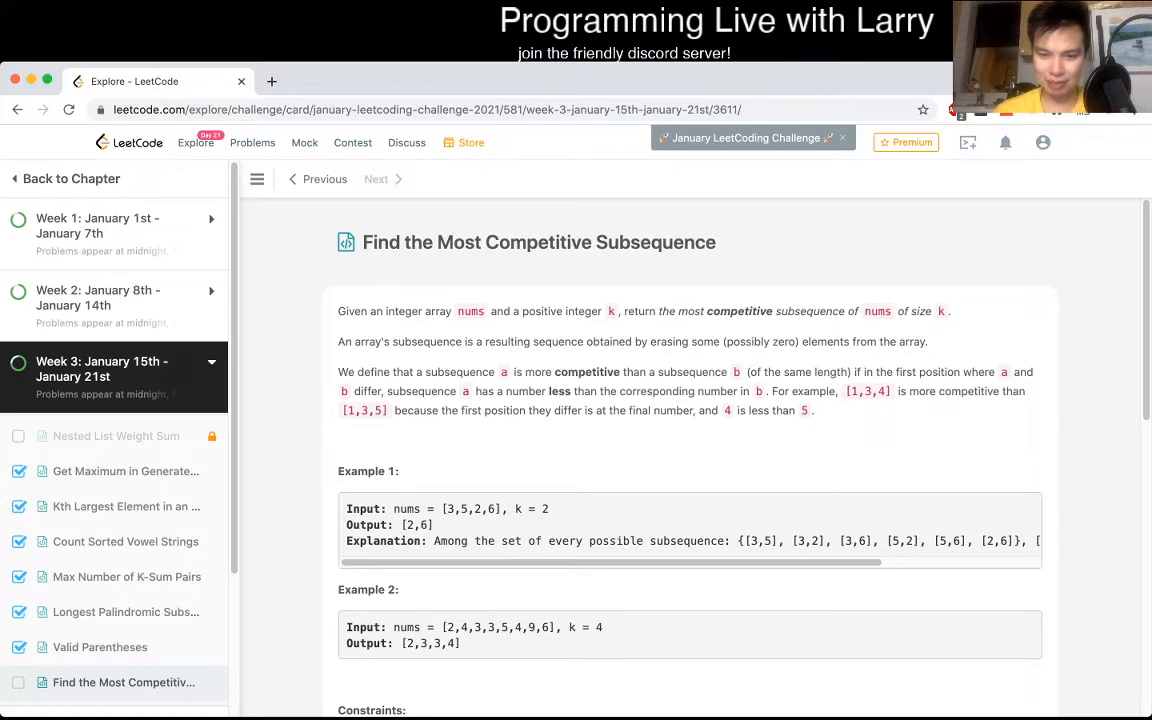
{"action": "scroll", "scroll_direction": "down", "scroll_amount": 3}
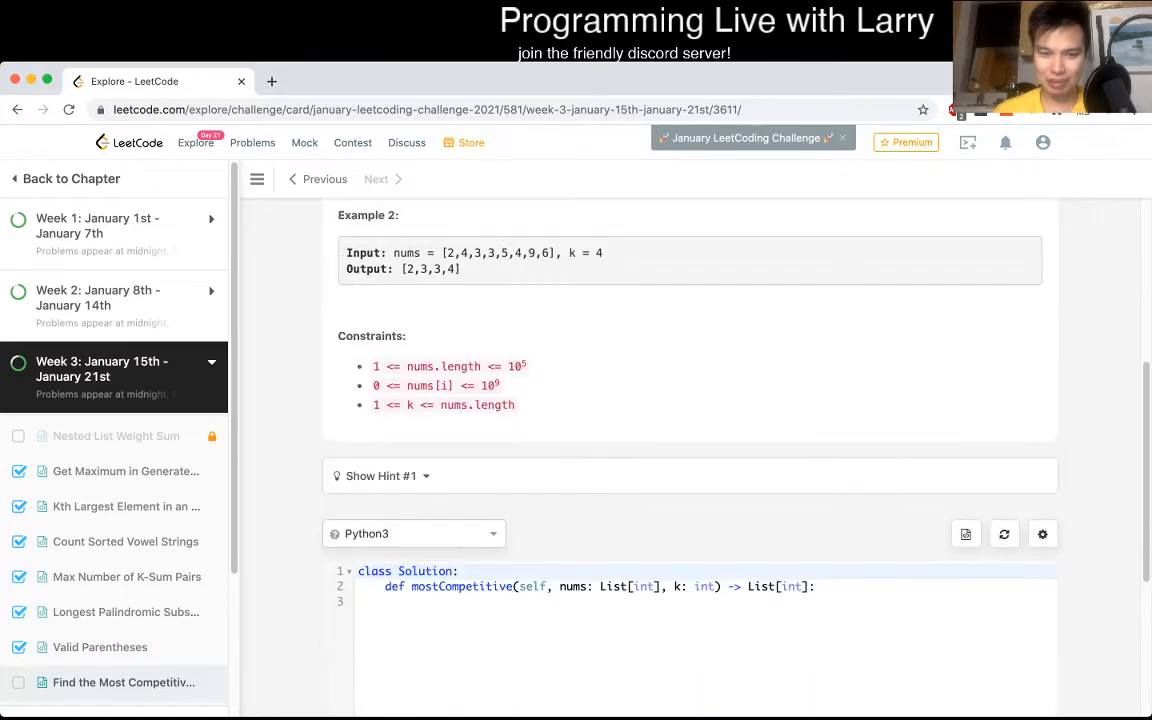
{"action": "scroll", "scroll_direction": "up", "scroll_amount": 3}
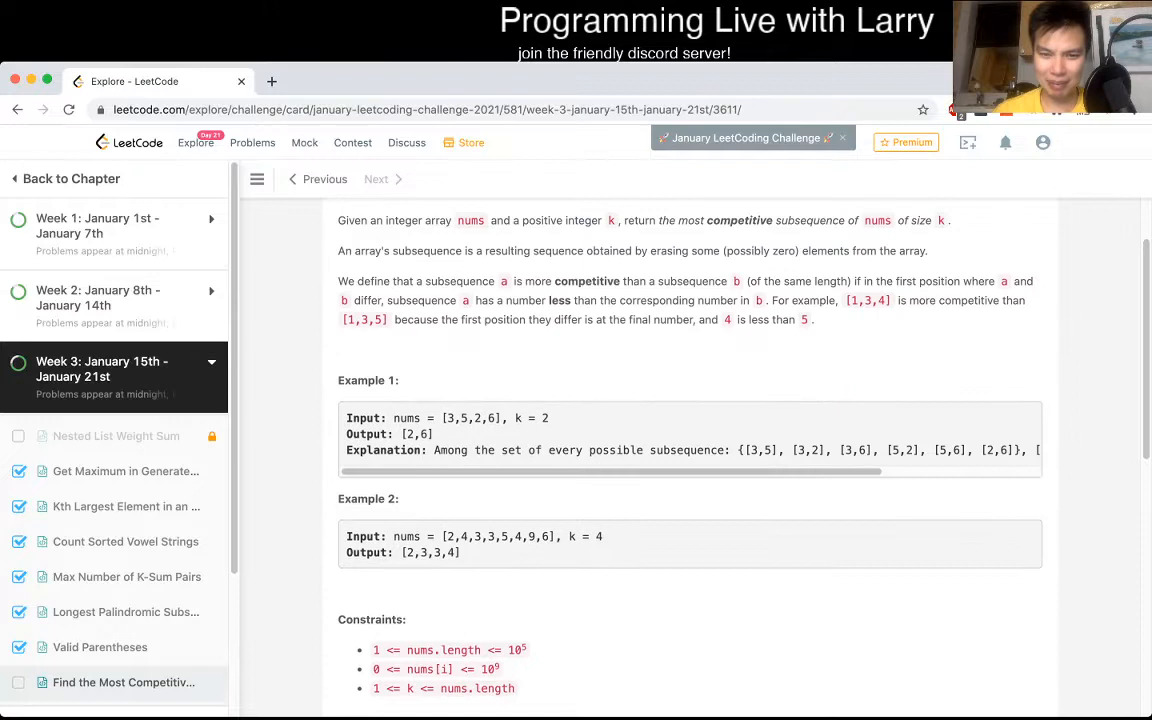
{"action": "scroll", "scroll_direction": "up", "scroll_amount": 3}
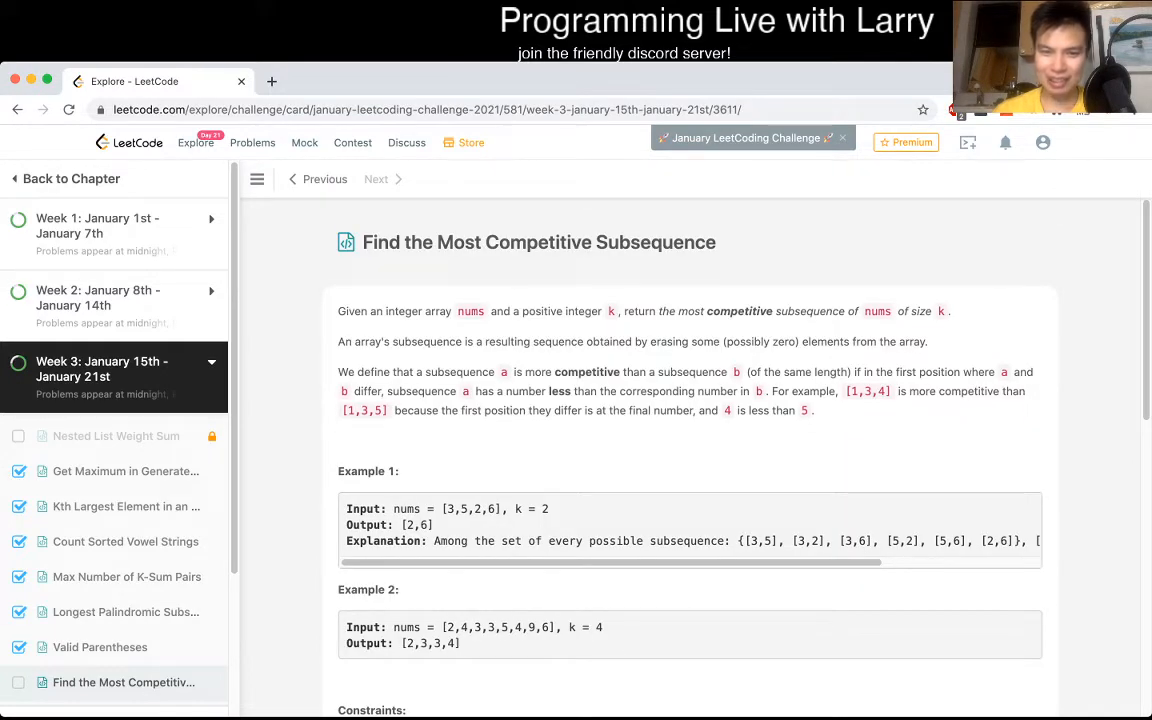
{"action": "double_click", "coordinate": [740, 312]}
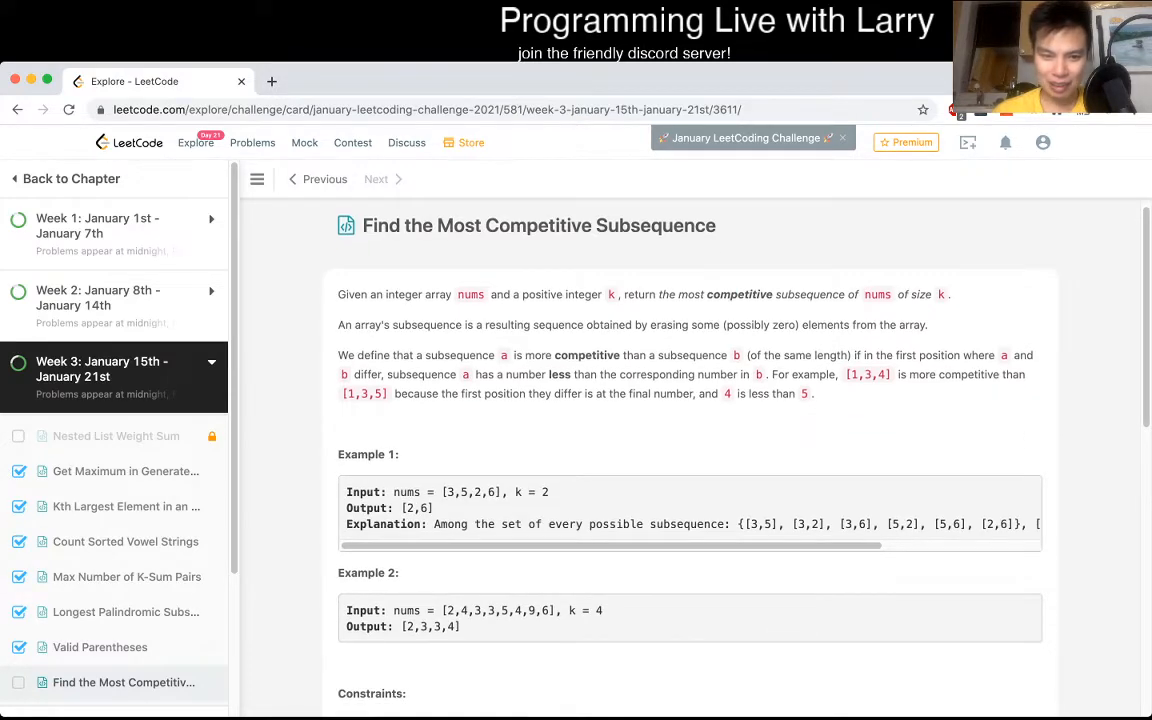
{"action": "scroll", "scroll_direction": "down", "scroll_amount": 3}
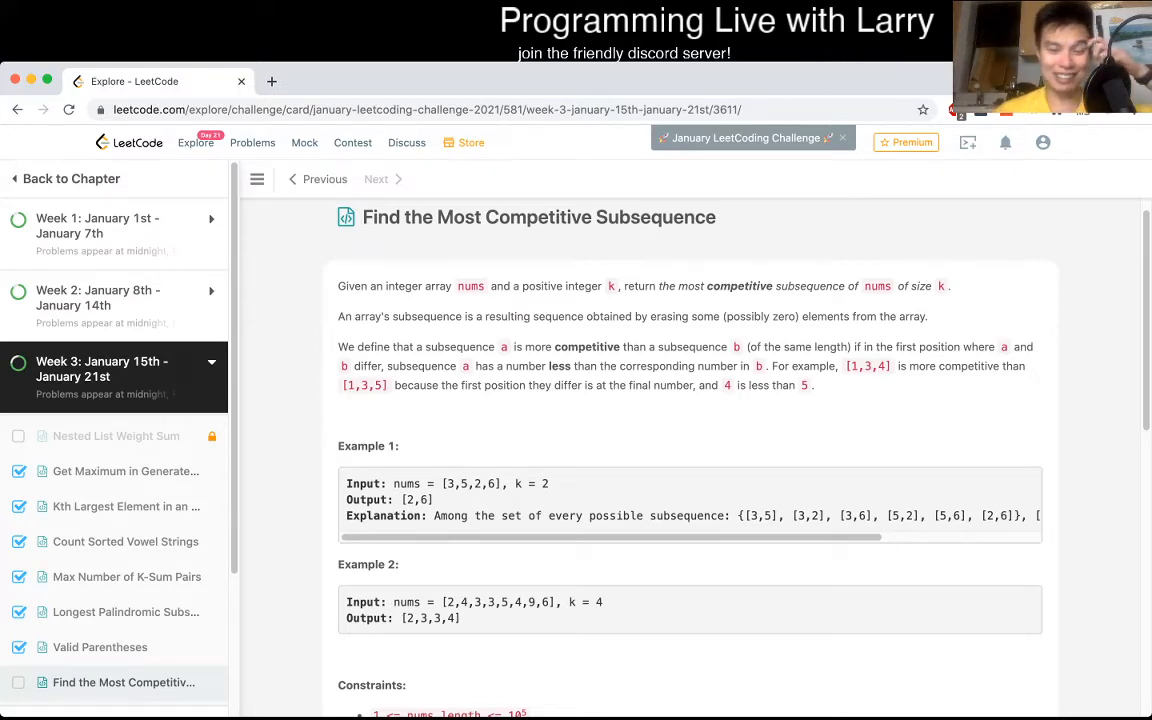
{"action": "double_click", "coordinate": [588, 346]}
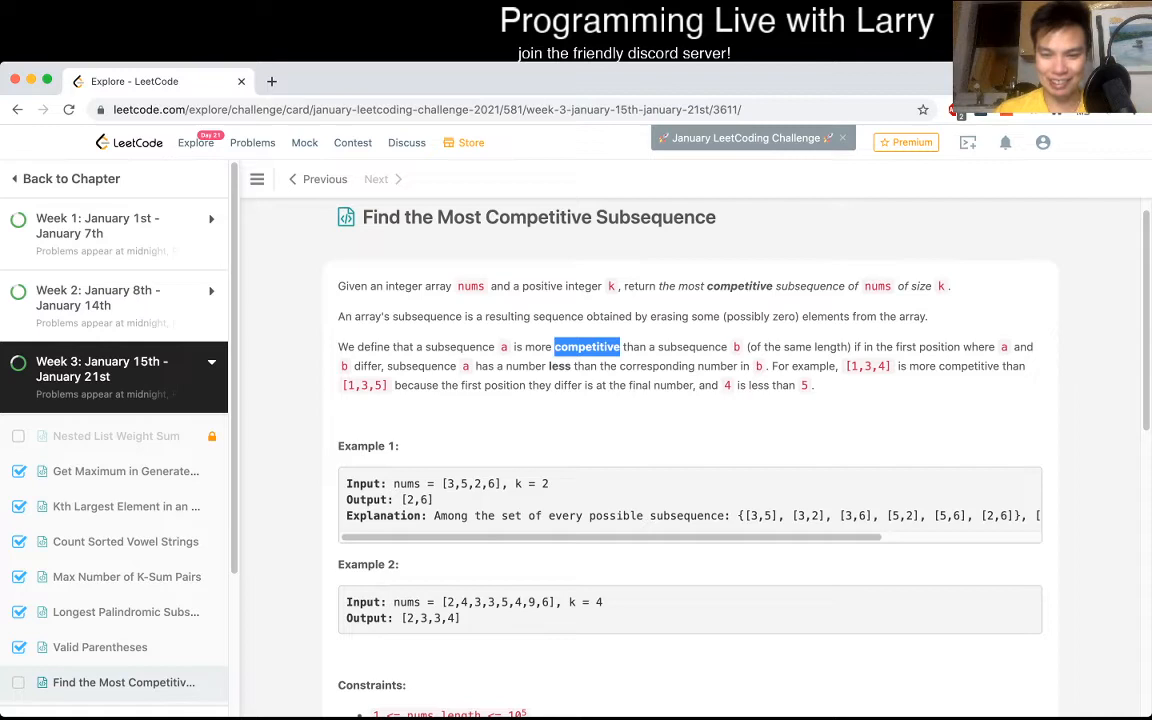
{"action": "scroll", "scroll_direction": "down", "scroll_amount": 3}
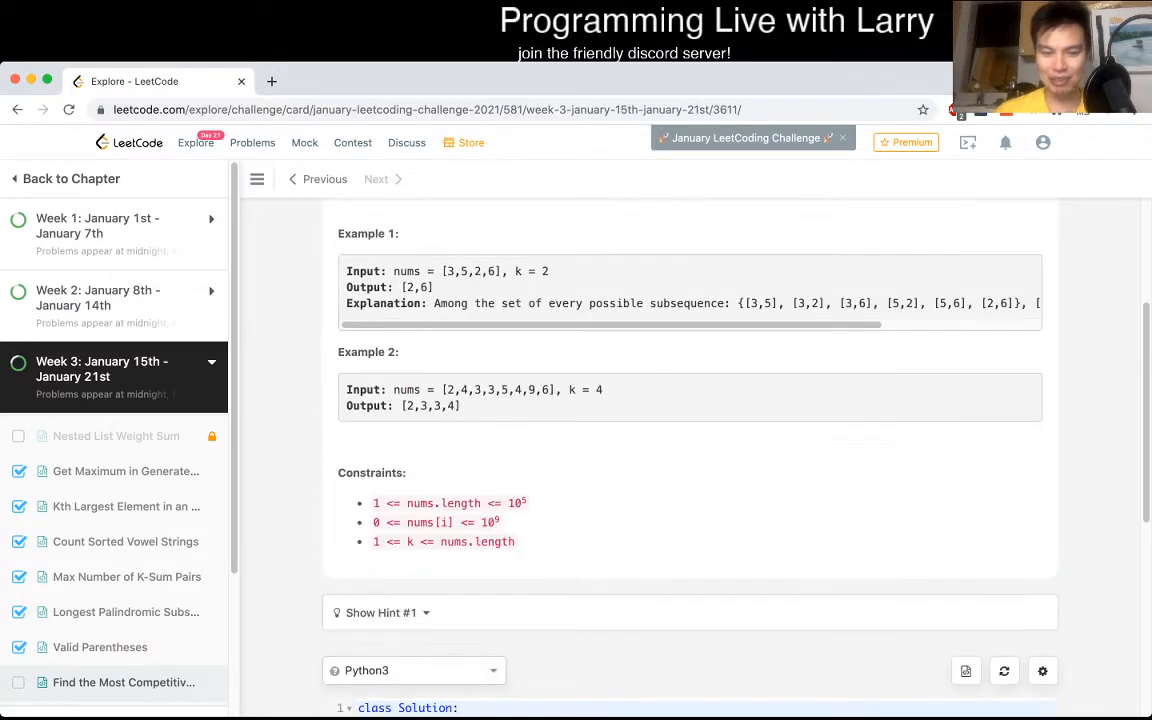
{"action": "scroll", "scroll_direction": "up", "scroll_amount": 3}
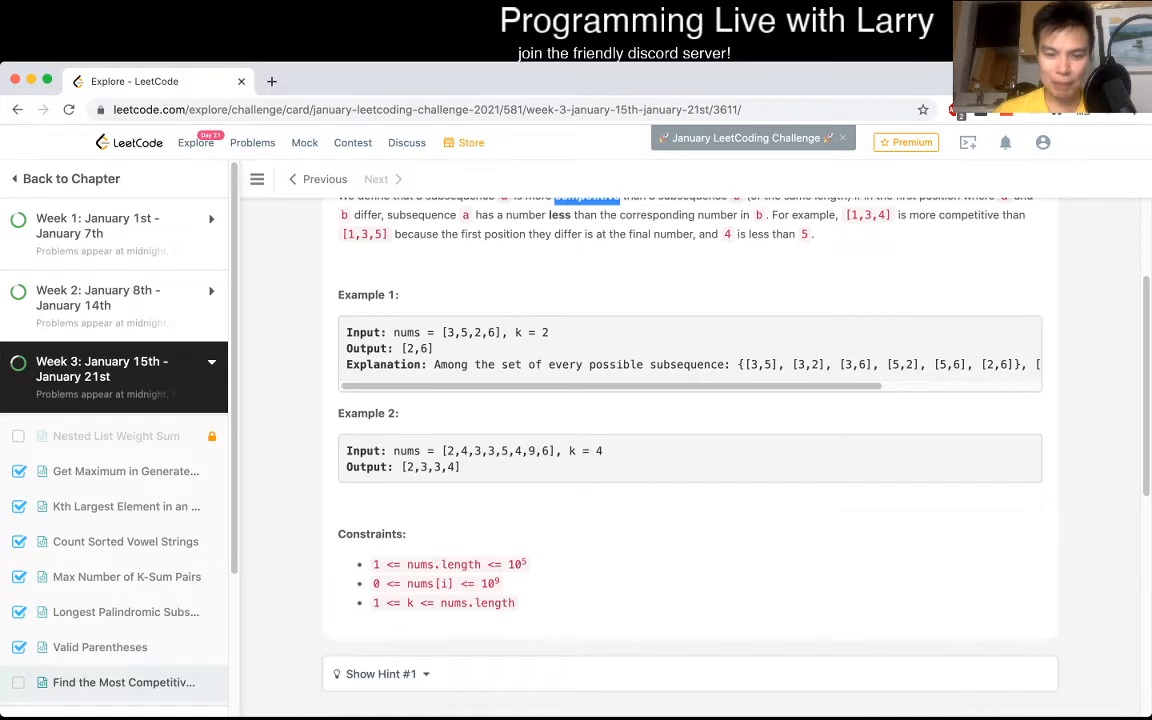
{"action": "scroll", "scroll_direction": "up", "scroll_amount": 3}
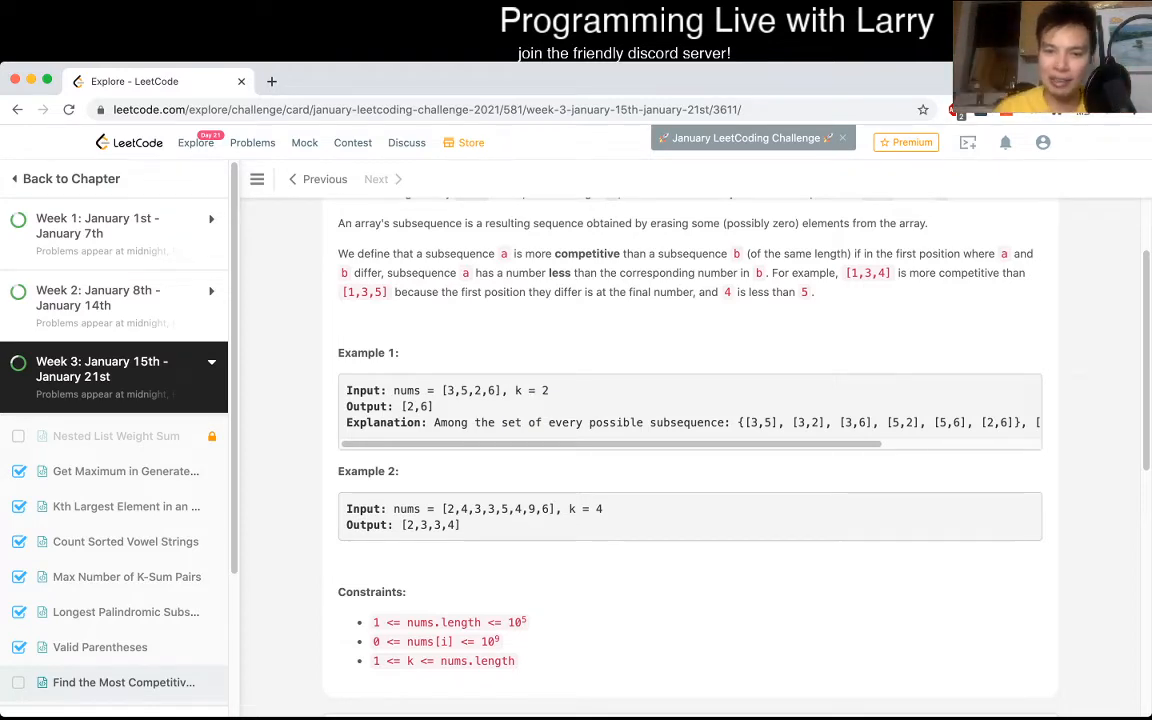
{"action": "scroll", "scroll_direction": "up", "scroll_amount": 3}
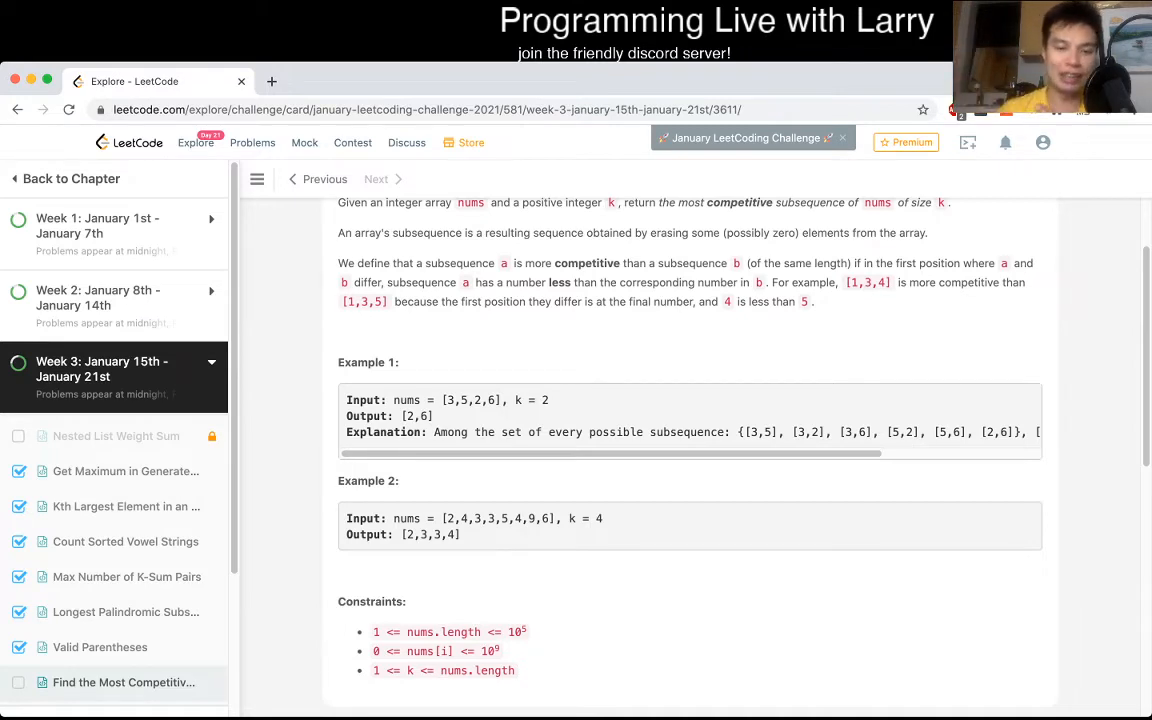
{"action": "double_click", "coordinate": [490, 400]}
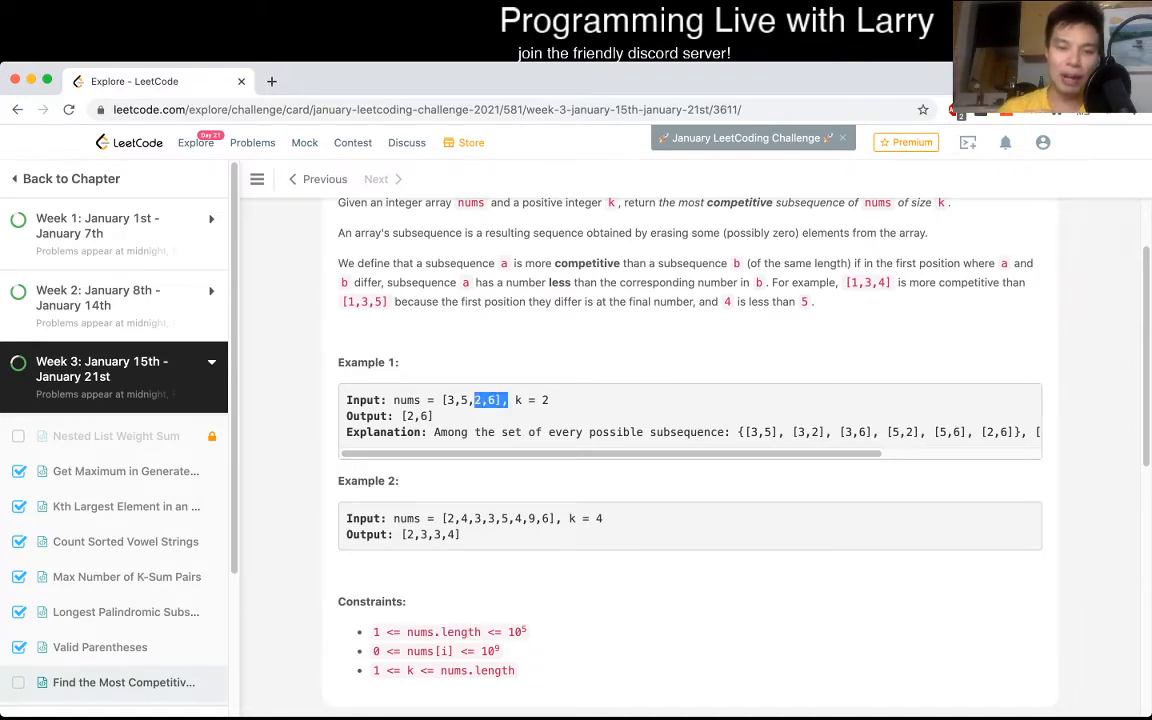
{"action": "scroll", "scroll_direction": "down", "scroll_amount": 3}
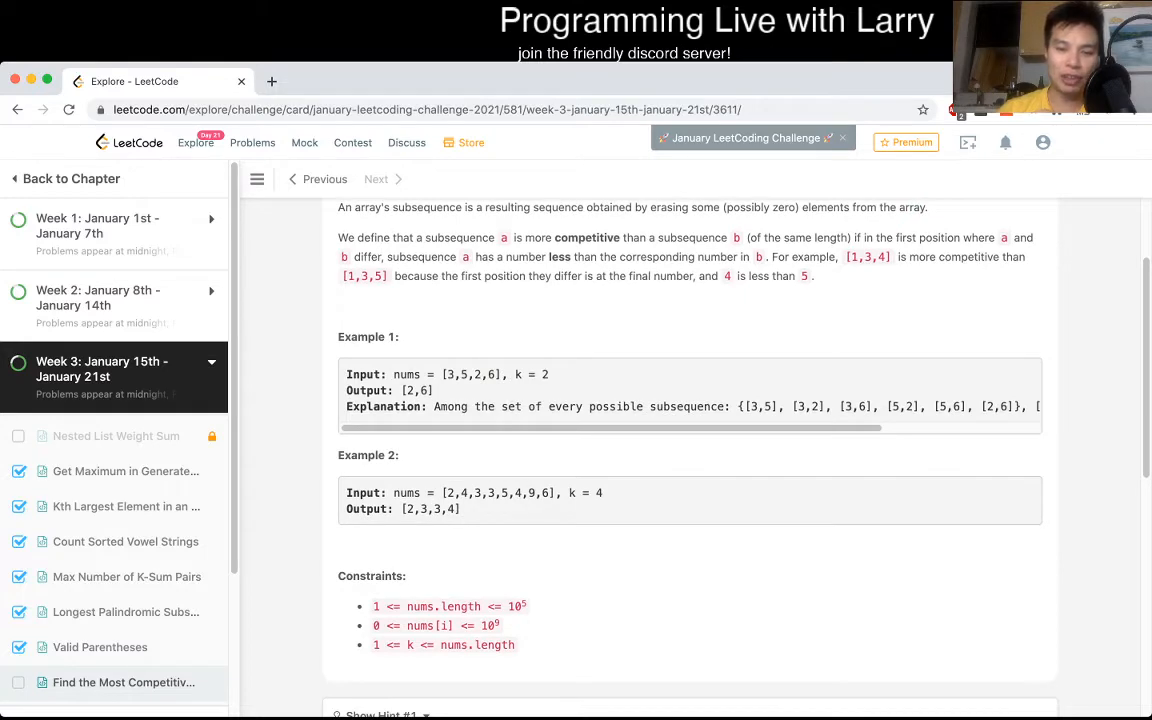
{"action": "double_click", "coordinate": [532, 374]}
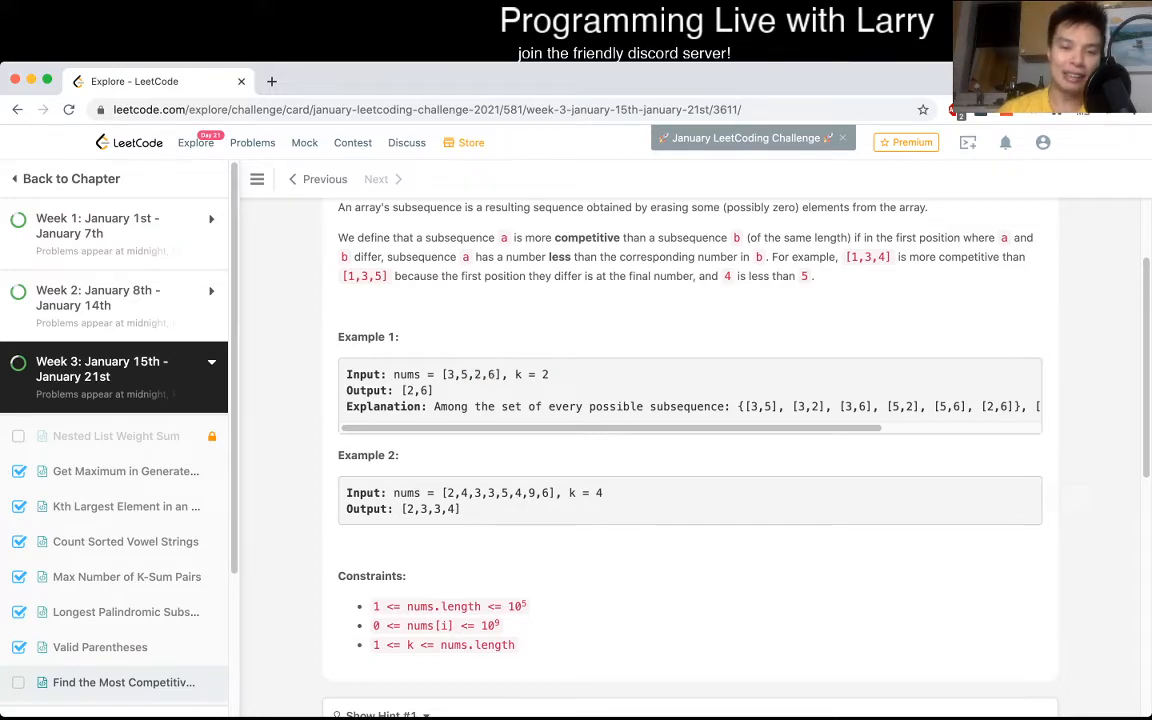
{"action": "double_click", "coordinate": [476, 374]}
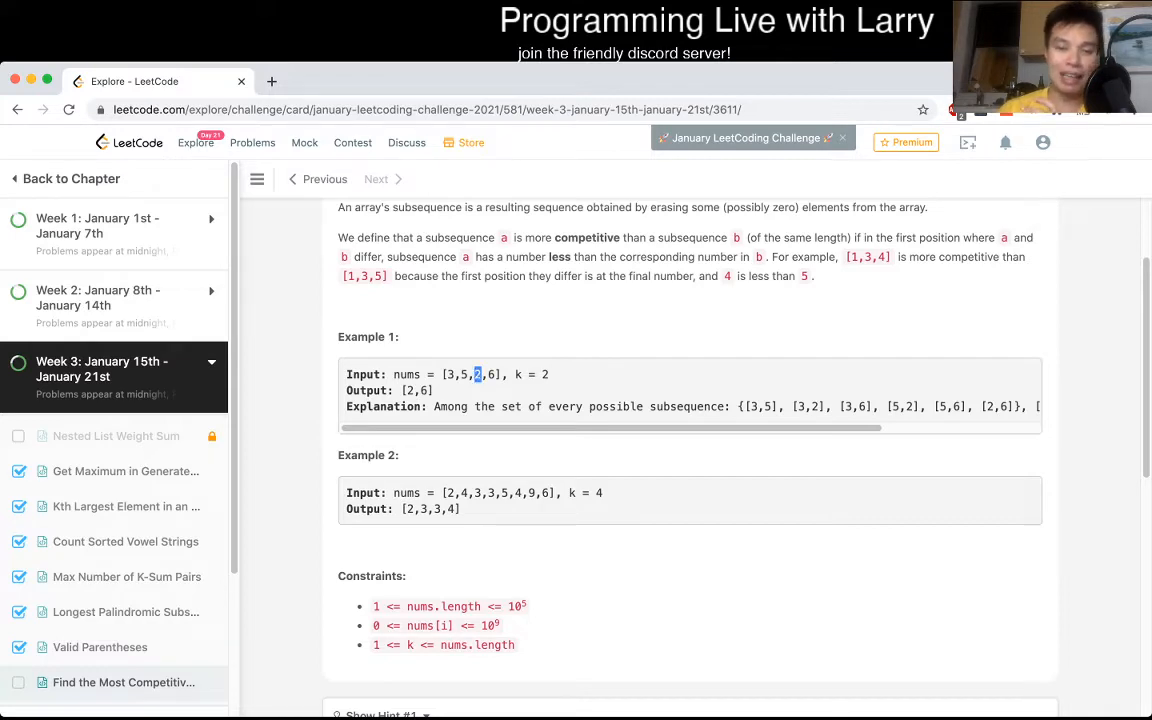
{"action": "scroll", "scroll_direction": "down", "scroll_amount": 3}
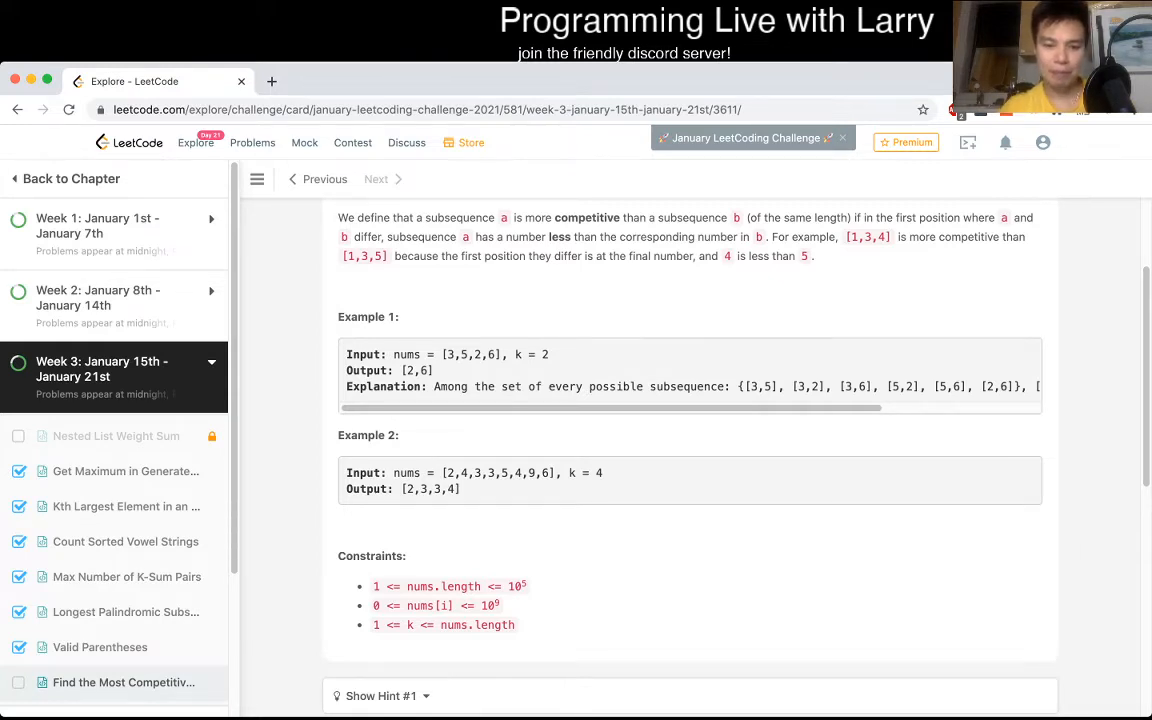
Step: Scroll past the constraints and hints to the empty Python3 mostCompetitive template
{"action": "scroll", "scroll_direction": "down", "scroll_amount": 3}
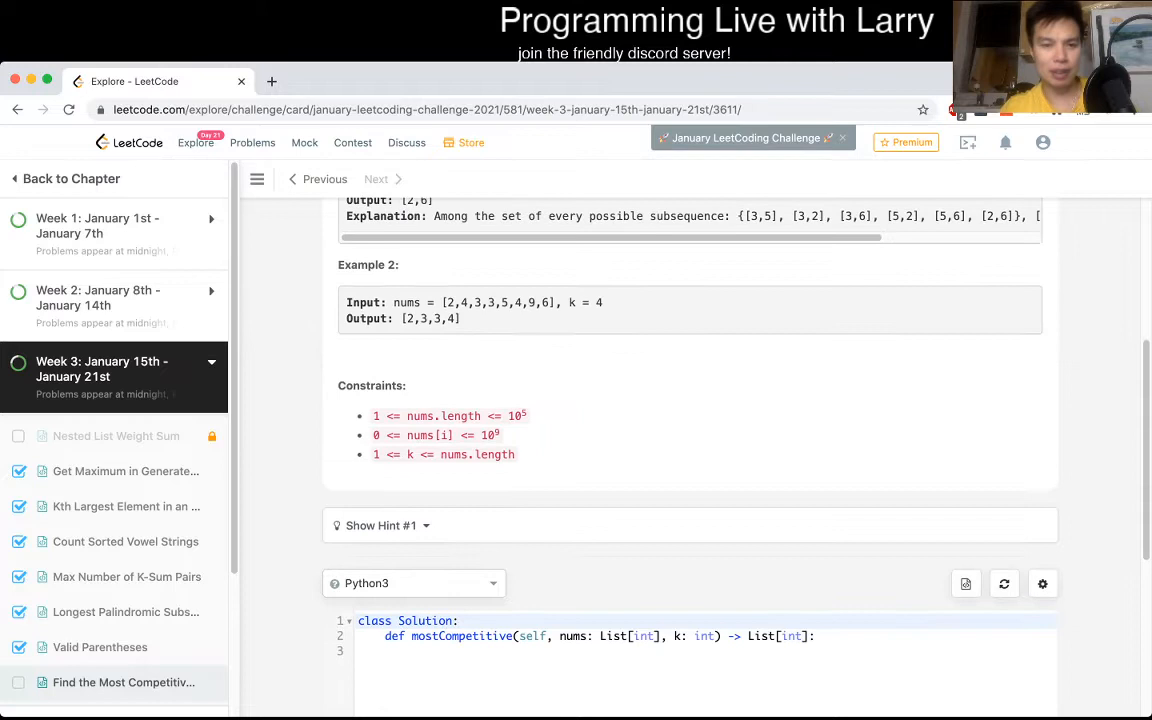
{"action": "scroll", "scroll_direction": "down", "scroll_amount": 3}
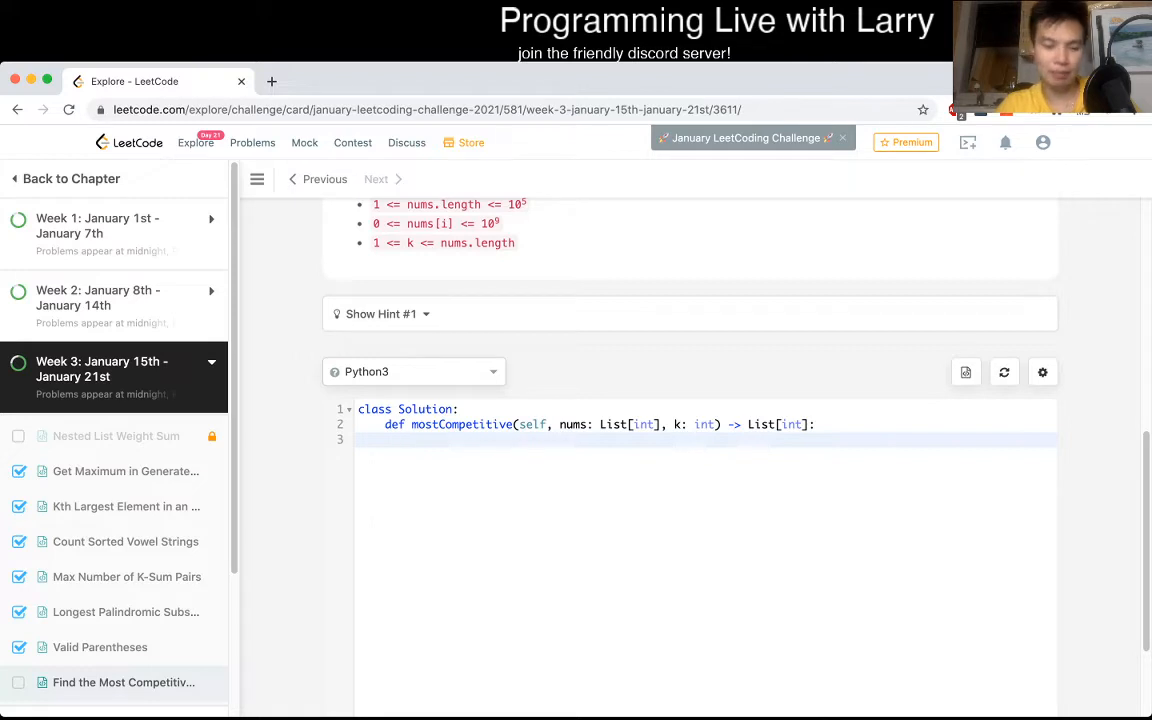
Step: Write indices = collections.defaultdict(list) and a loop appending each enumerate(nums) index to indices[x]
{"action": "type", "text": "indice"}
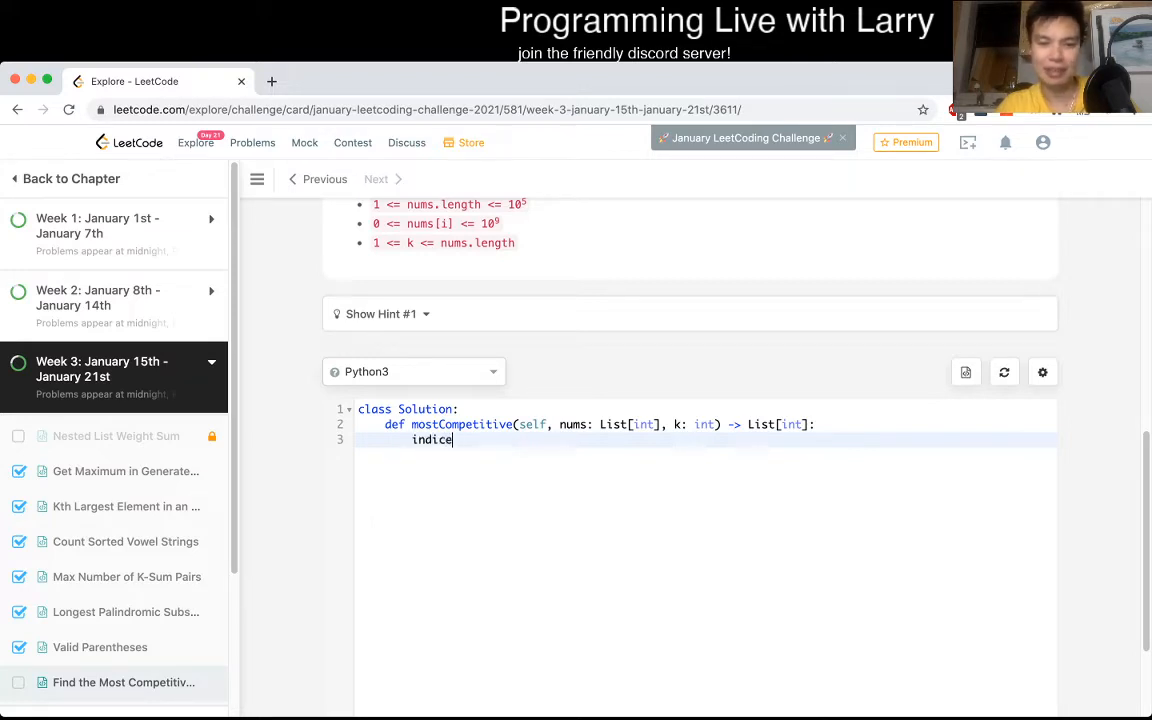
{"action": "type", "text": "s = collections.defaultdict(list"}
{"action": "type", "text": "for ind"}
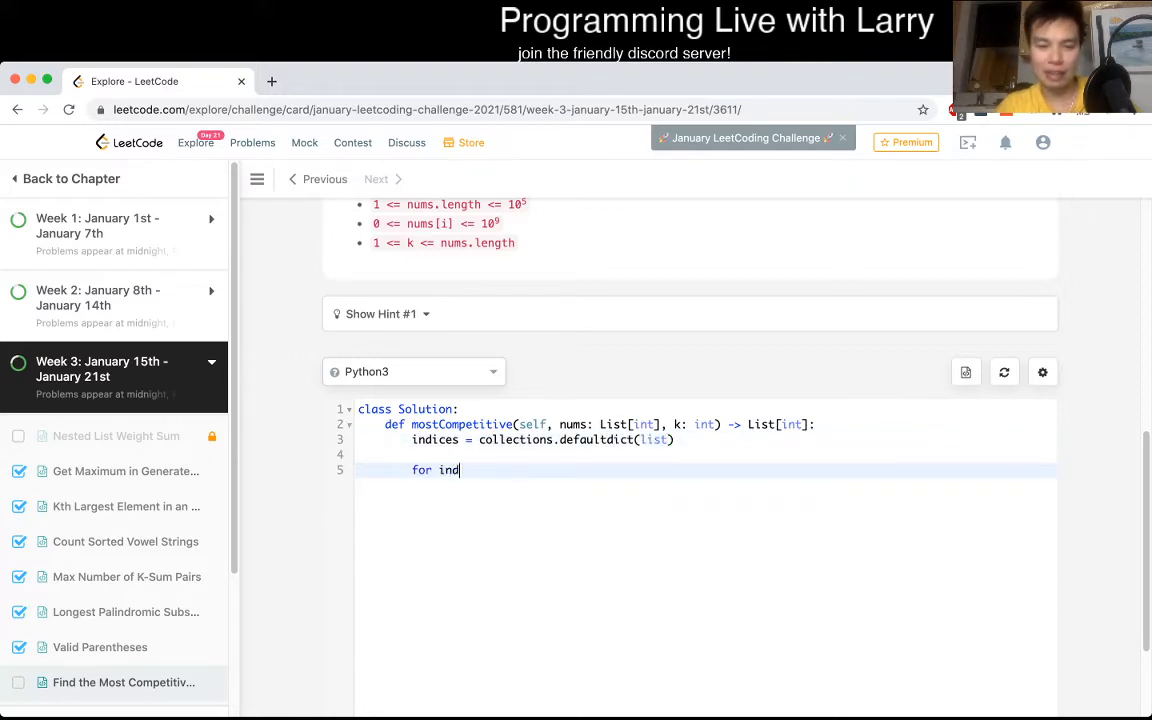
{"action": "type", "text": "ex"}
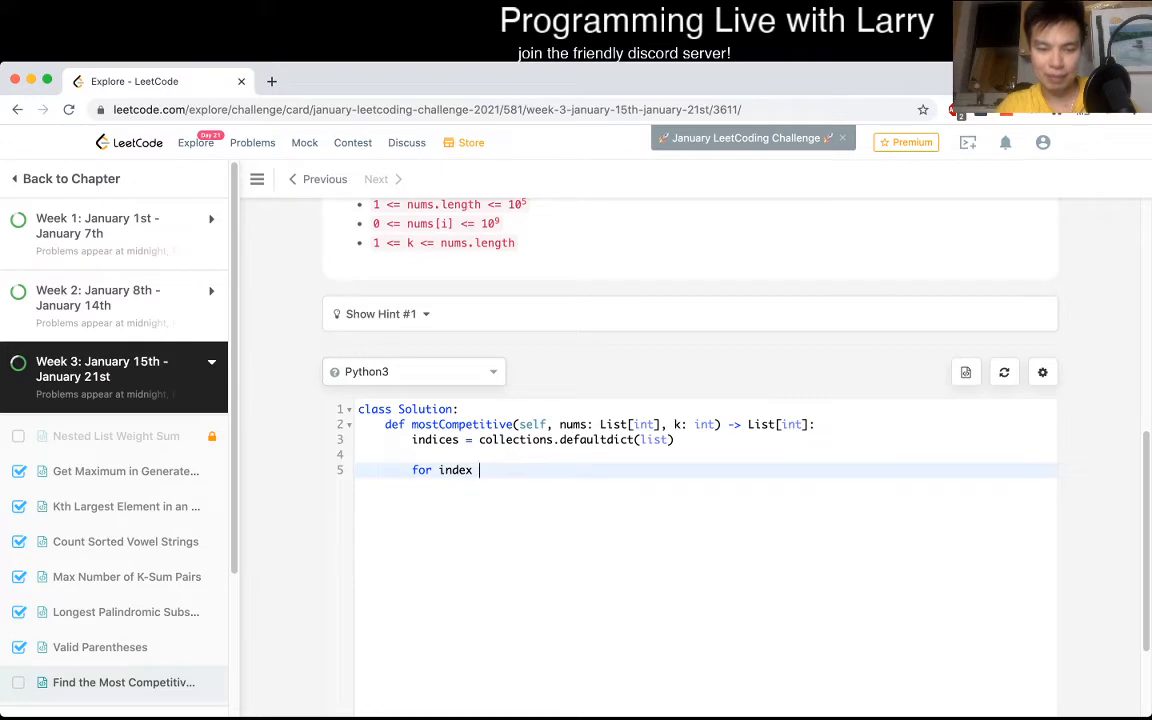
{"action": "type", "text": ", x in enumerate"}
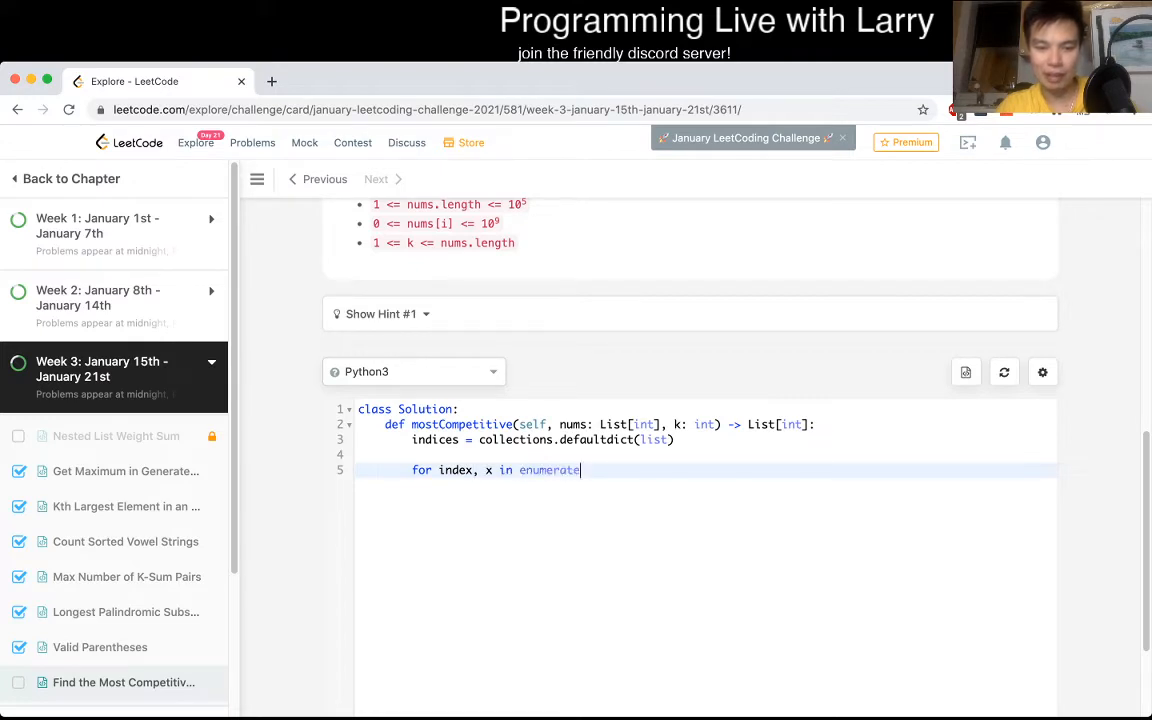
{"action": "type", "text": "(nums):"}
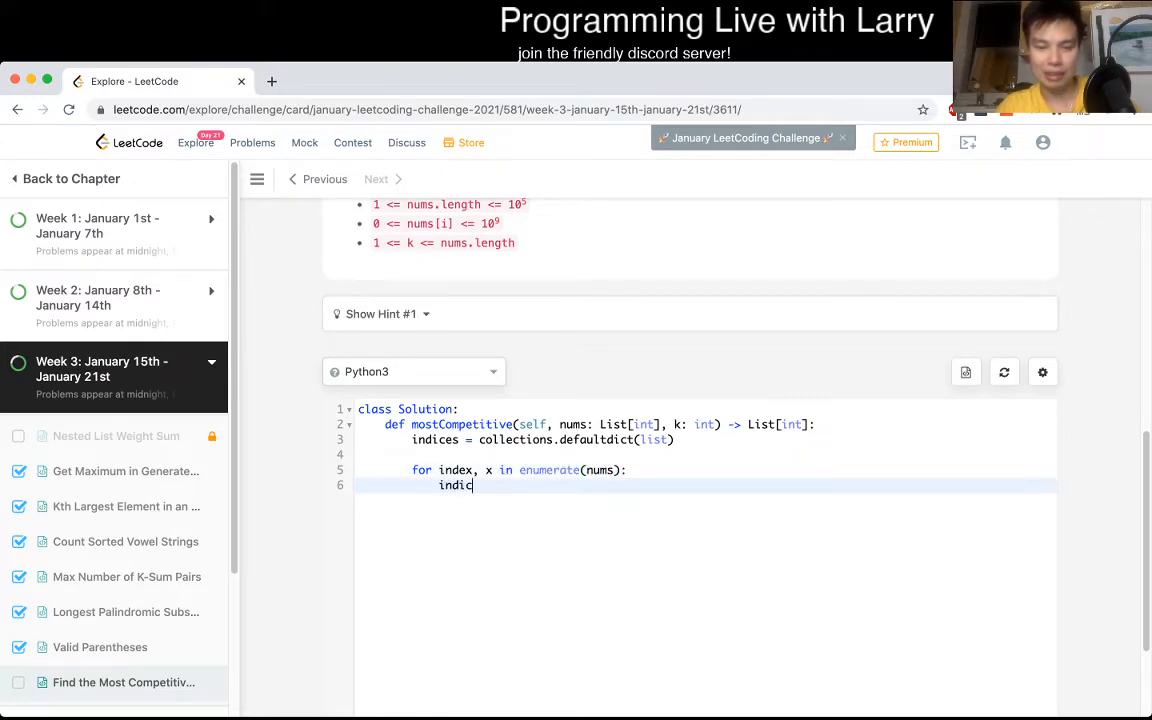
{"action": "type", "text": "ces[x]"}
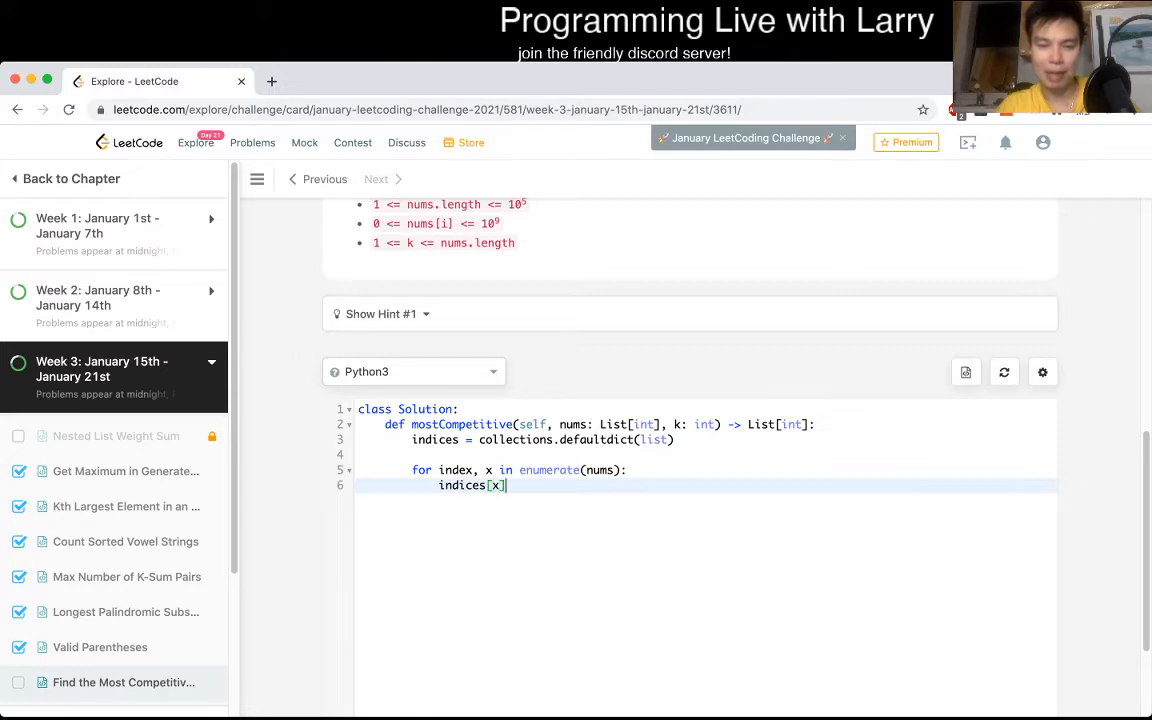
{"action": "type", "text": ".append(index)"}
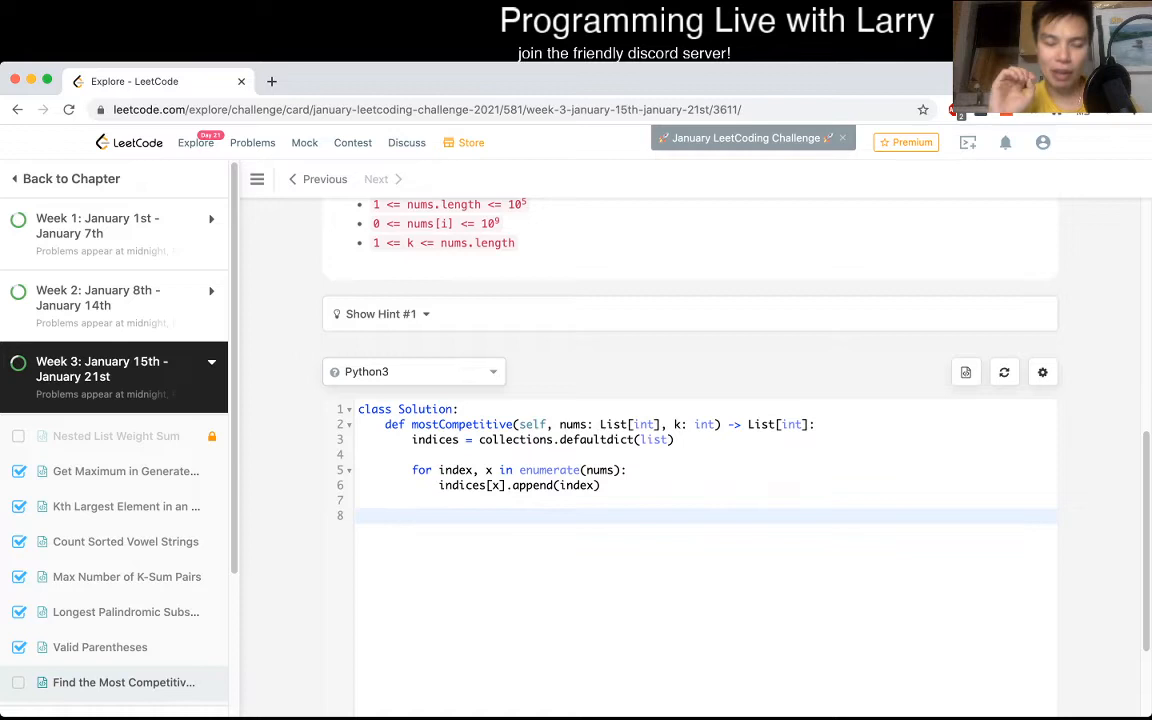
{"action": "left_click", "coordinate": [412, 516]}
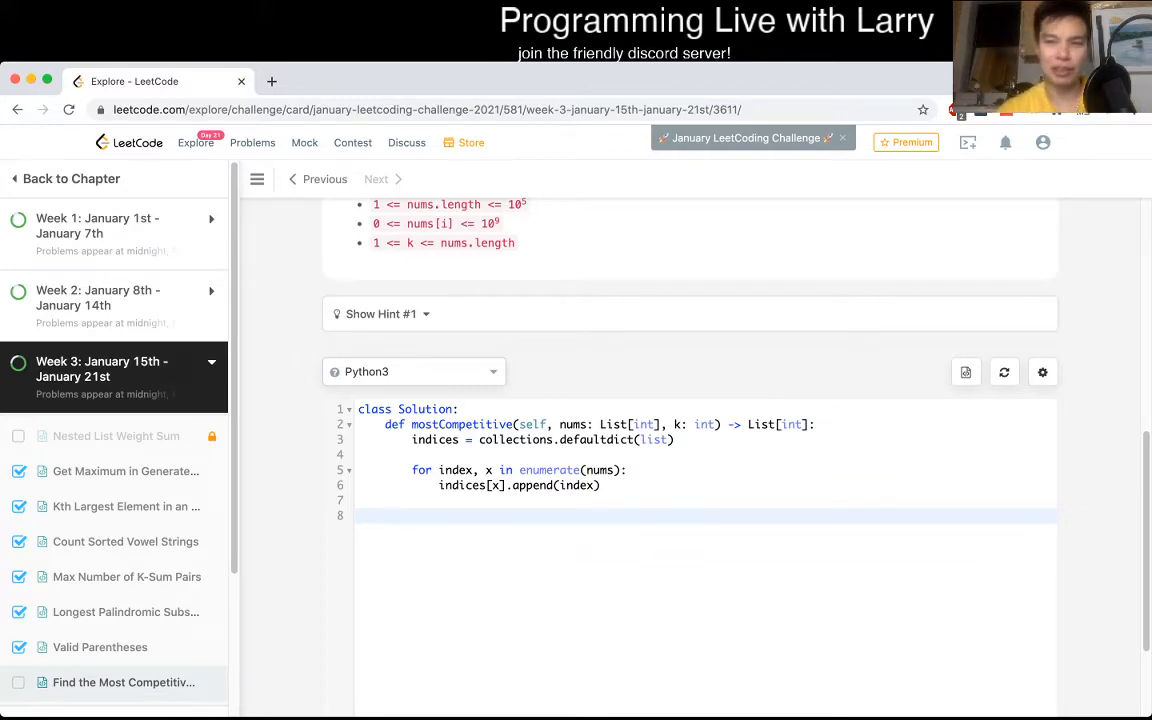
{"action": "left_click", "coordinate": [412, 516]}
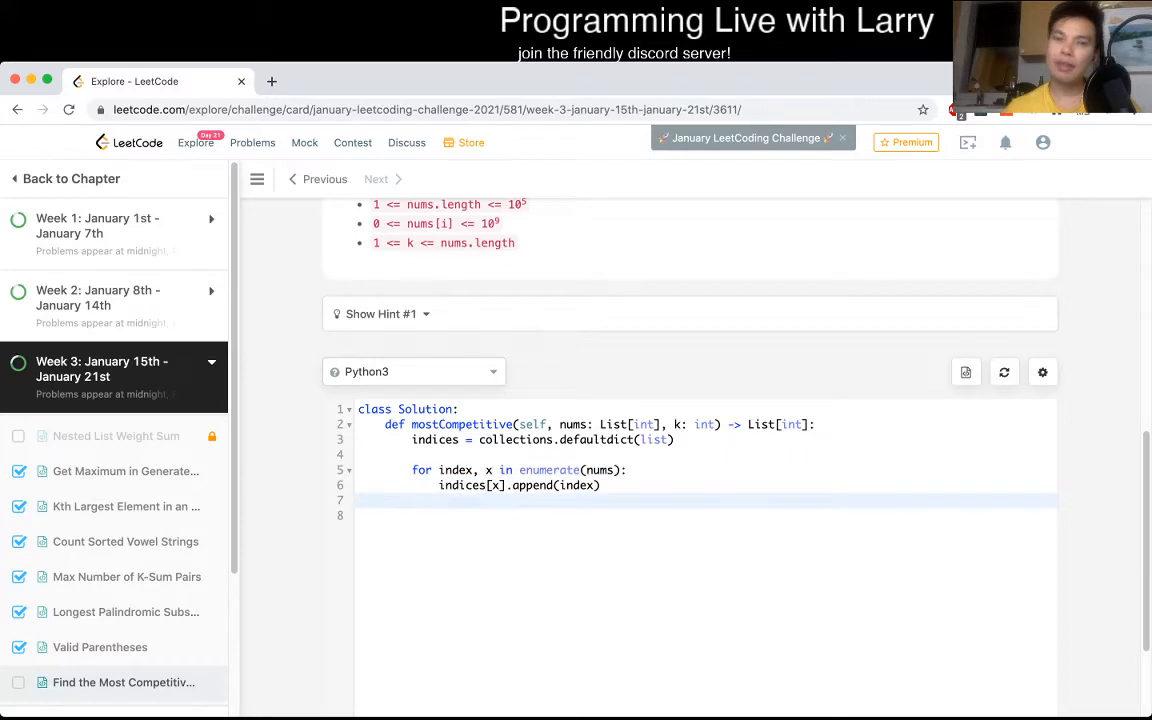
{"action": "scroll", "scroll_direction": "up", "scroll_amount": 3}
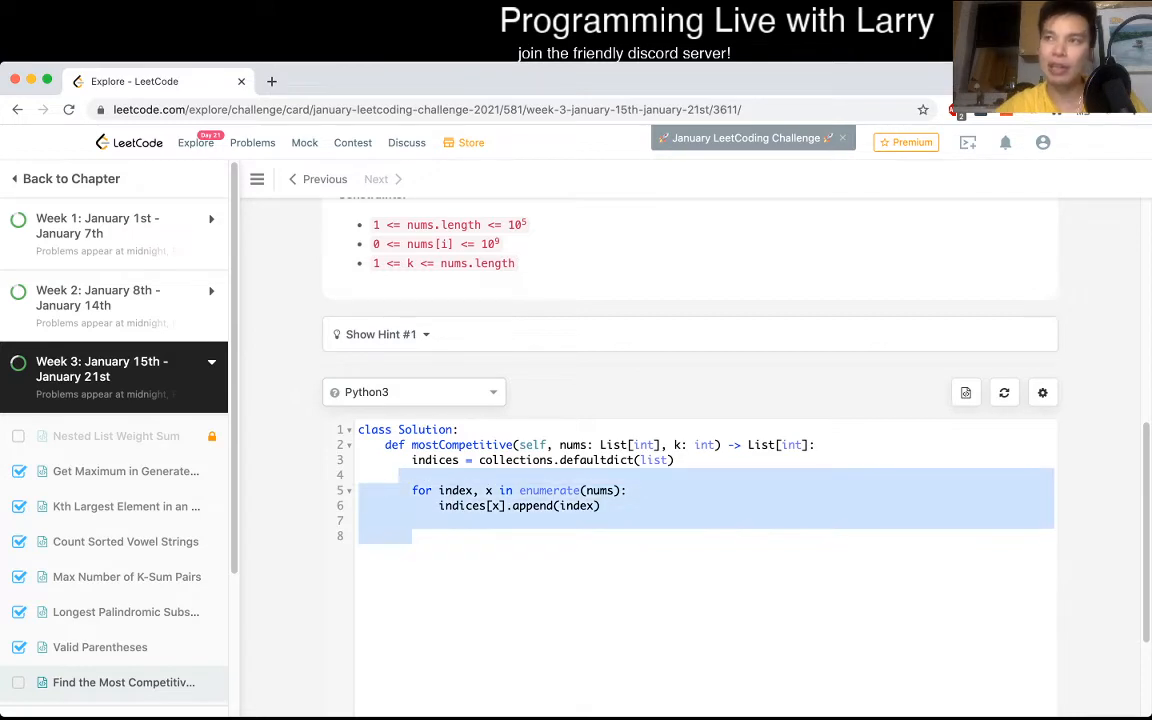
{"action": "scroll", "scroll_direction": "up", "scroll_amount": 3}
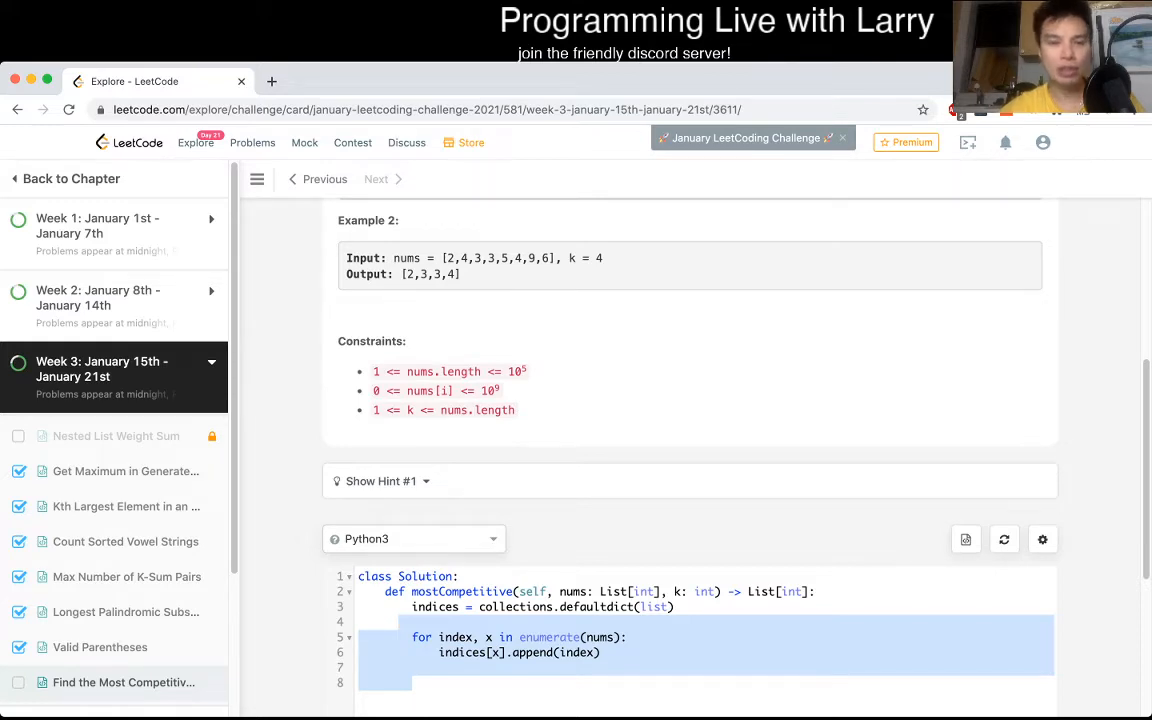
{"action": "left_click", "coordinate": [380, 480]}
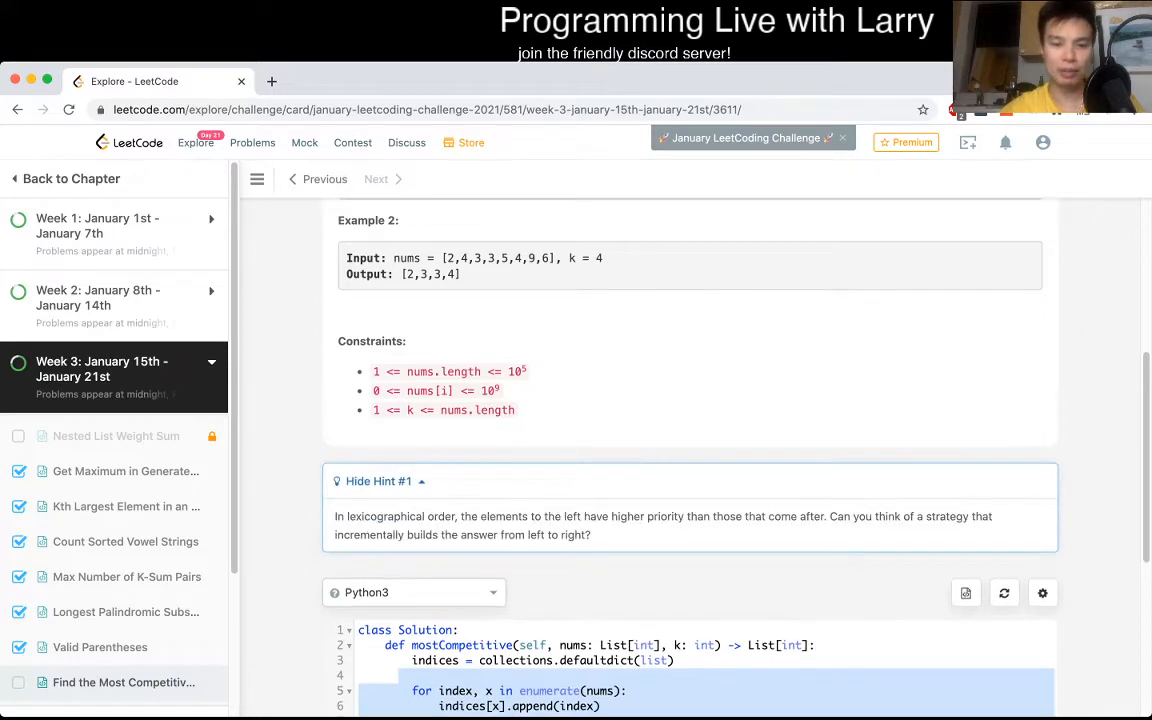
{"action": "left_click", "coordinate": [378, 480]}
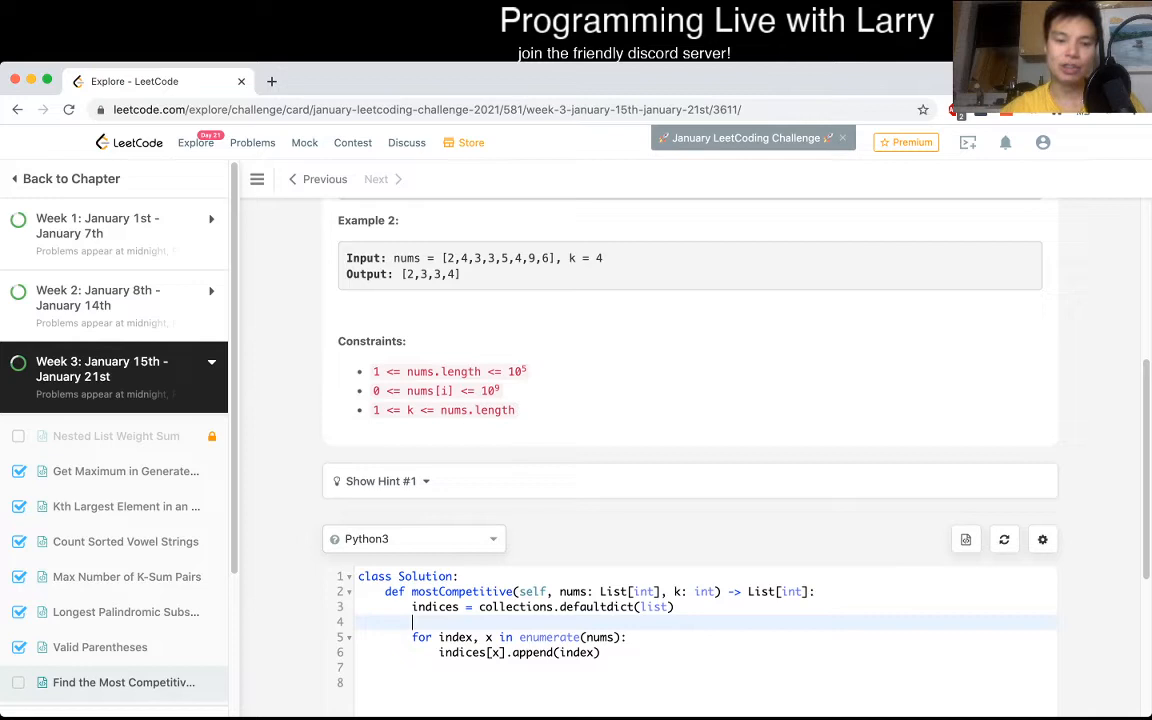
{"action": "left_click_drag", "start_coordinate": [412, 608], "coordinate": [600, 652]}
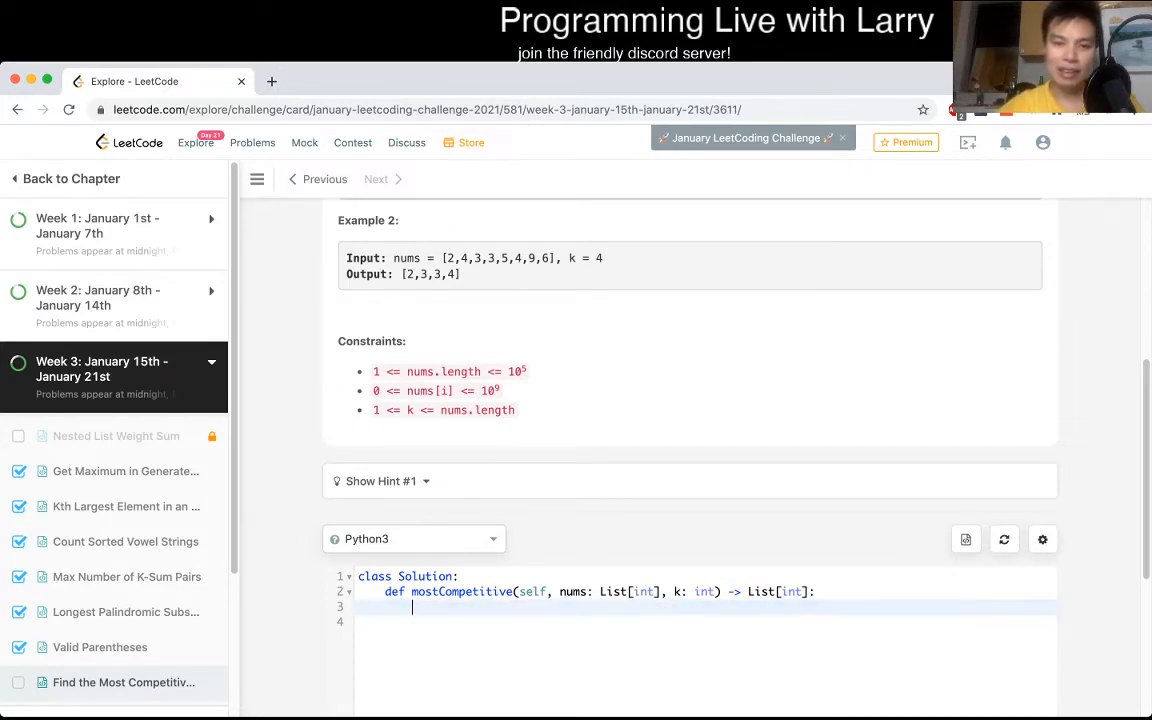
Step: Replace the draft body with comments: # [4,3,5,4,9,6], k = 2 and # 2, 3
{"action": "double_click", "coordinate": [584, 258]}
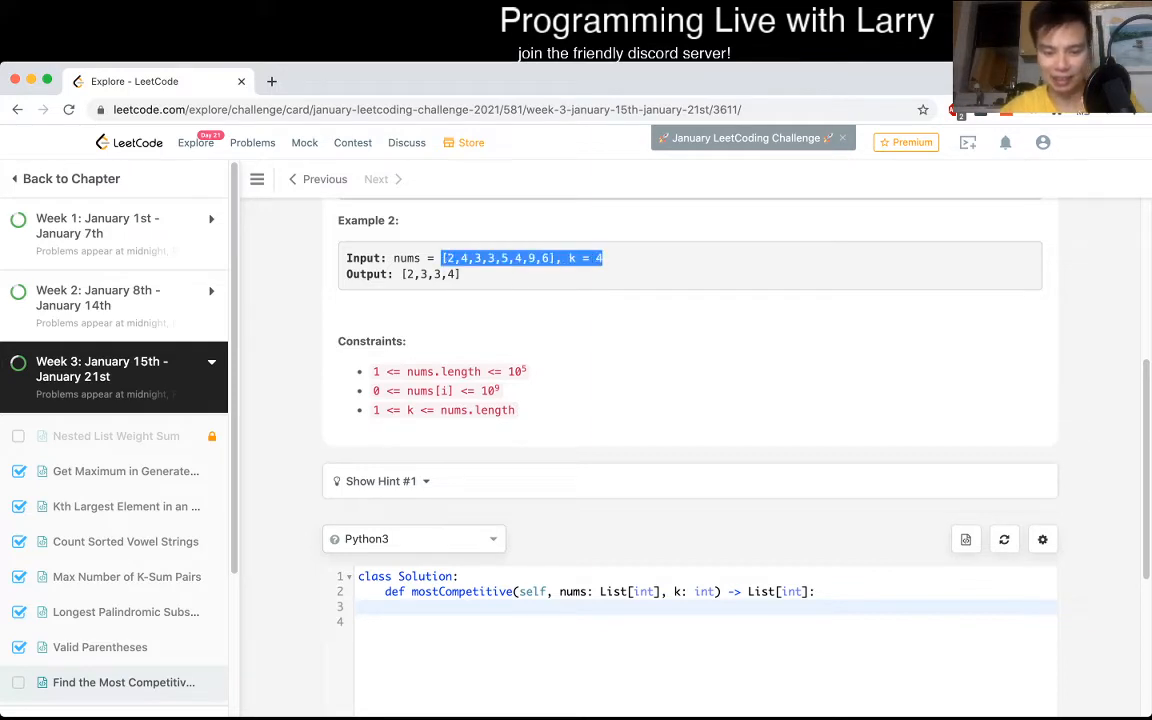
{"action": "type", "text": "#"}
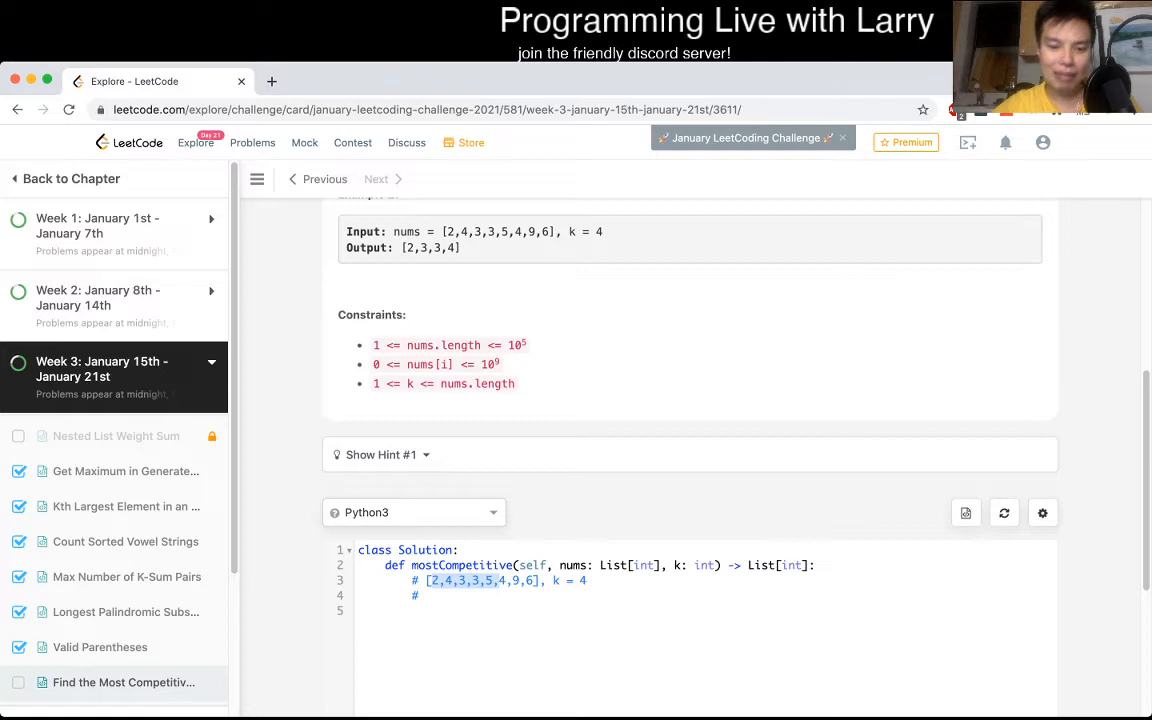
{"action": "type", "text": "2"}
{"action": "type", "text": "3"}
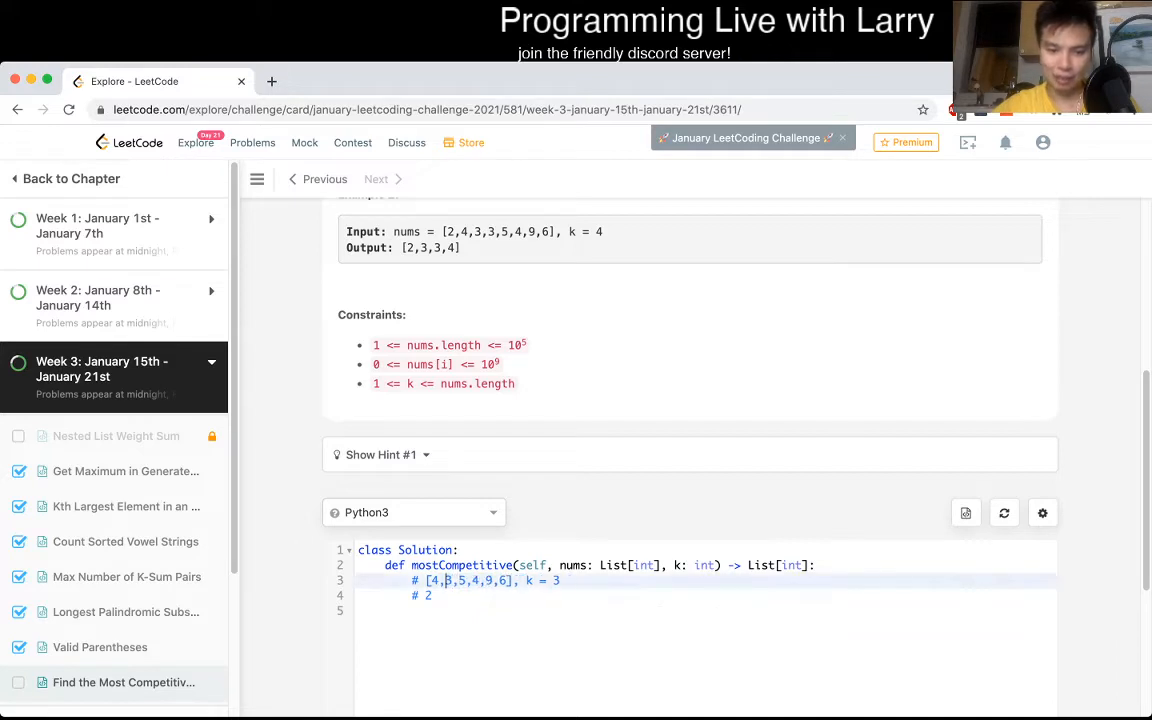
{"action": "type", "text": ",3"}
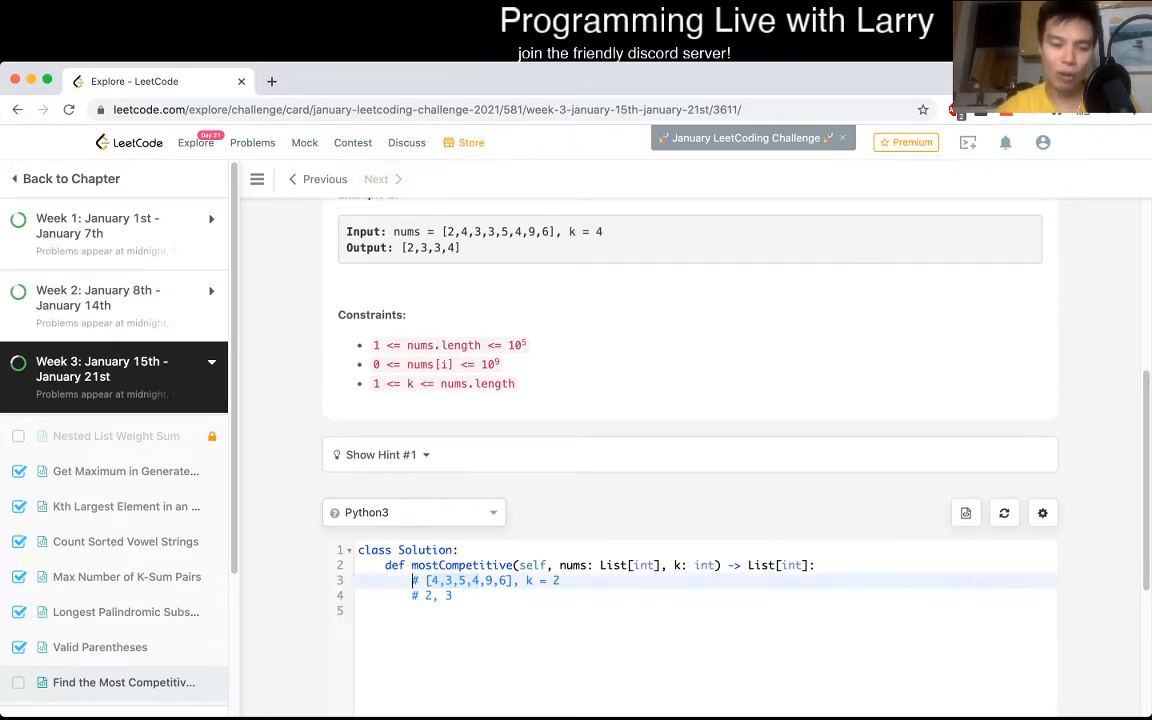
{"action": "scroll", "scroll_direction": "down", "scroll_amount": 3}
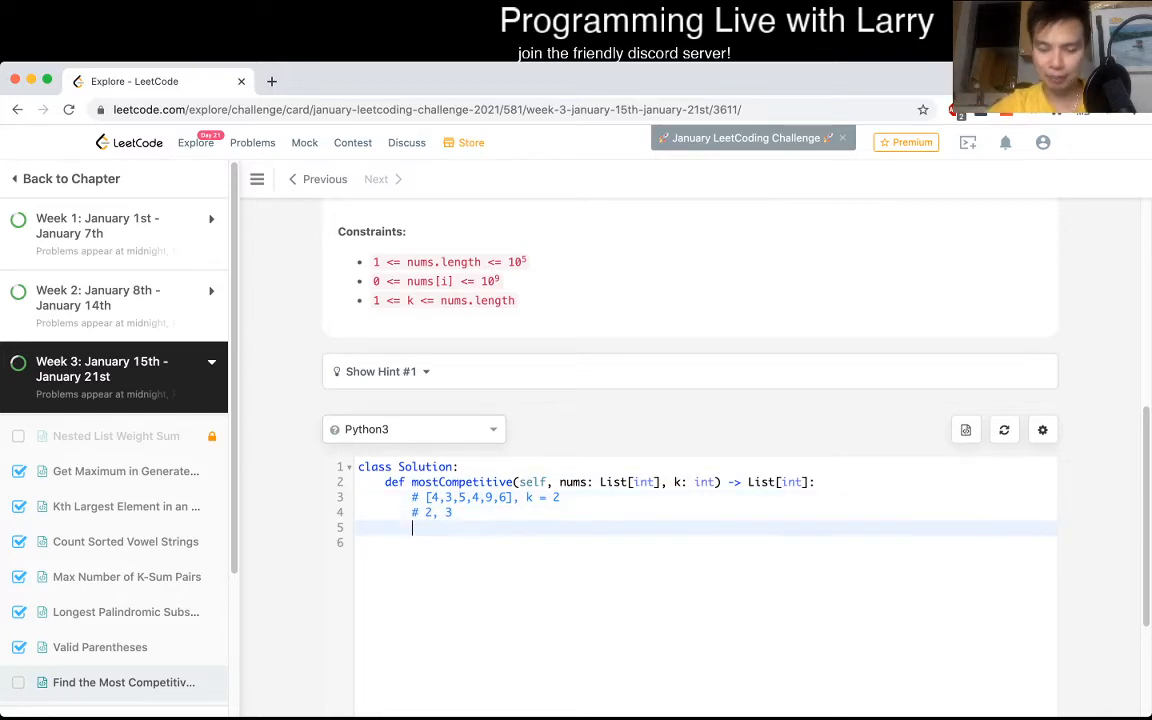
Step: Write heap = [], N = len(nums) and a loop heappushing (nums[index], index) pairs
{"action": "type", "text": "heap = []"}
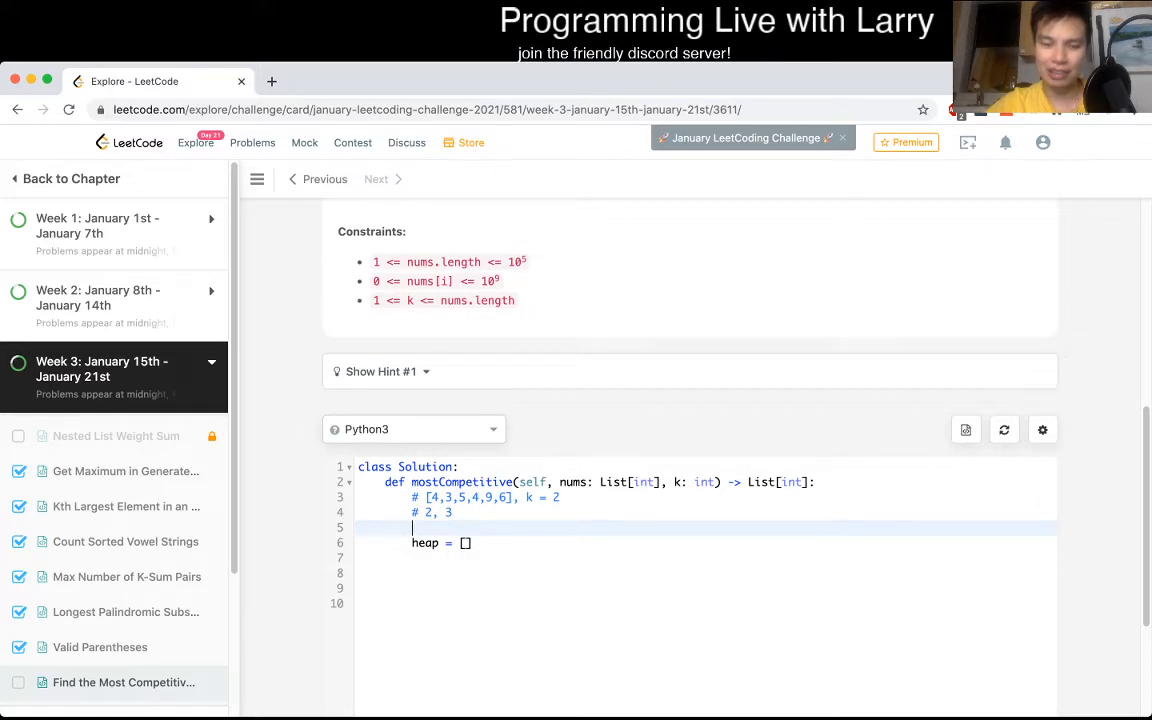
{"action": "type", "text": "N ="}
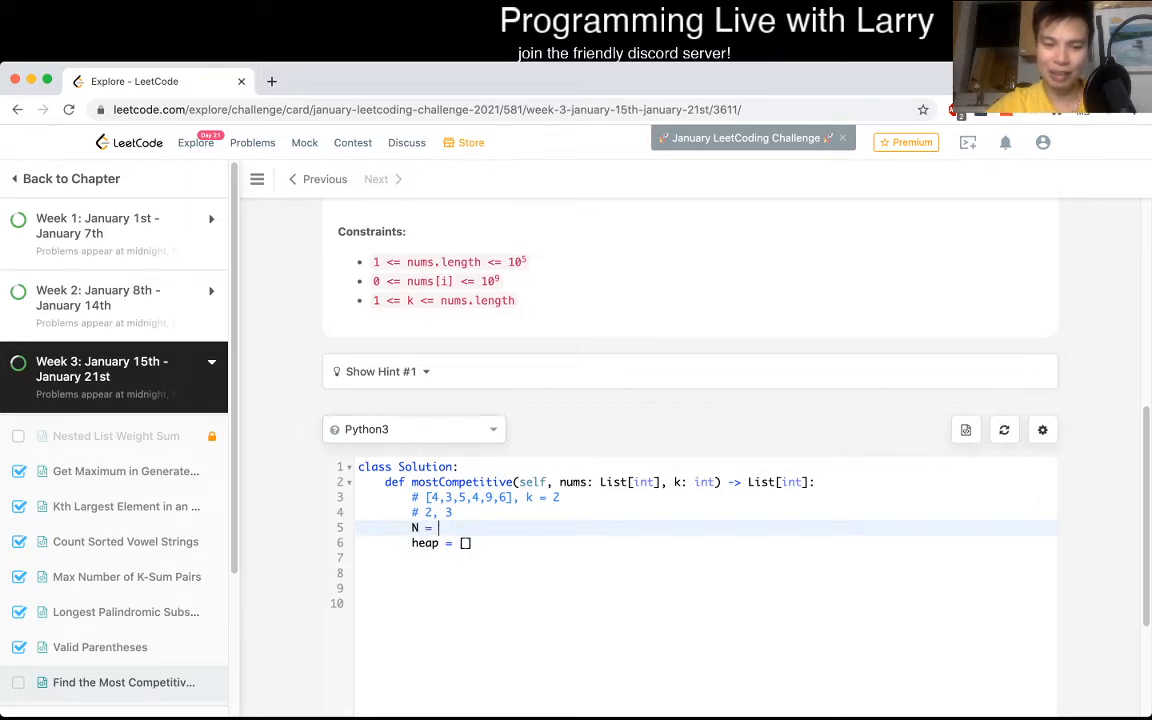
{"action": "type", "text": "len(nums)"}
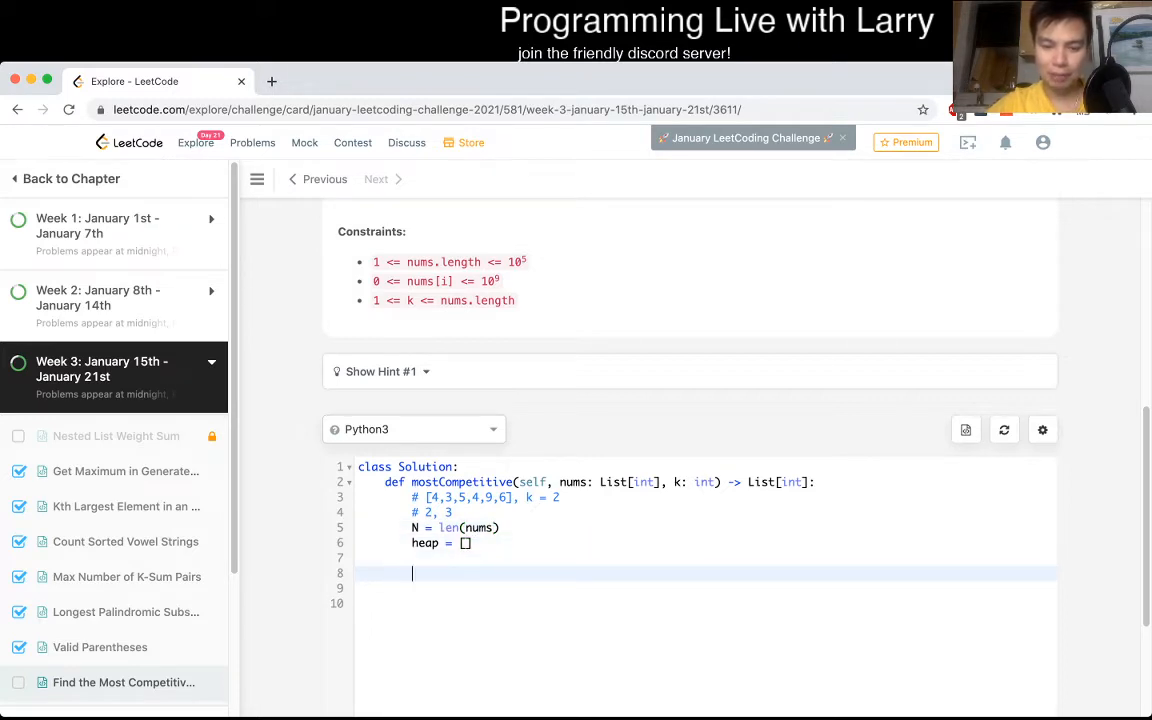
{"action": "type", "text": "f"}
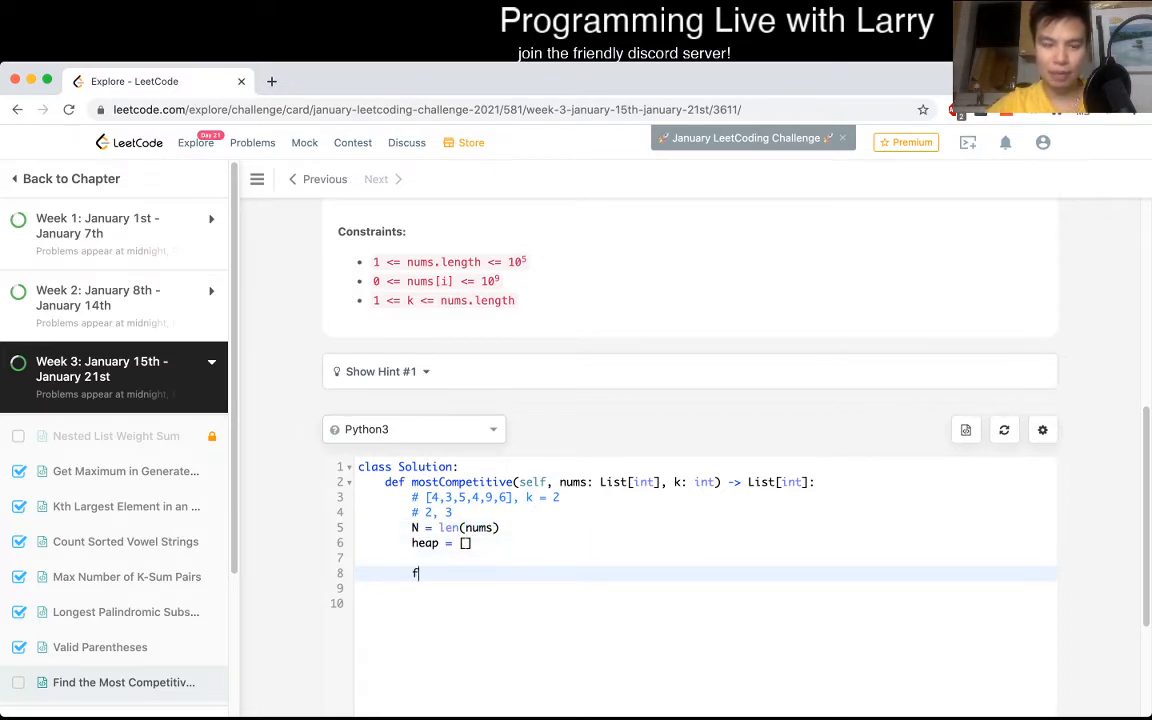
{"action": "type", "text": "or _ in range(N - k):"}
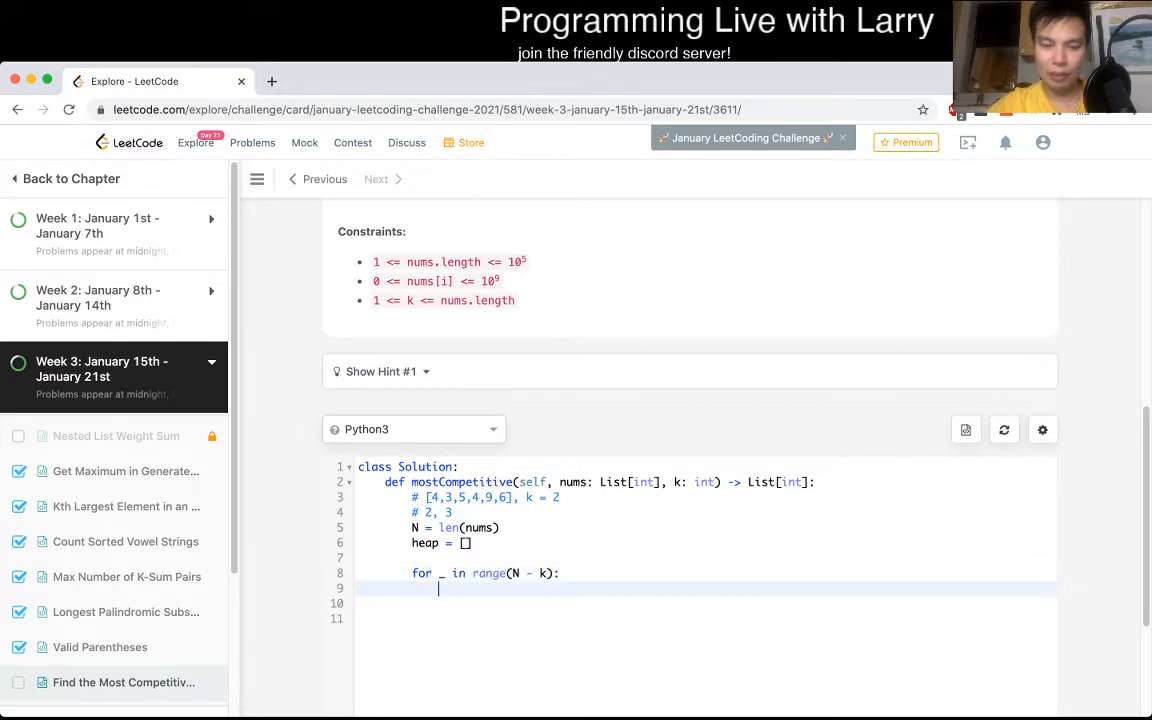
{"action": "type", "text": "heapq.heappush("}
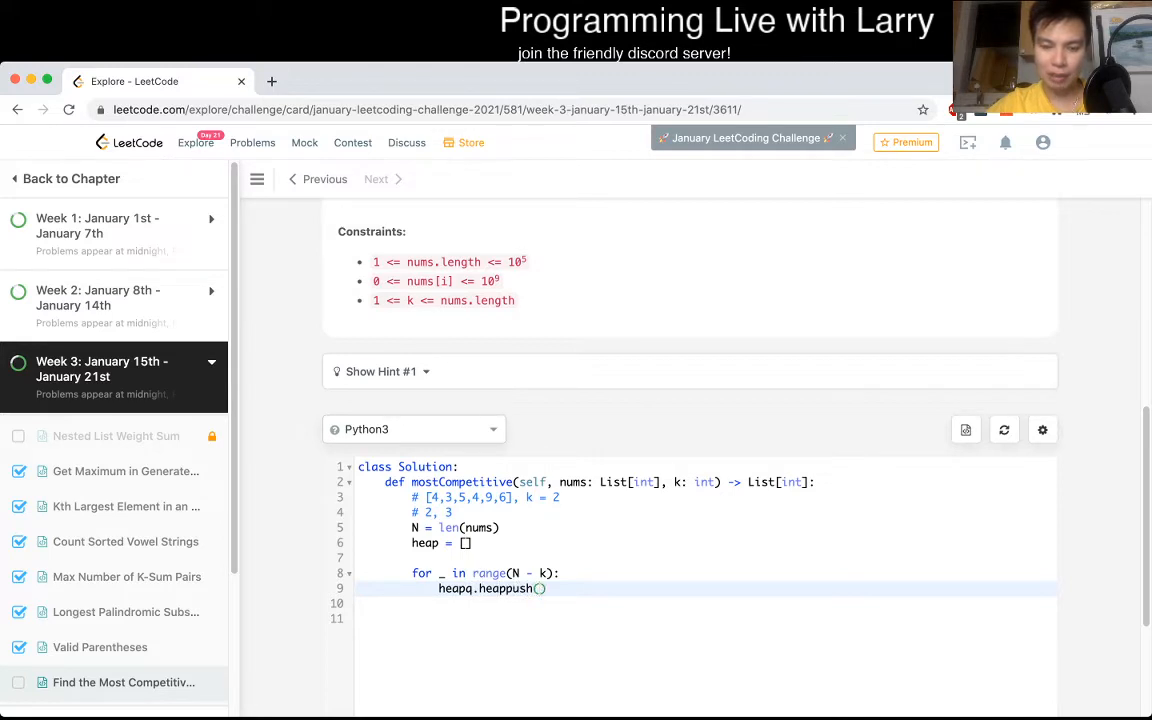
{"action": "type", "text": "nums[]"}
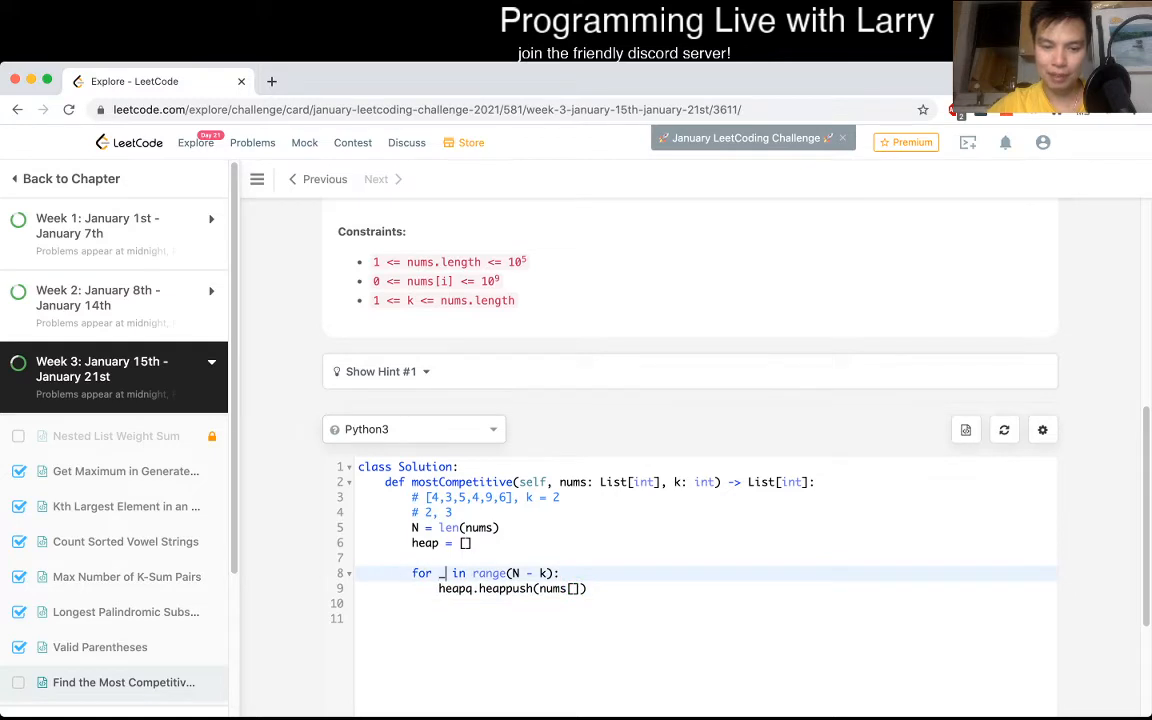
{"action": "type", "text": "index"}
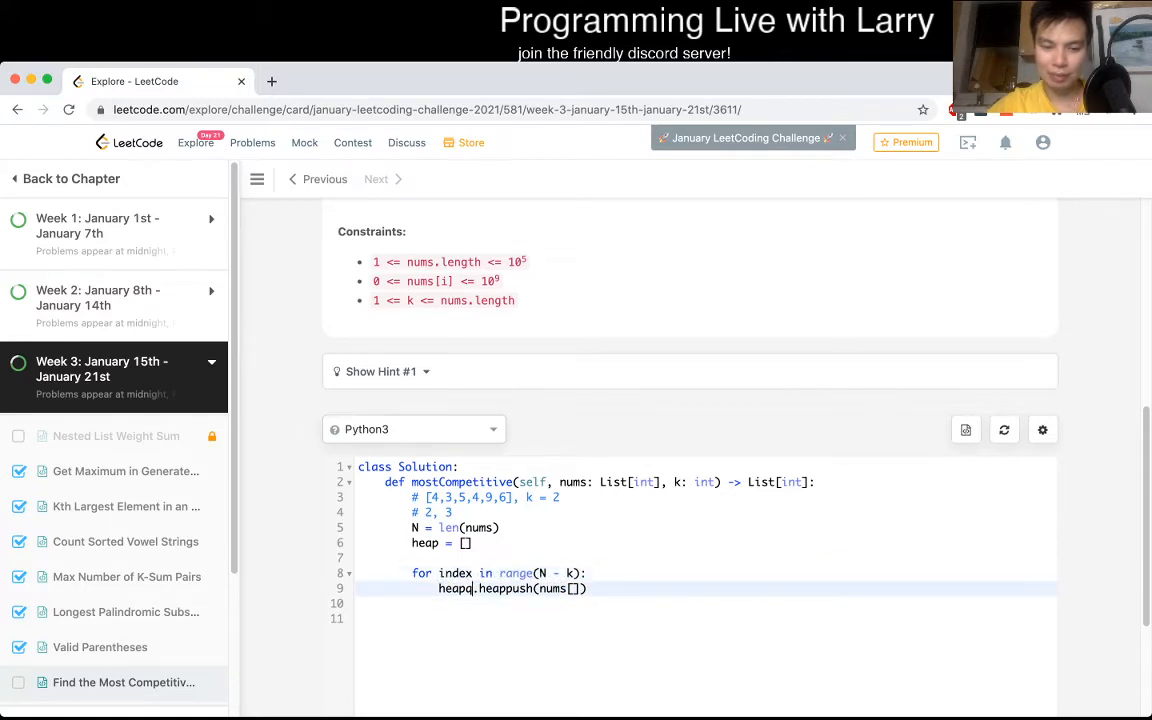
{"action": "type", "text": "index"}
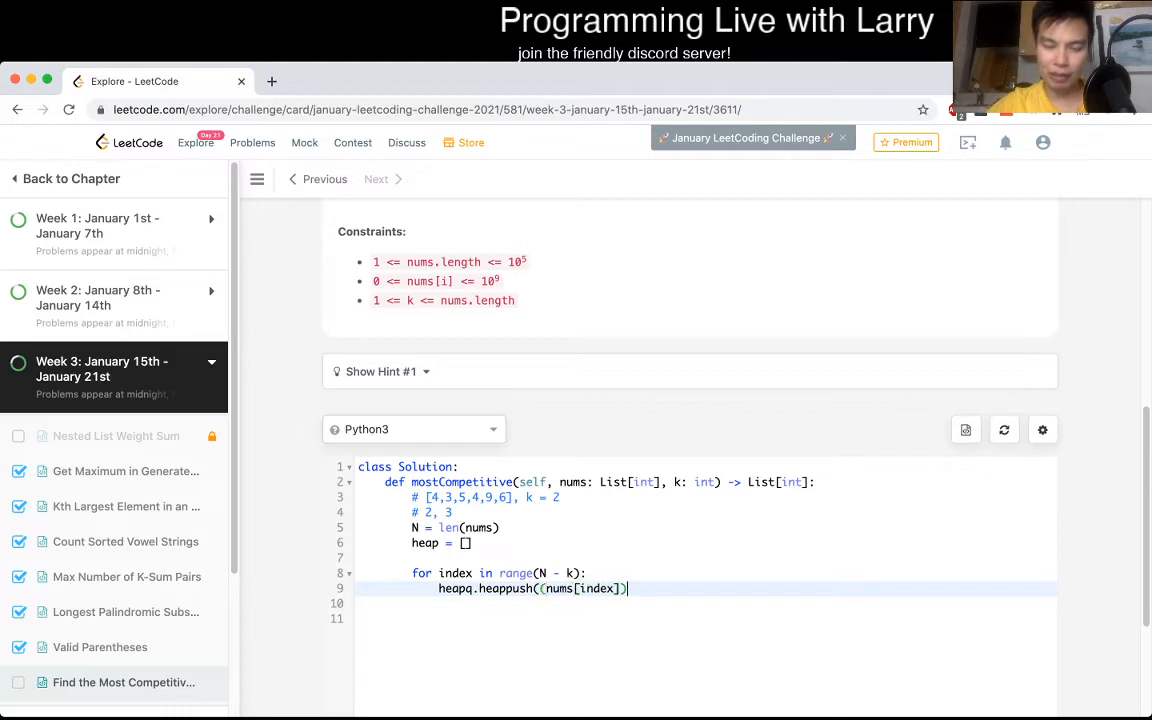
{"action": "type", "text": ", index)"}
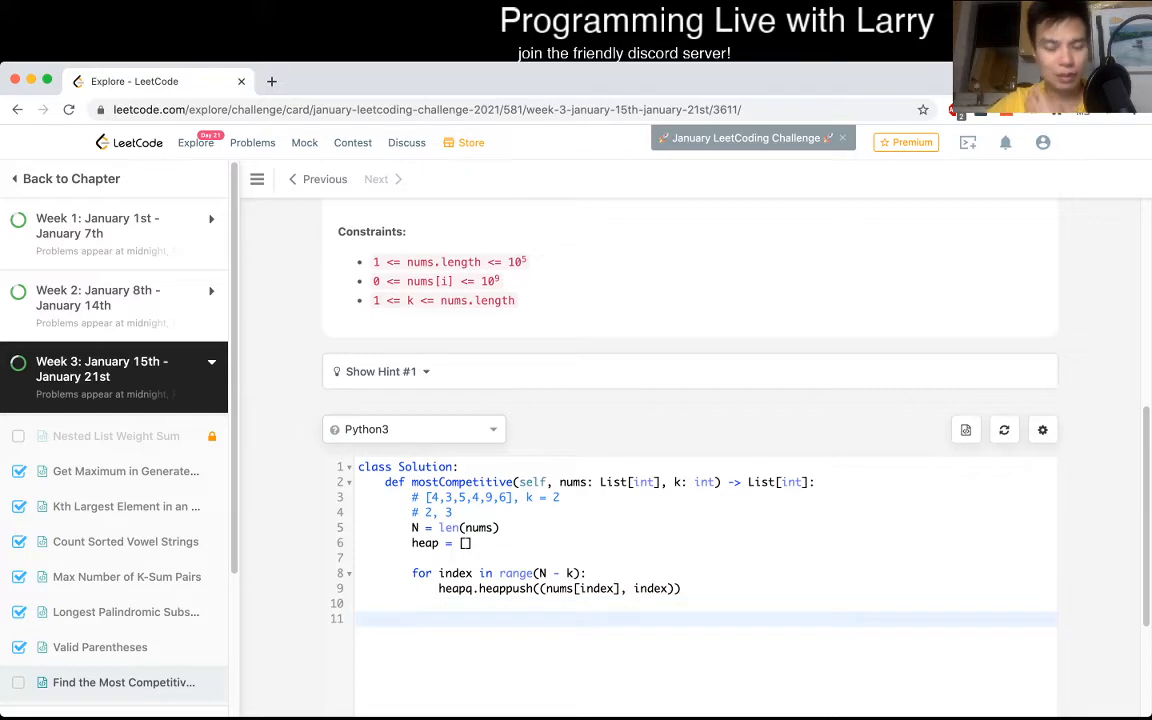
Step: Add index = N - k with blank lines separating it from the loop
{"action": "type", "text": "inde"}
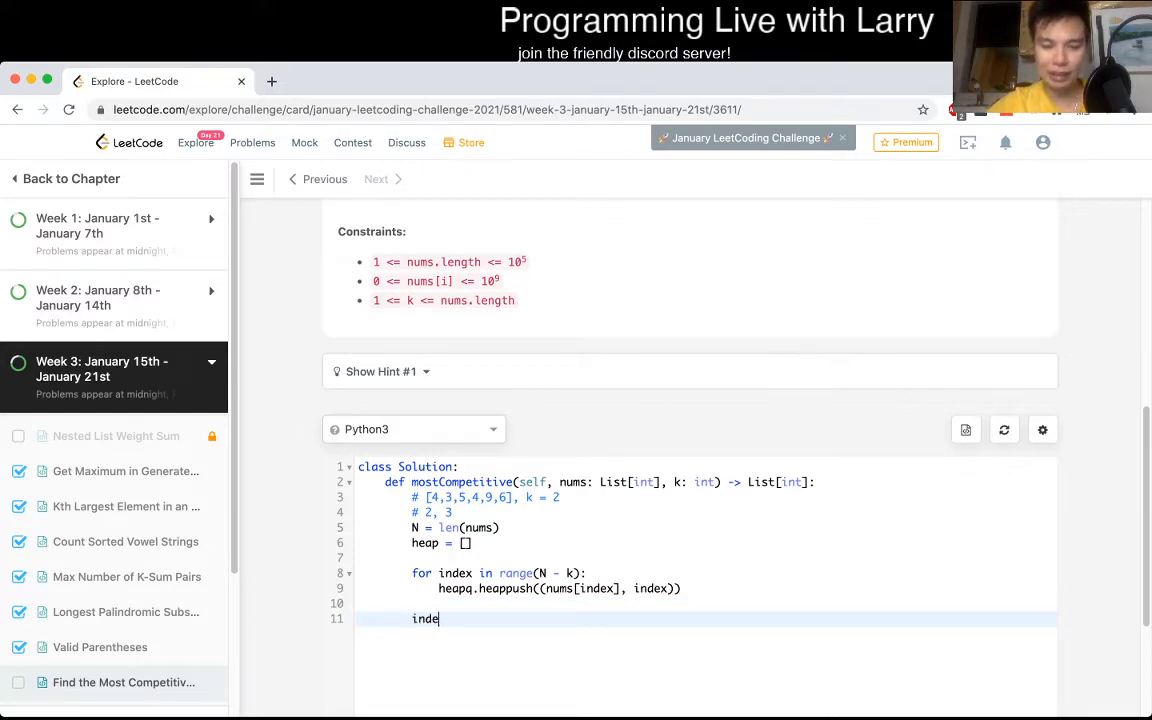
{"action": "type", "text": "x = N"}
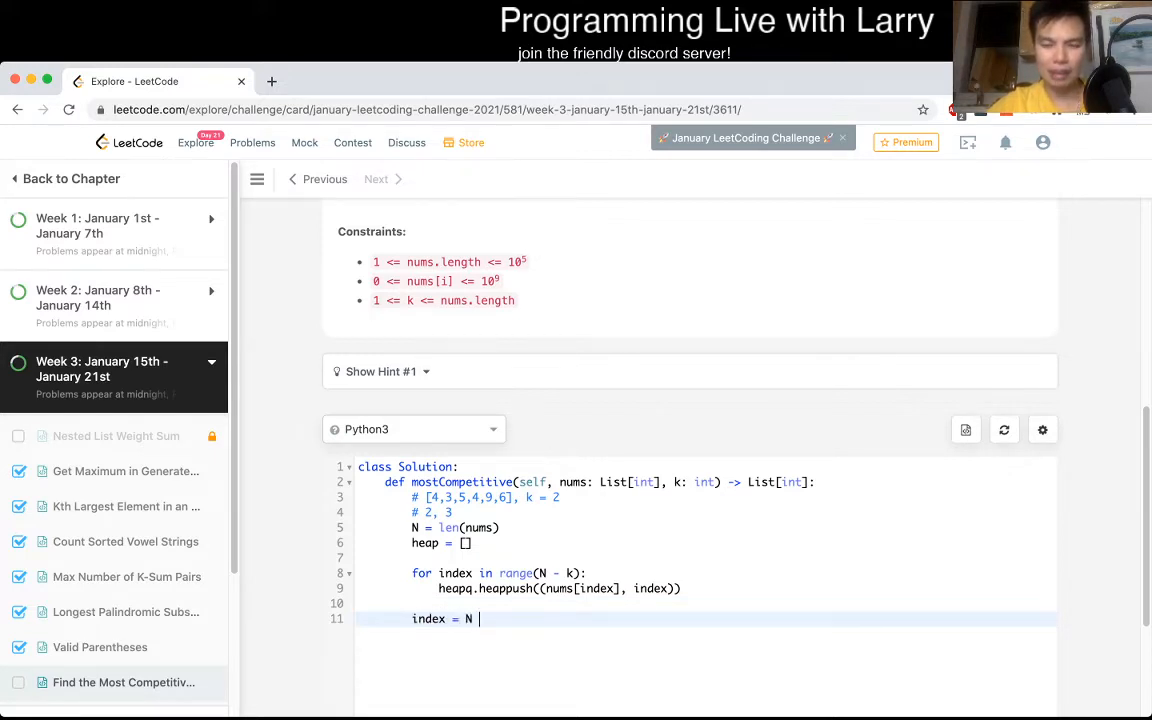
{"action": "type", "text": "- k"}
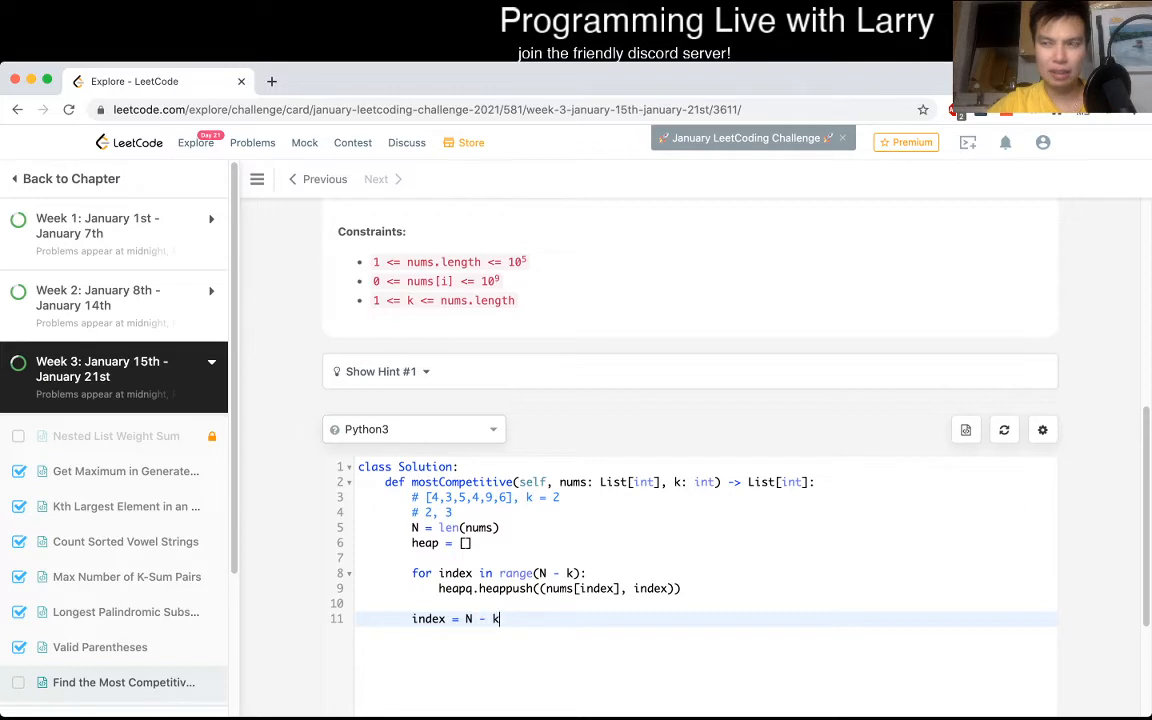
{"action": "key", "text": "Return"}
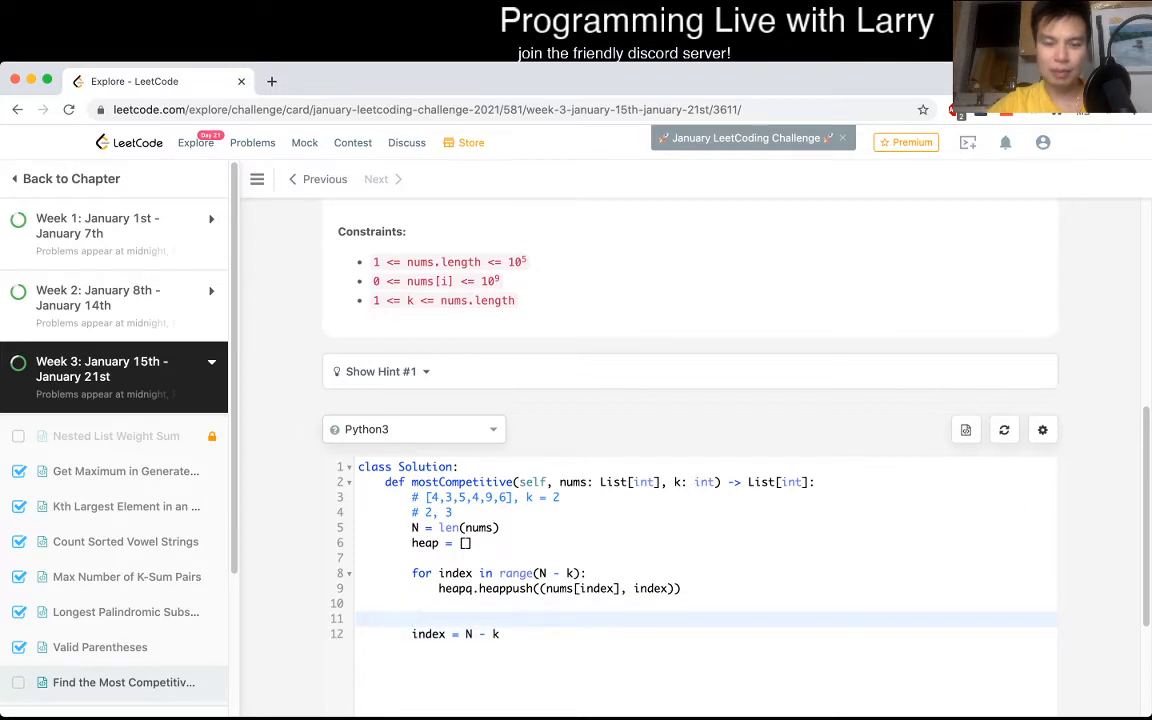
{"action": "key", "text": "enter"}
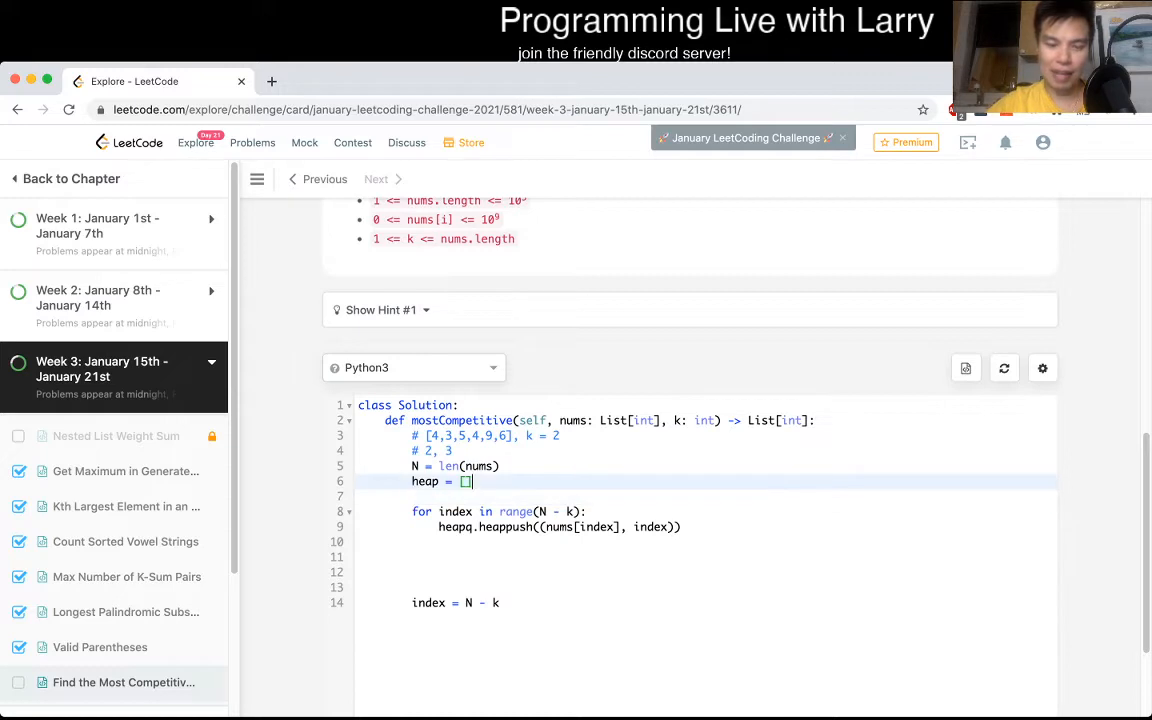
Step: Add ans = [], a for _ in range(k) loop and index = N - k
{"action": "type", "text": "ans = []"}
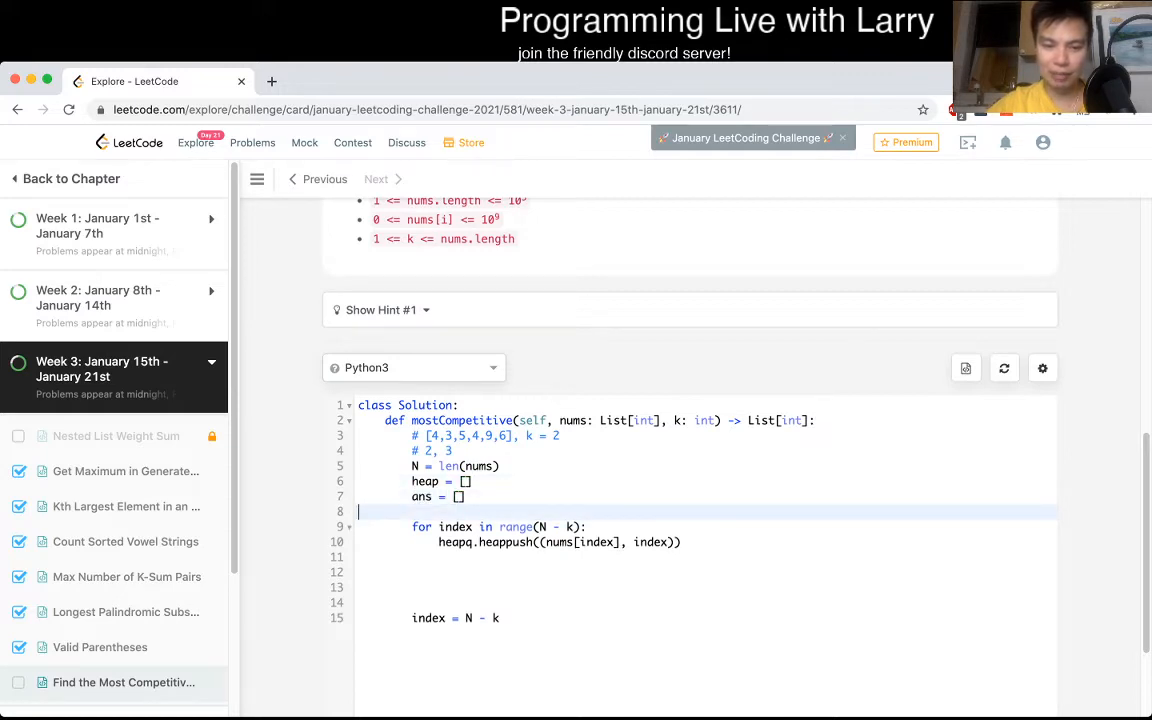
{"action": "type", "text": "for"}
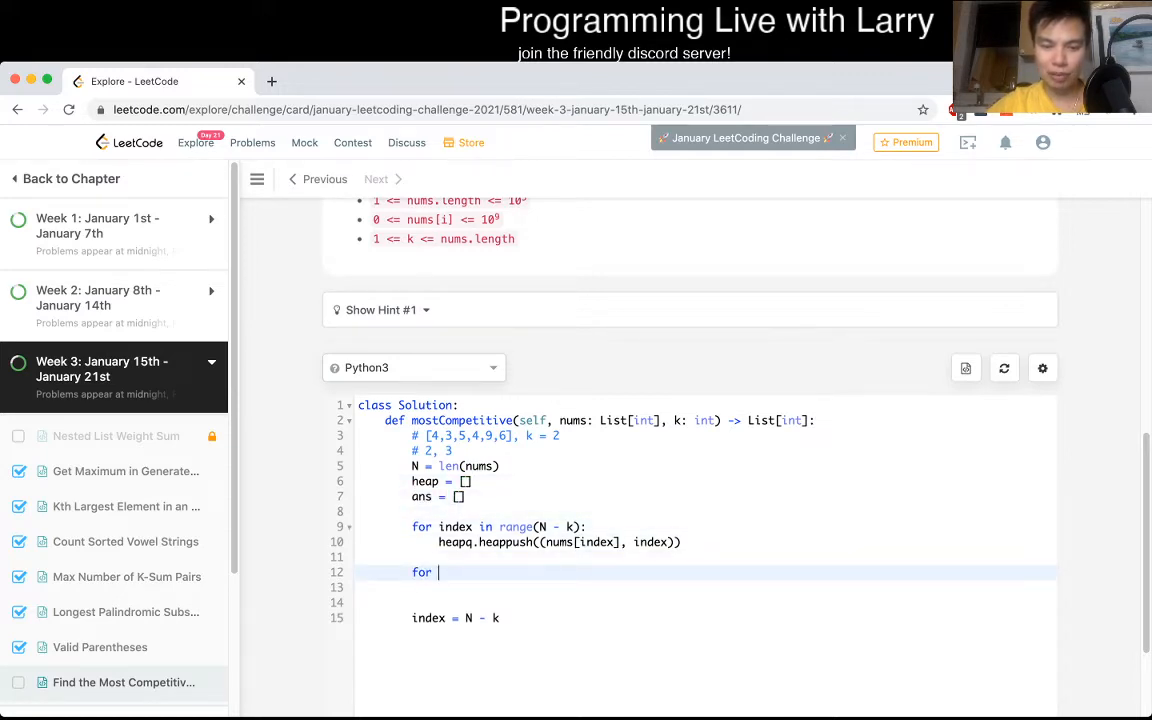
{"action": "type", "text": "_ in range()"}
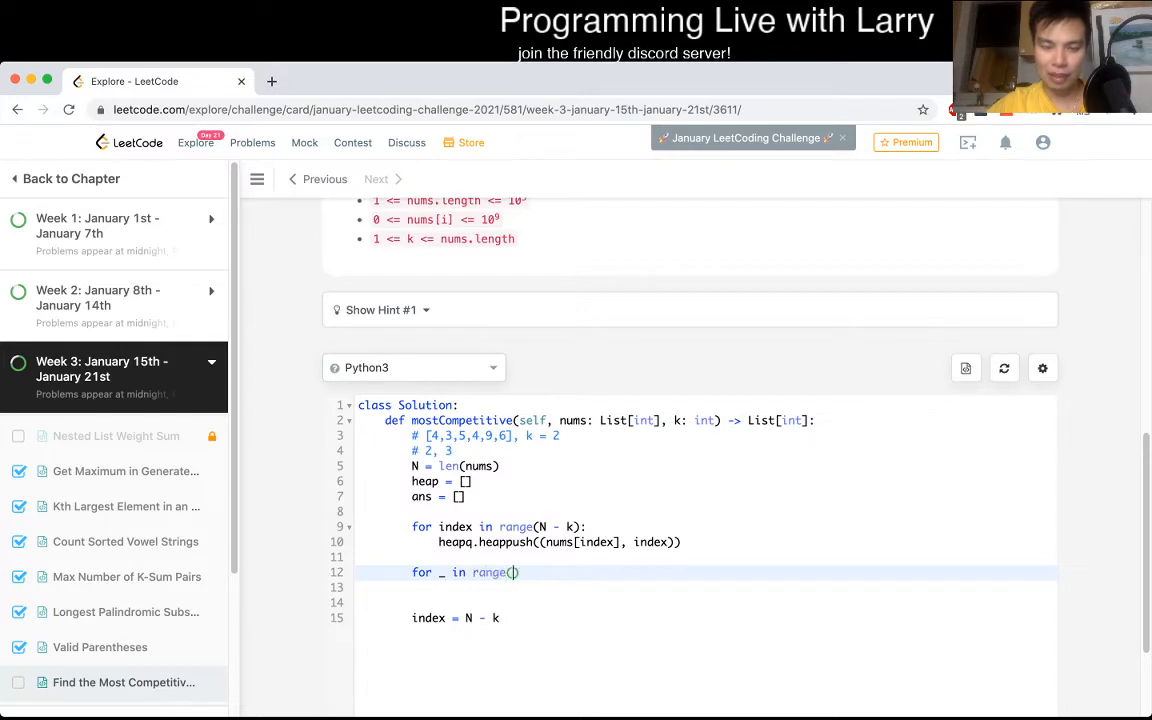
{"action": "type", "text": "k):"}
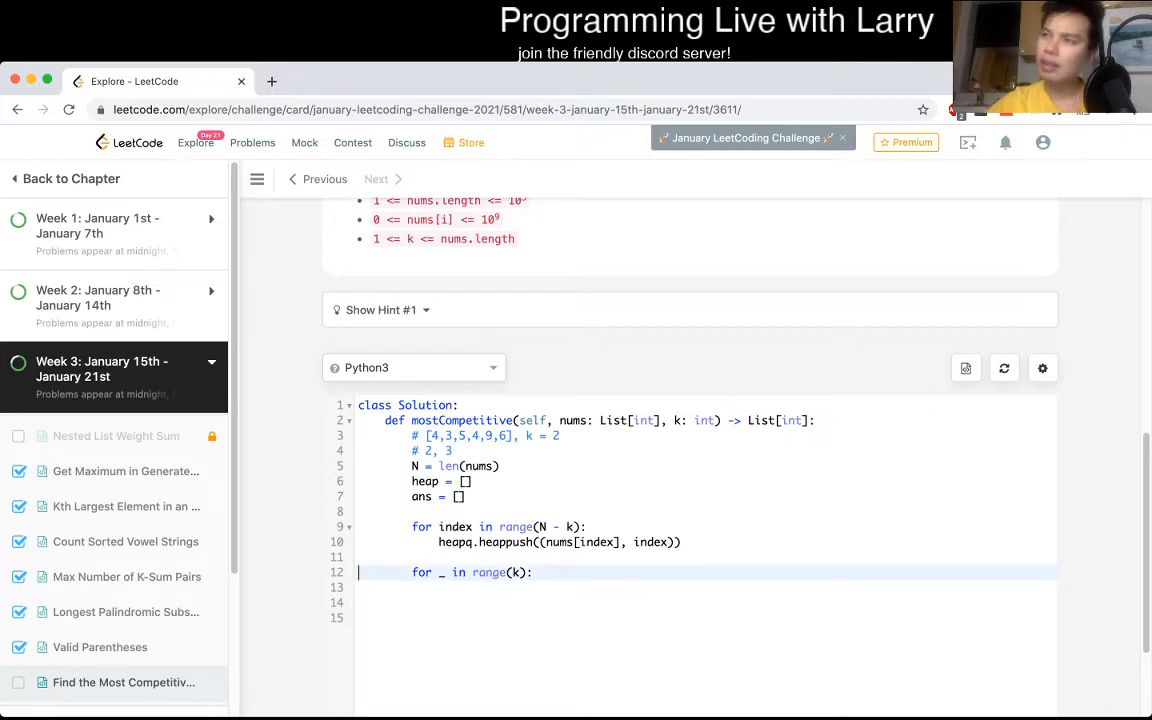
{"action": "type", "text": "index = N - k"}
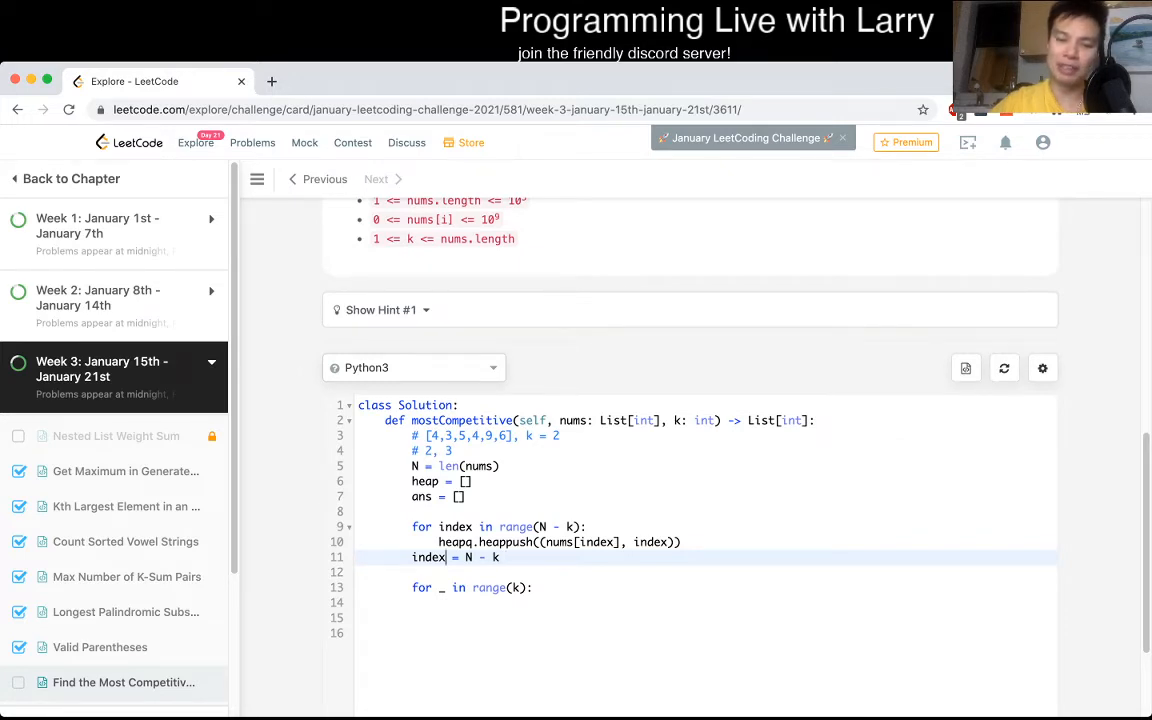
Step: Read heap[0] into x, lastIndex and initialise lastSeenIndex = -1
{"action": "double_click", "coordinate": [516, 528]}
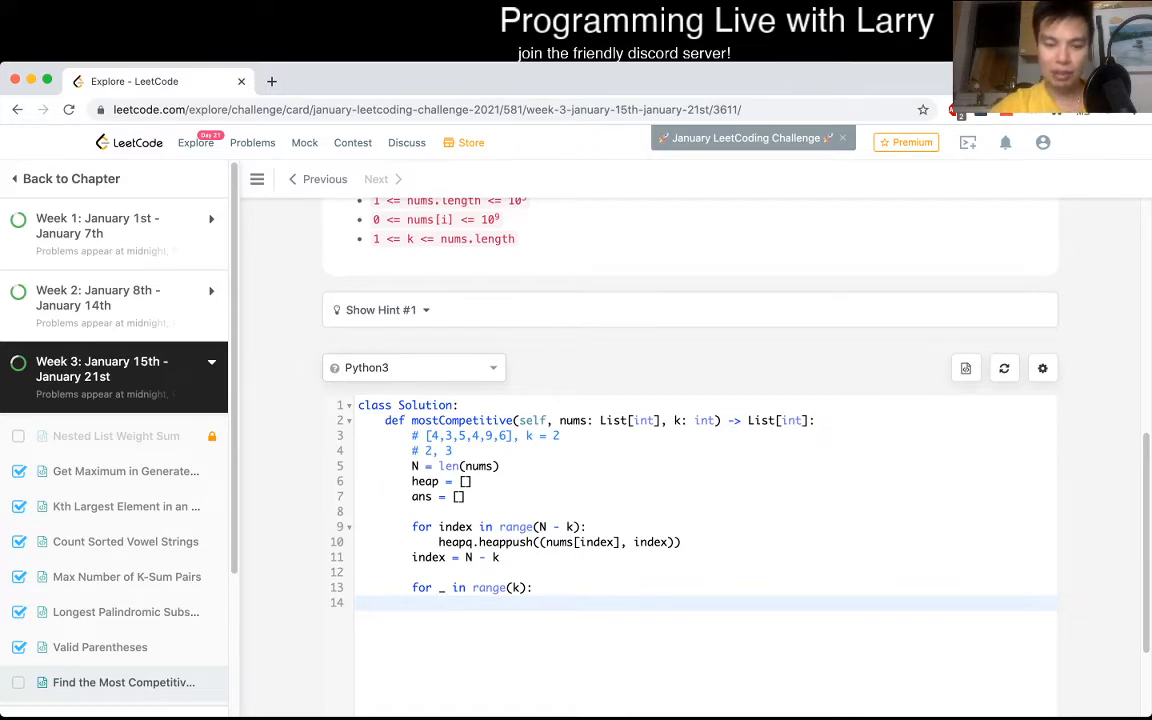
{"action": "type", "text": "hea"}
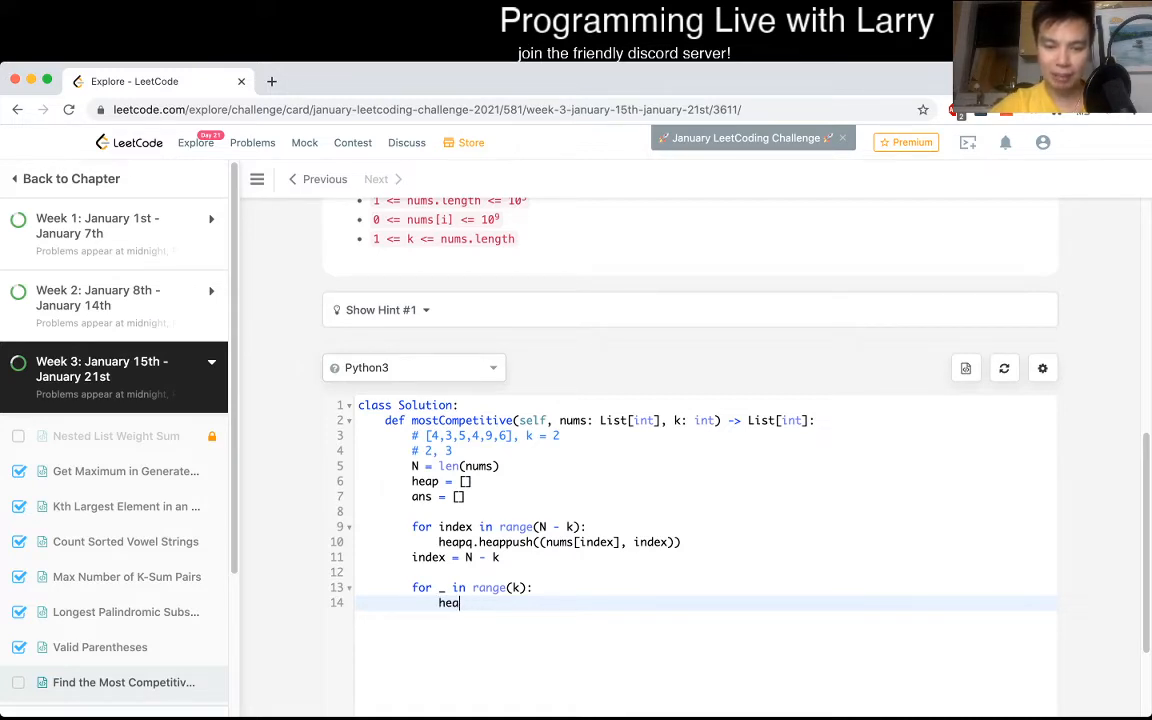
{"action": "type", "text": "p[0]"}
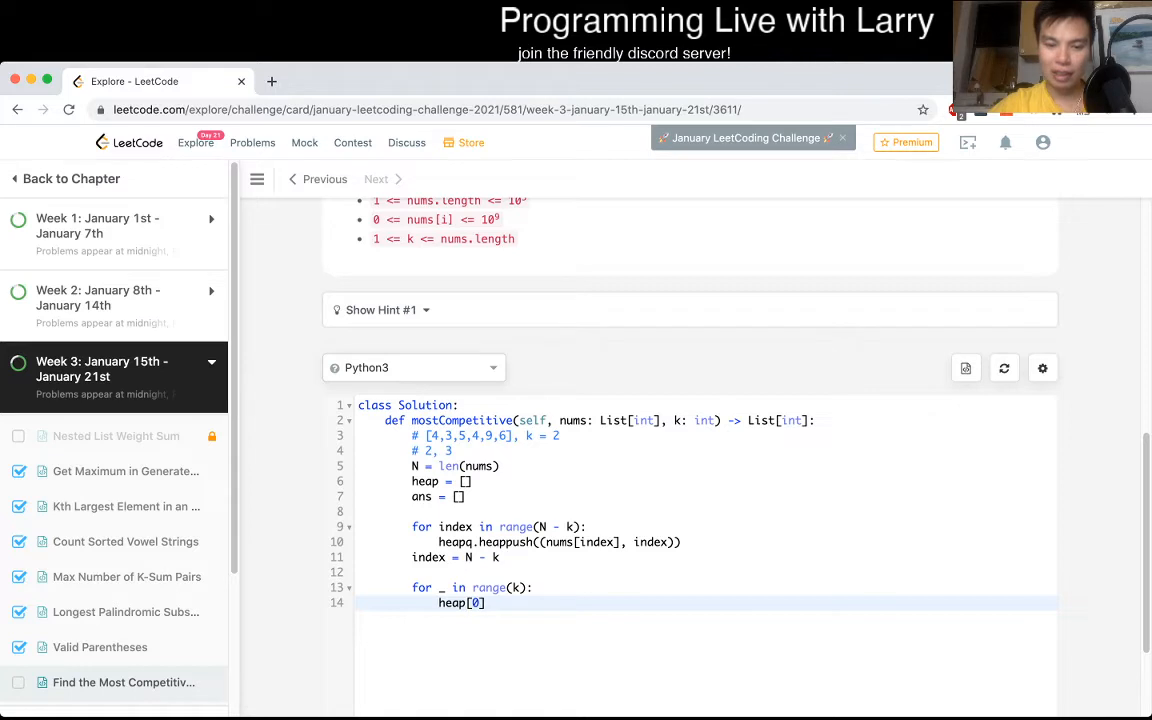
{"action": "type", "text": "x, index ="}
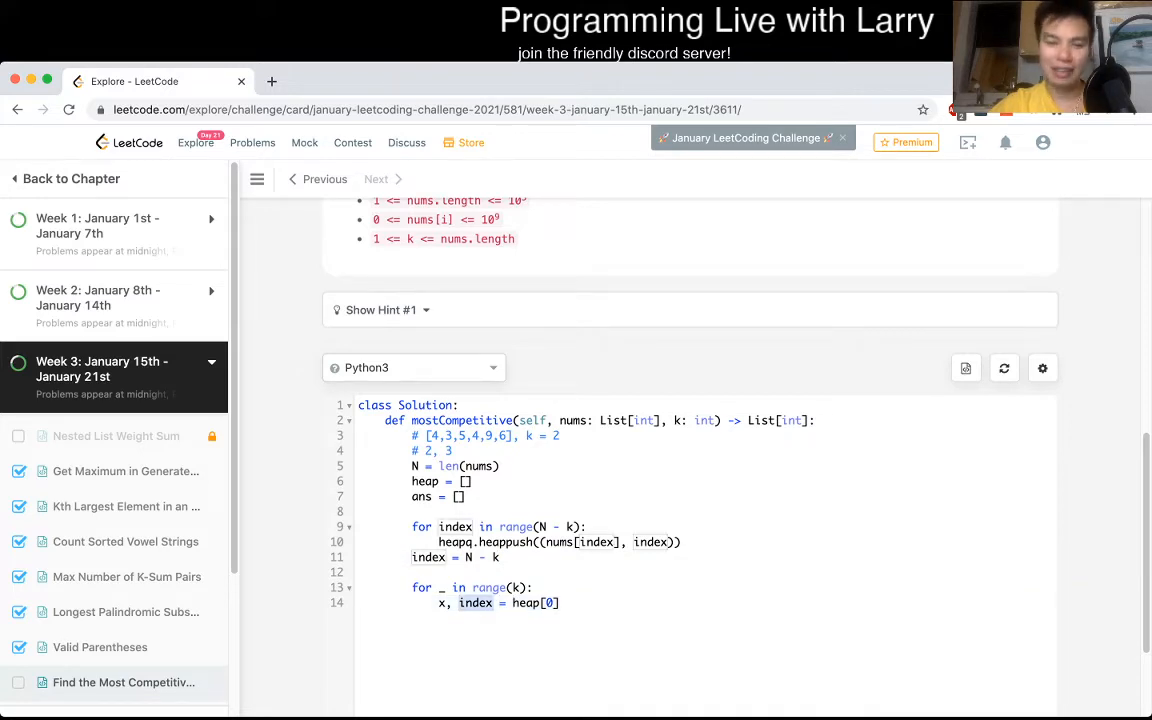
{"action": "type", "text": "lastIn"}
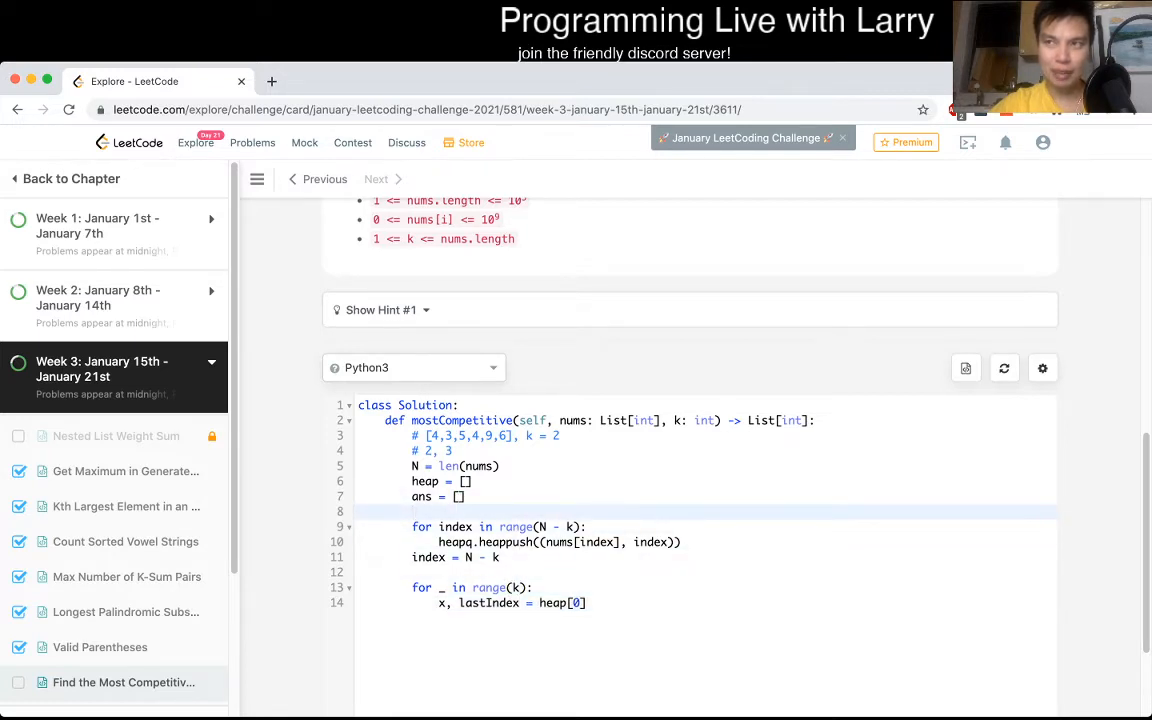
{"action": "type", "text": "lastS"}
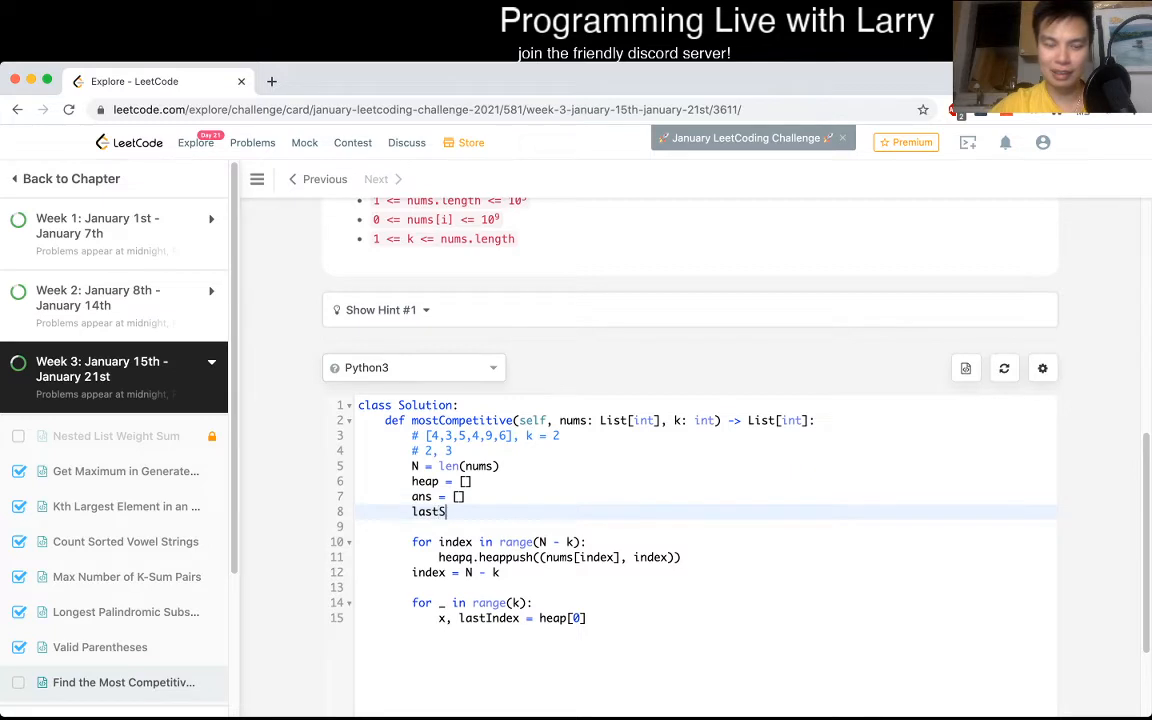
{"action": "type", "text": "eenI"}
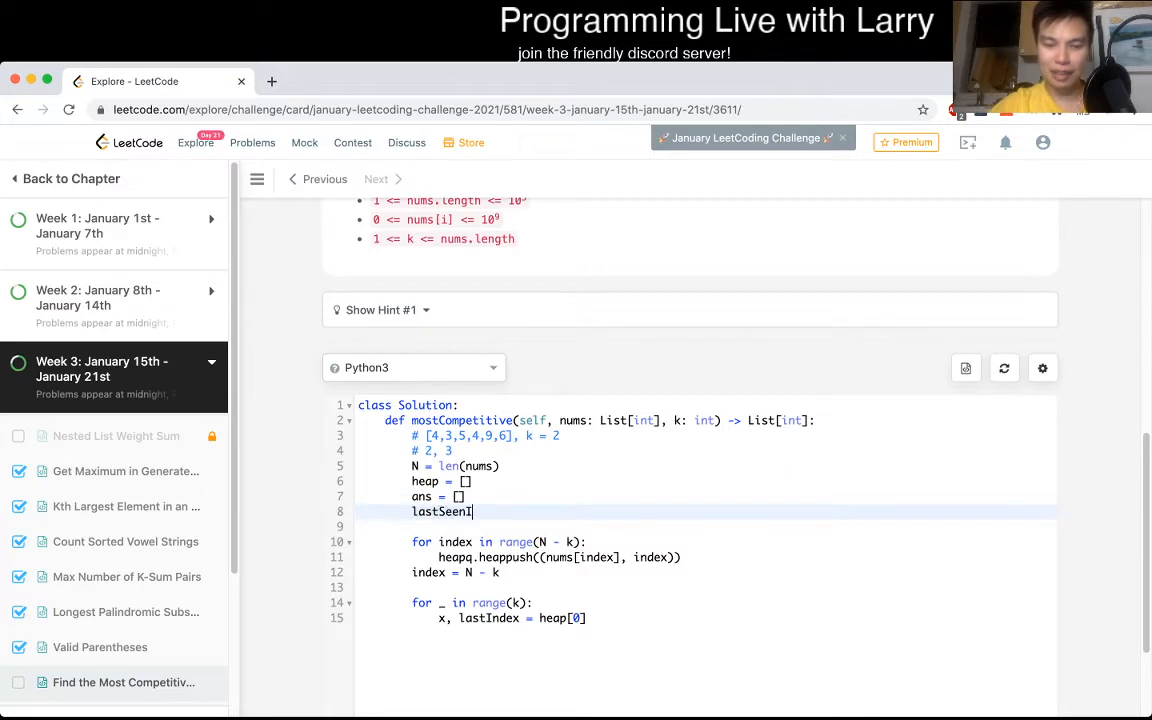
{"action": "type", "text": "ndex ="}
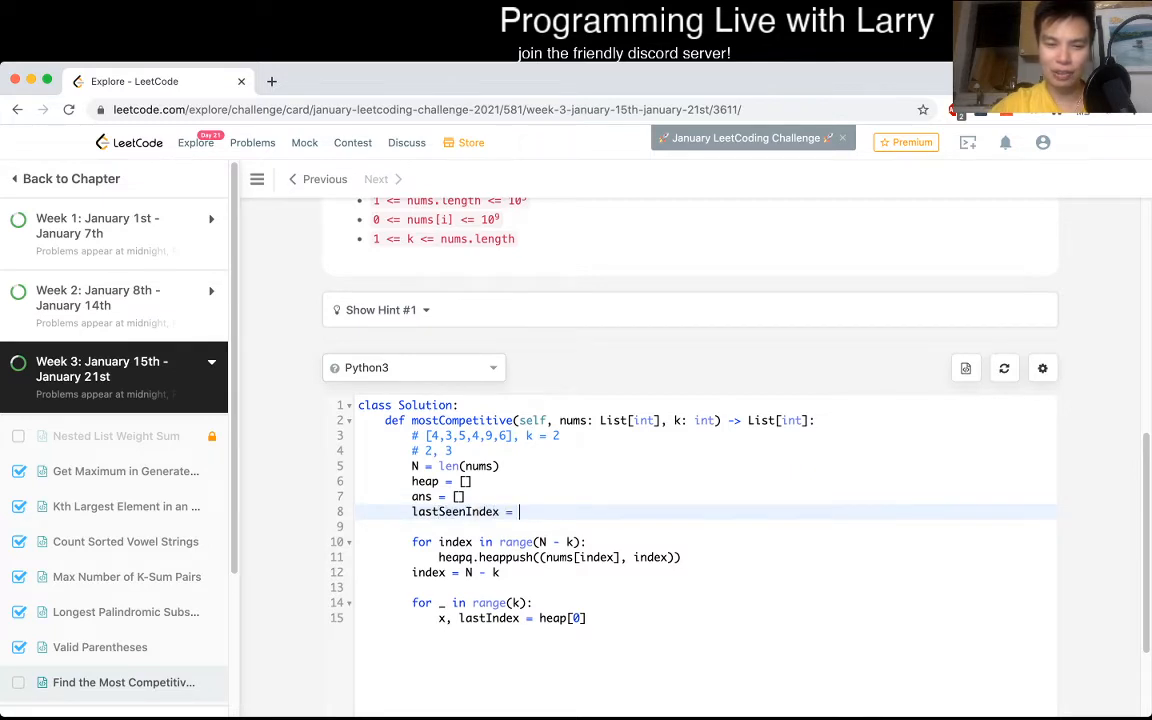
{"action": "type", "text": "-1"}
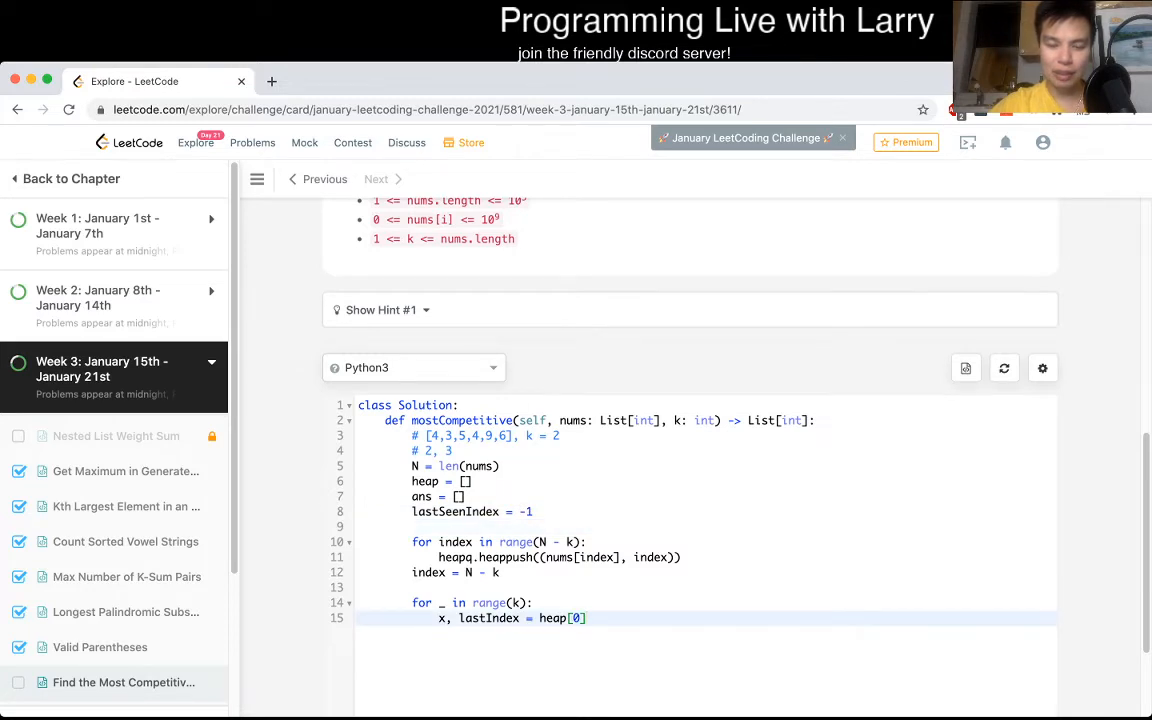
Step: Add a while heap[0][1] < lastSeenIndex condition inside the loop
{"action": "left_click", "coordinate": [534, 604]}
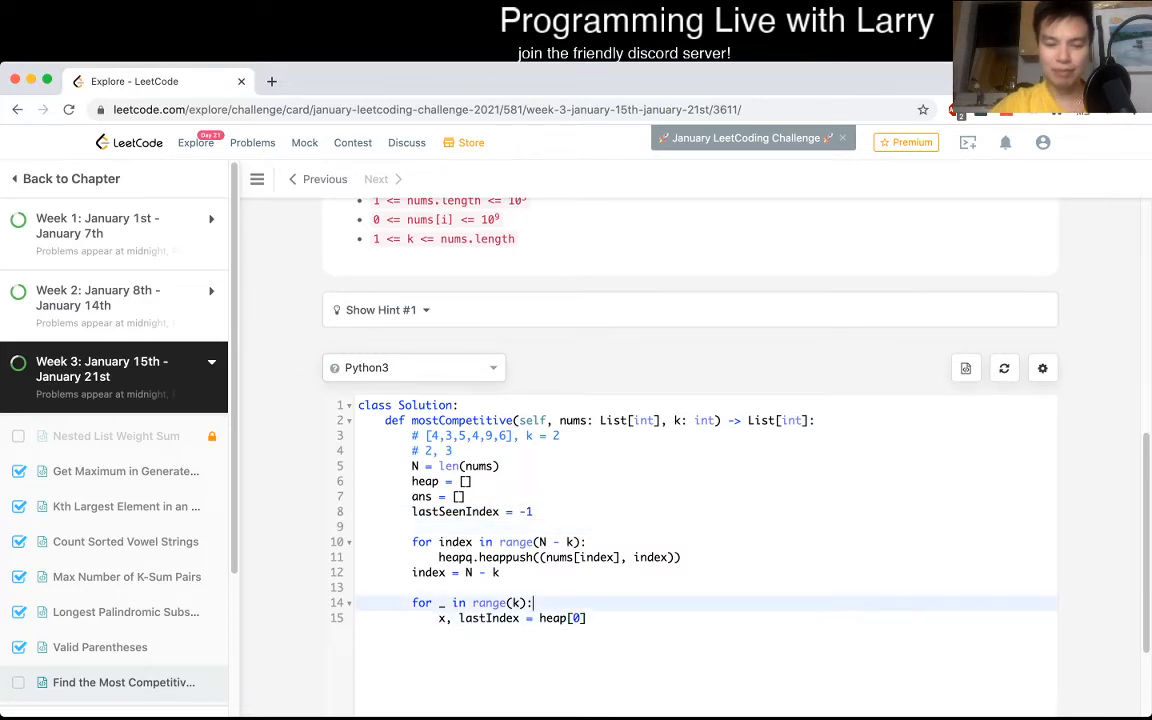
{"action": "type", "text": "while"}
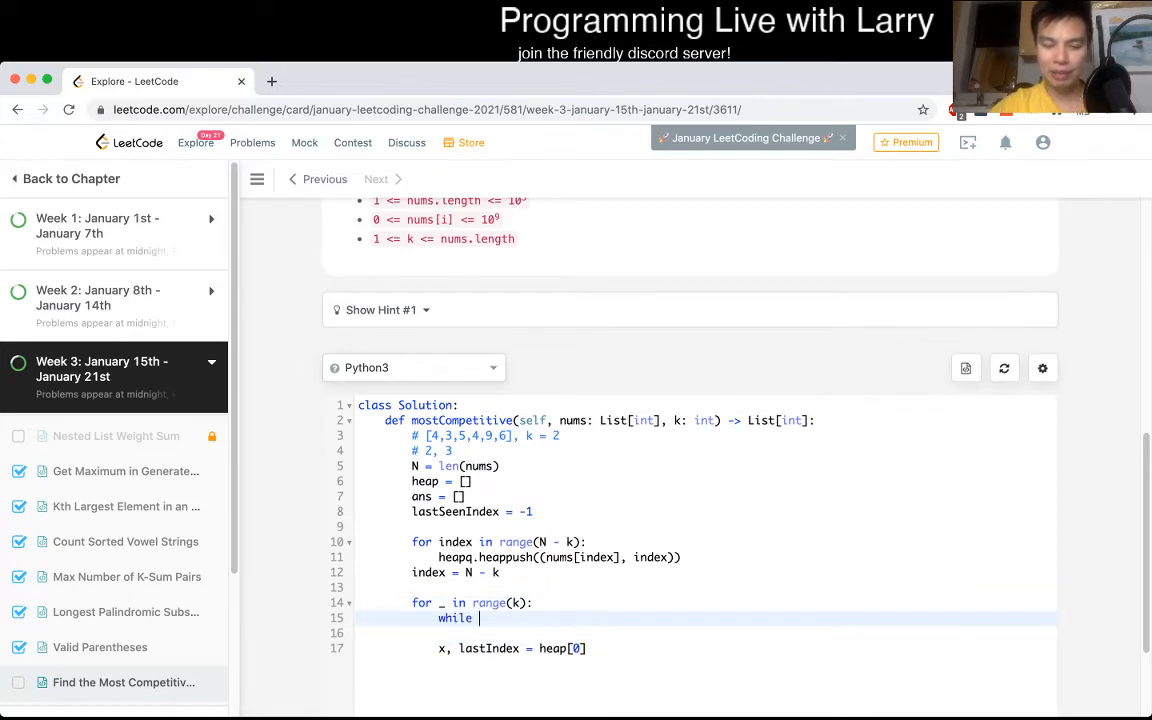
{"action": "type", "text": "len"}
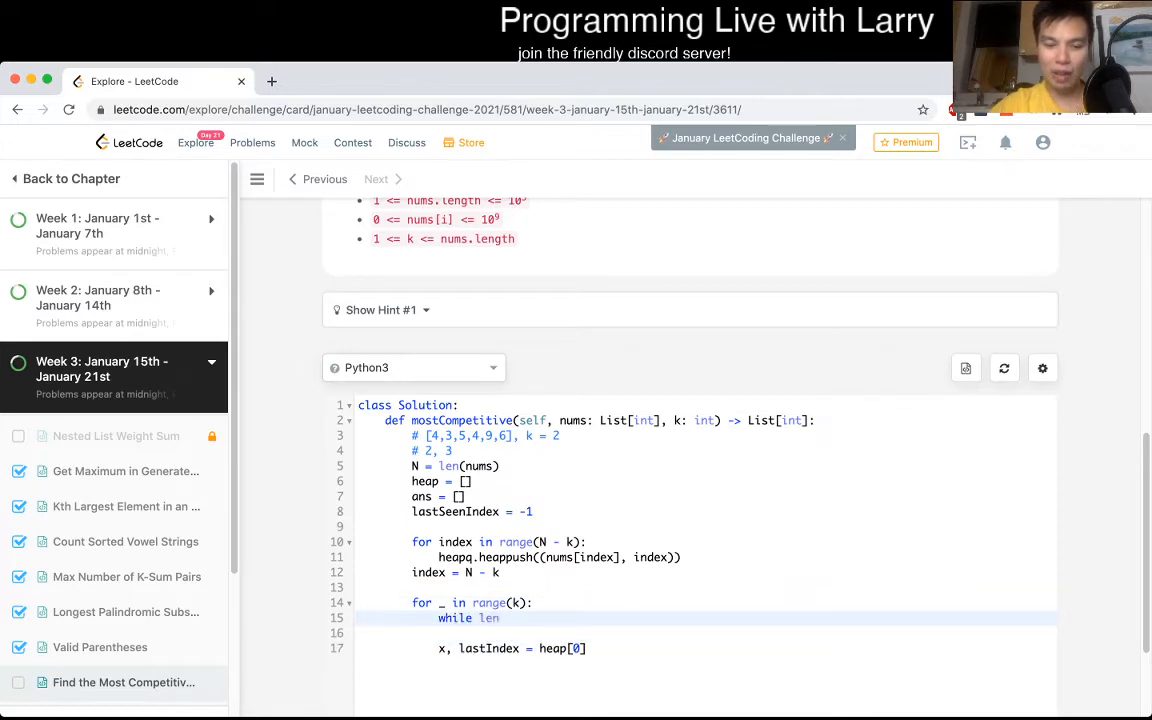
{"action": "type", "text": "heap[0]"}
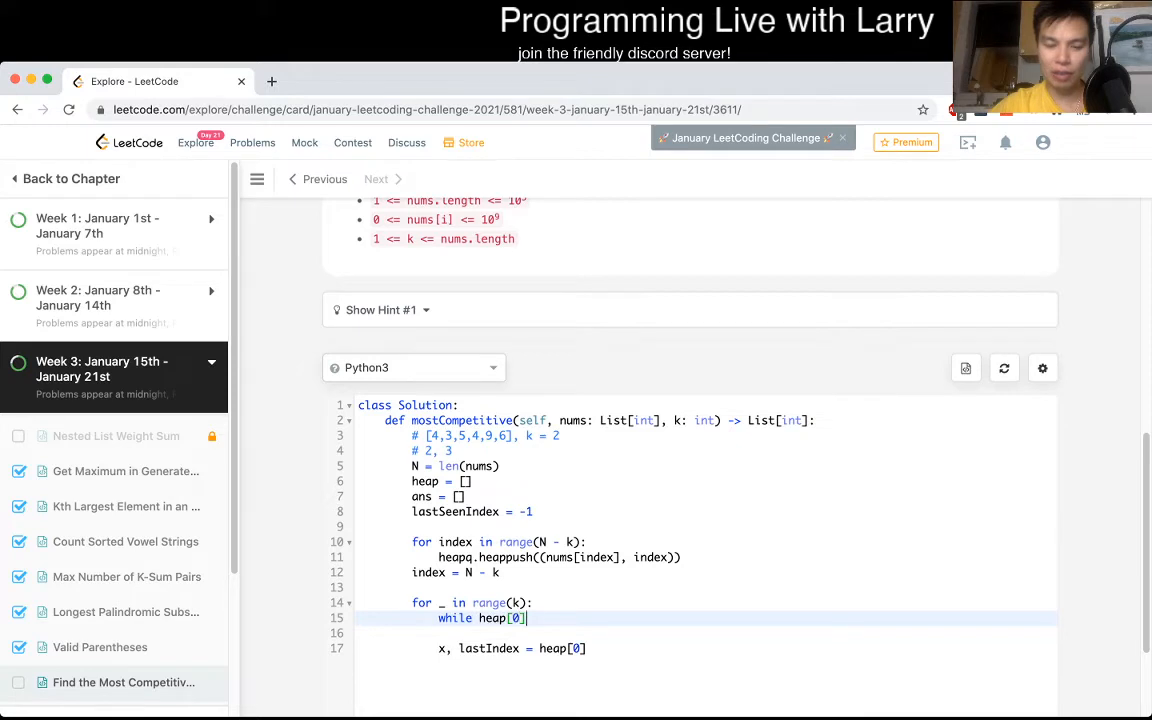
{"action": "type", "text": "[1]"}
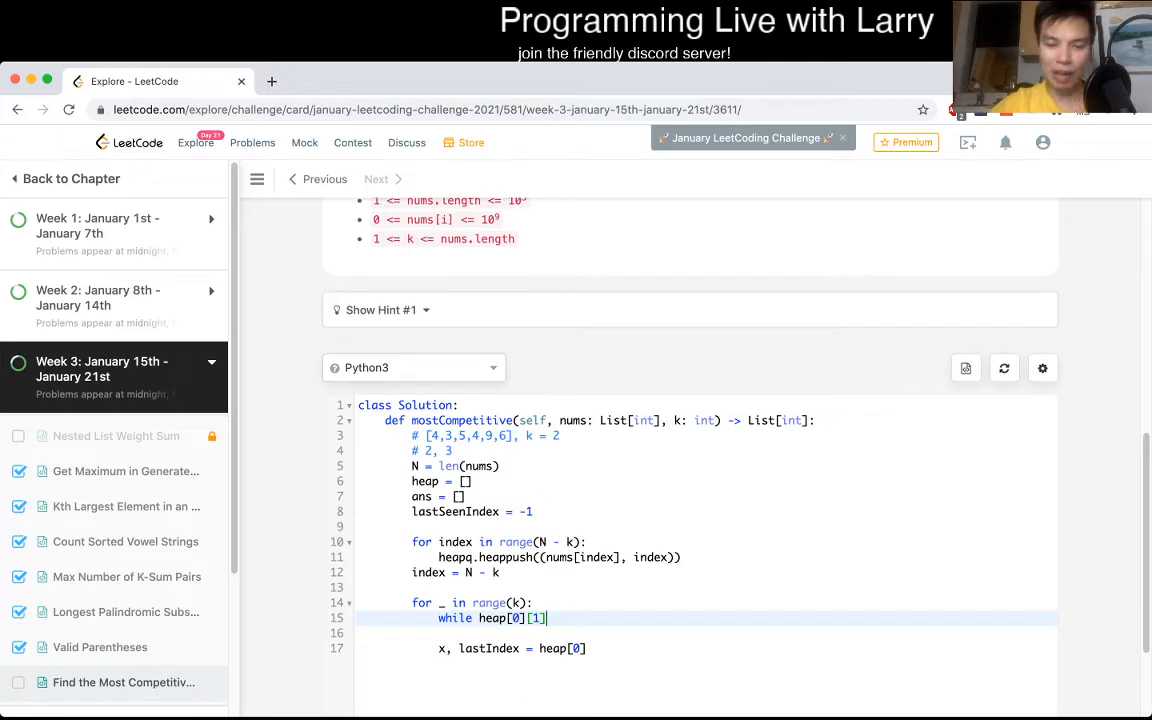
{"action": "type", "text": "<"}
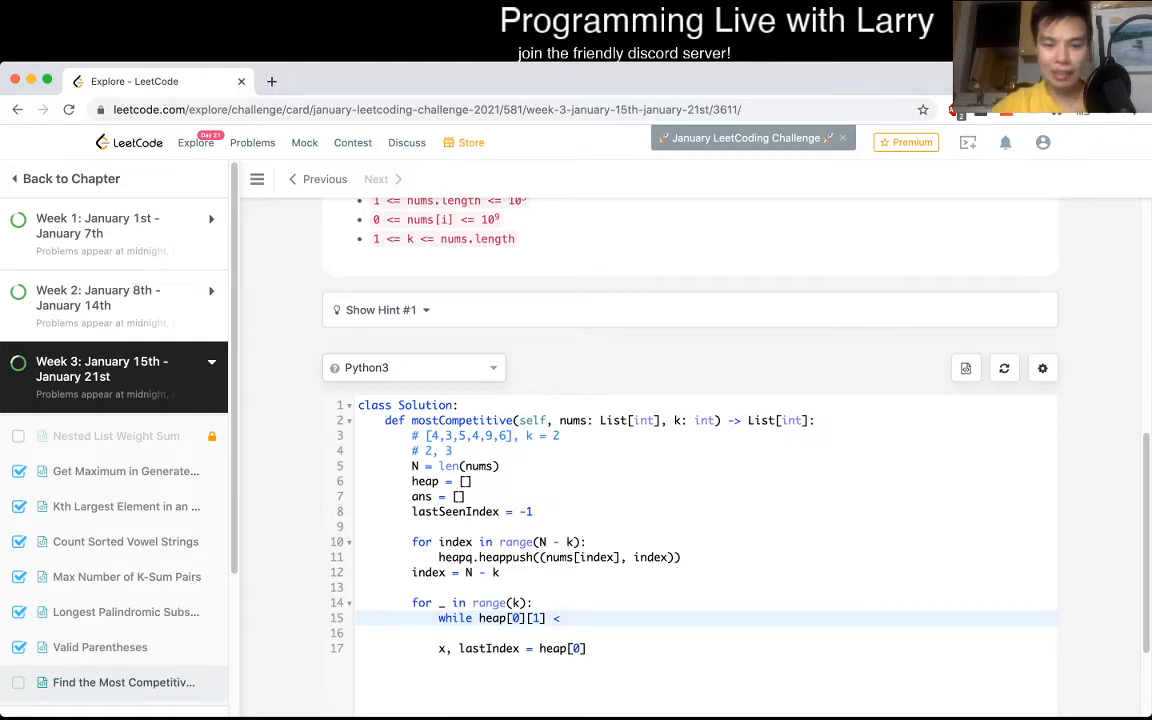
{"action": "type", "text": "lastSeenIndex:"}
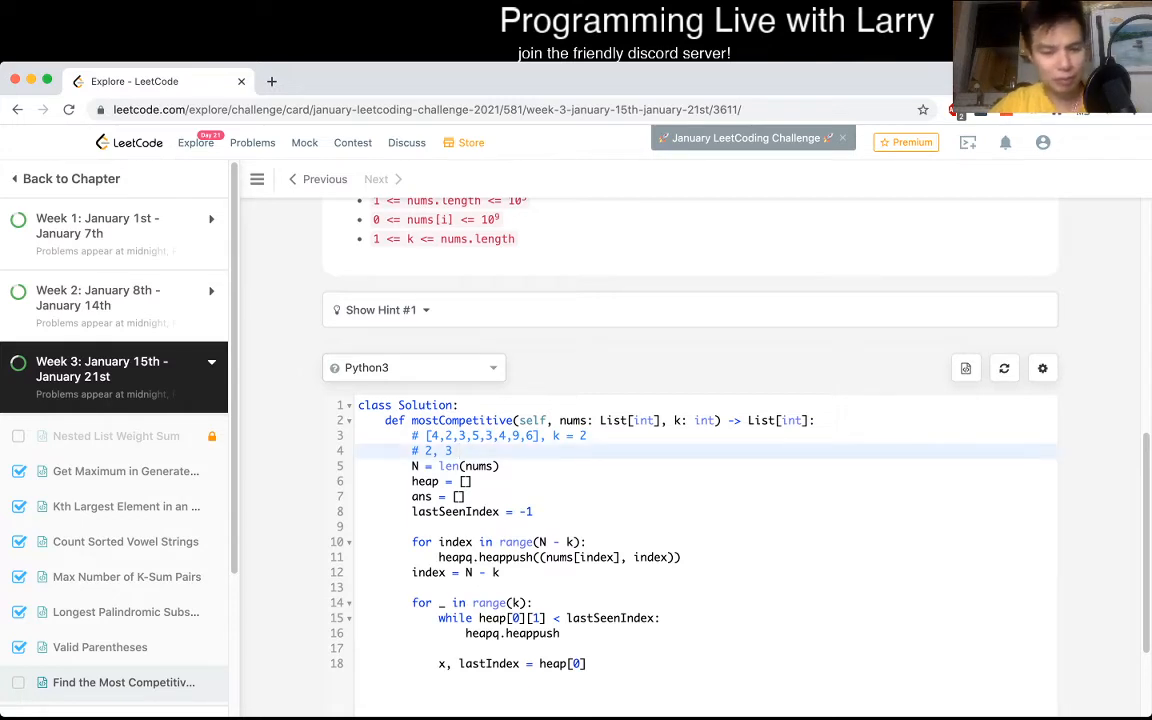
Step: Make the while body heapq.heappop(heap) and start the lastSeenIndex update
{"action": "left_click", "coordinate": [560, 632]}
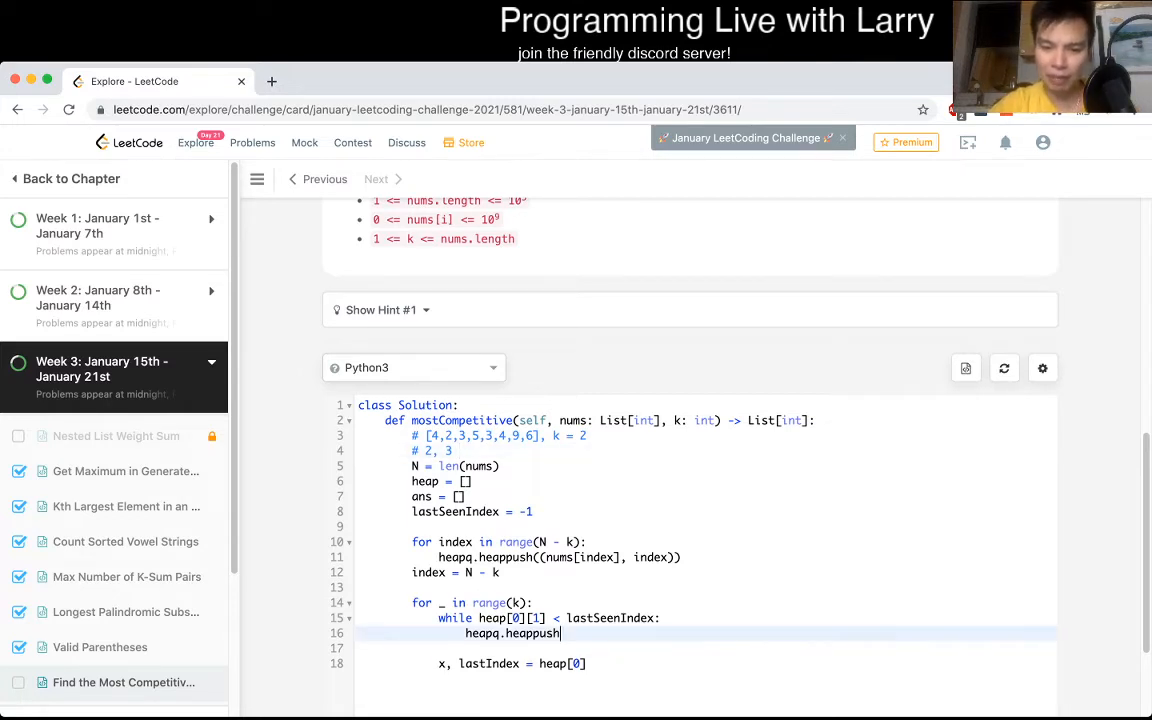
{"action": "key", "text": "Backspace"}
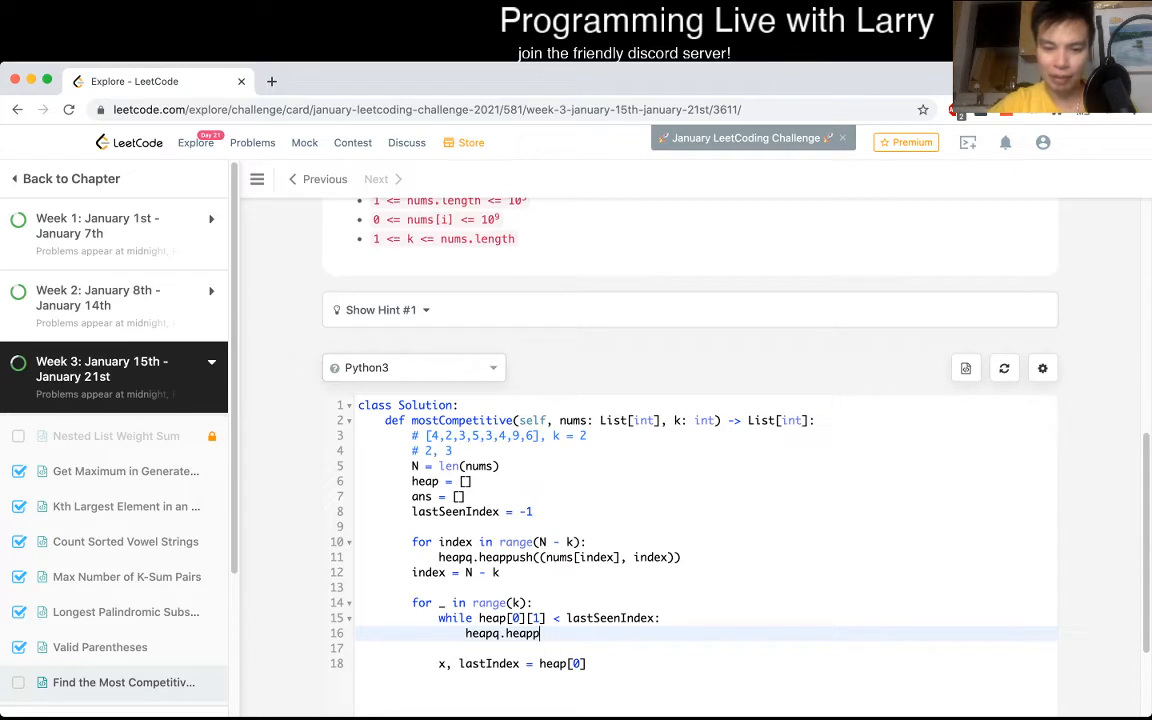
{"action": "type", "text": "op(heap)"}
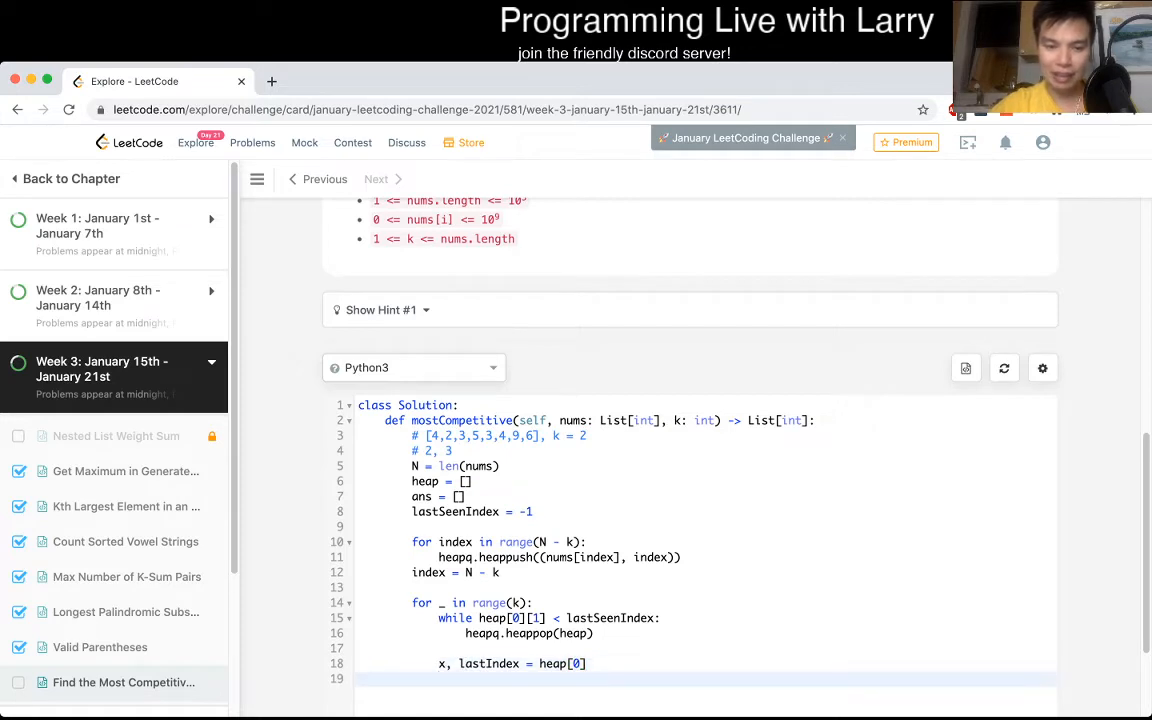
{"action": "type", "text": "lastSeenIndex = lastIndex"}
{"action": "type", "text": "re"}
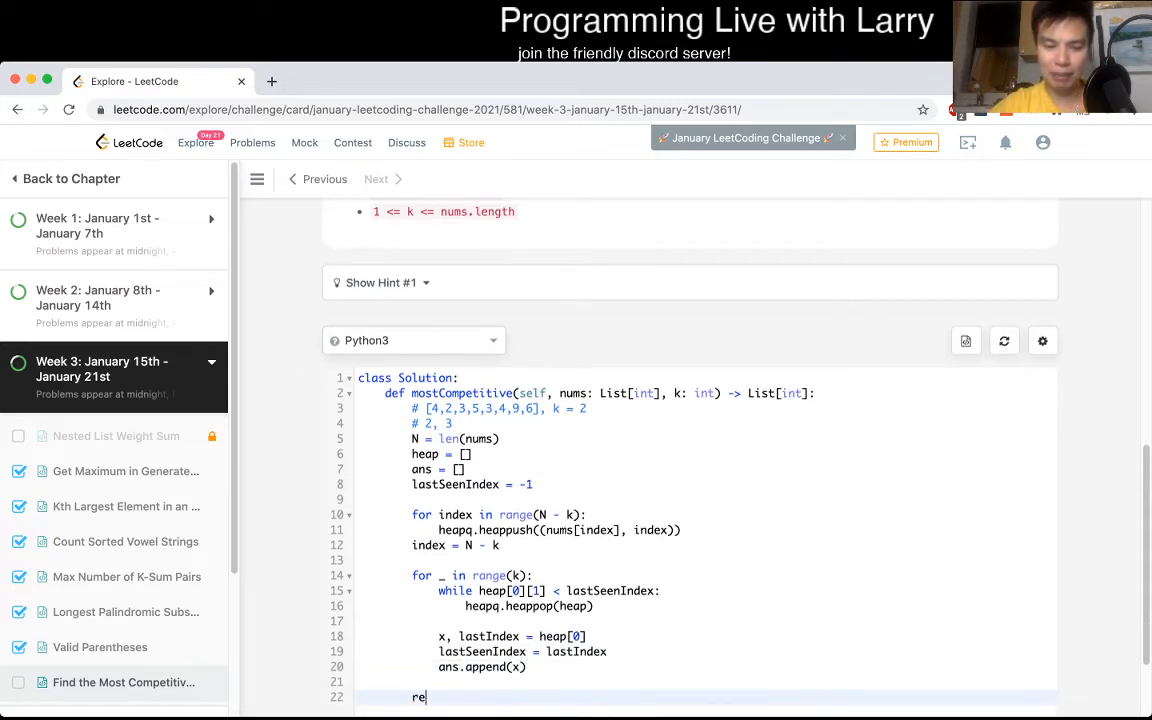
Step: Finish with return ans and heapq.heappush((nums[index], index)) inside the loop
{"action": "type", "text": "turn ans"}
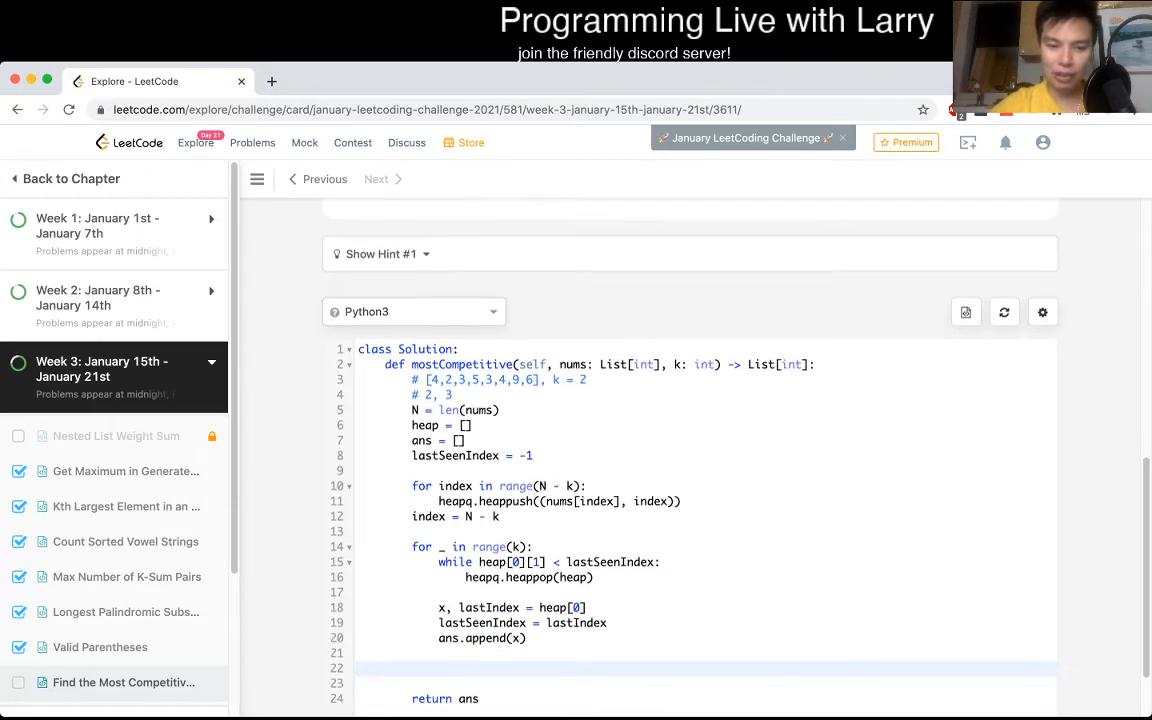
{"action": "type", "text": "heapq.heappush()"}
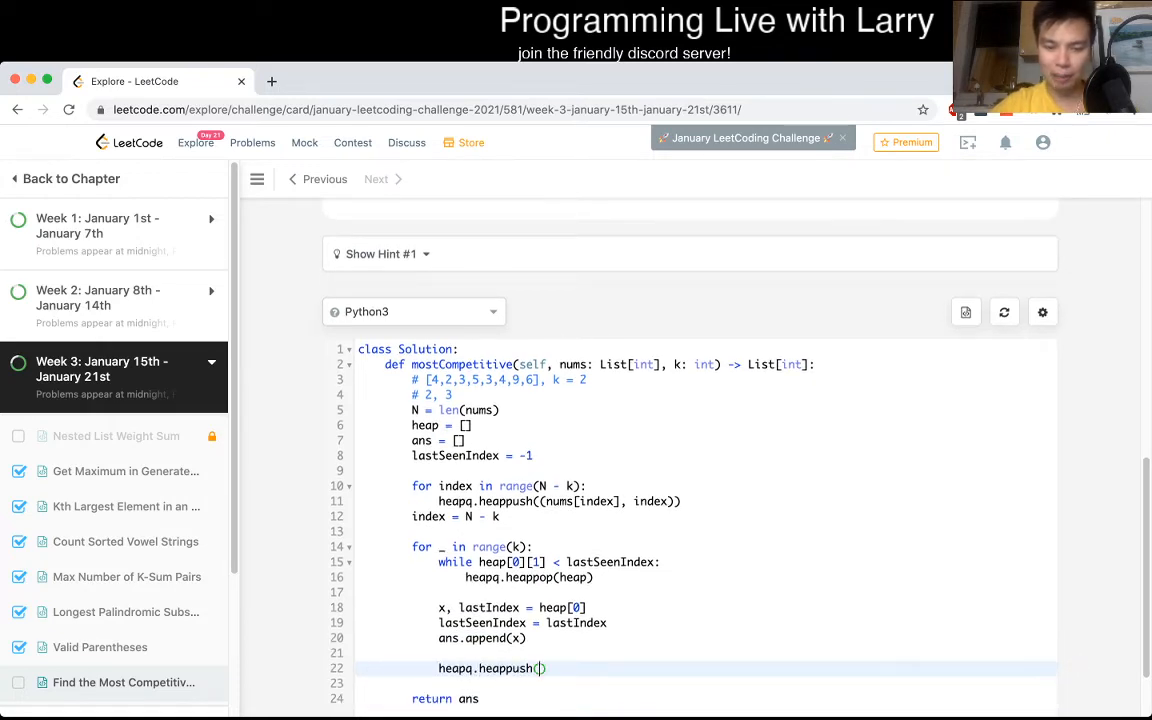
{"action": "type", "text": "nus"}
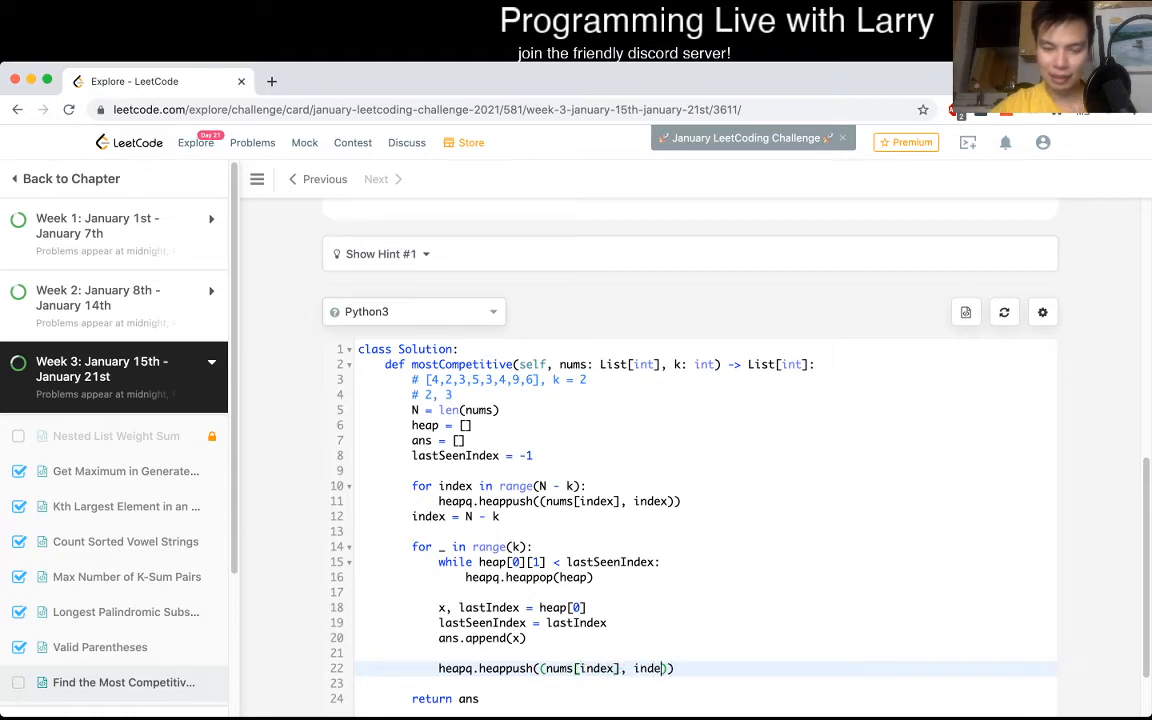
{"action": "type", "text": "index += 1"}
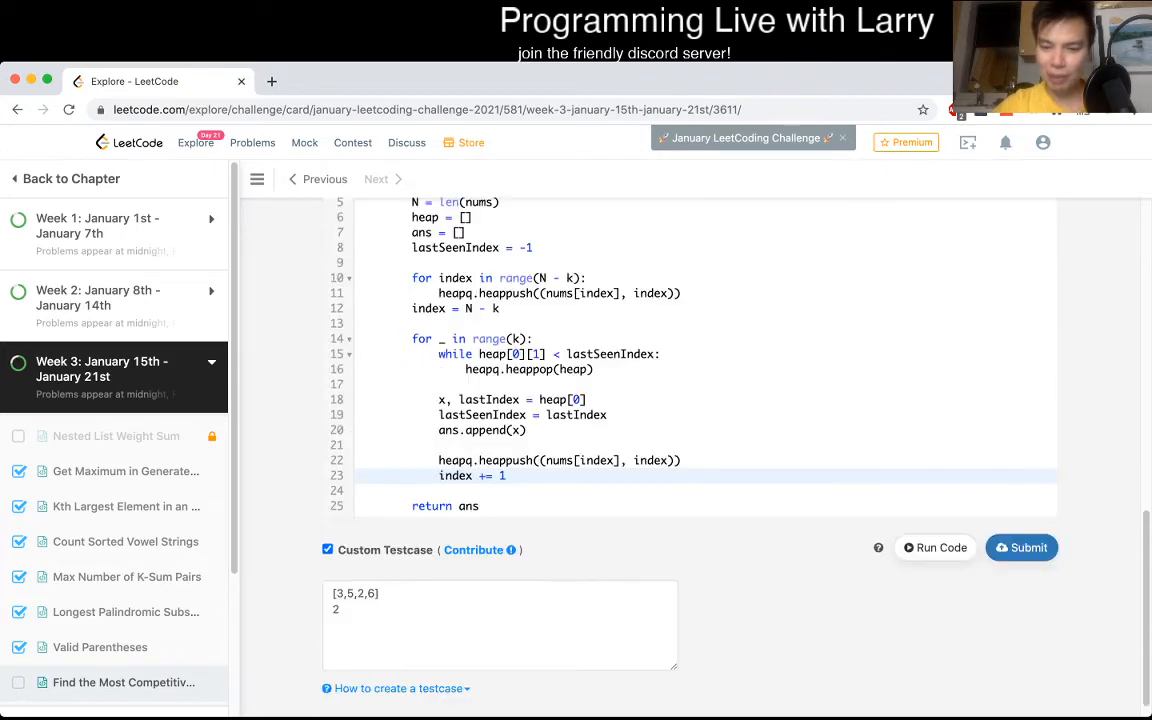
Step: Fix the heappush calls and wrap the push and increment in if index < N
{"action": "left_click", "coordinate": [934, 548]}
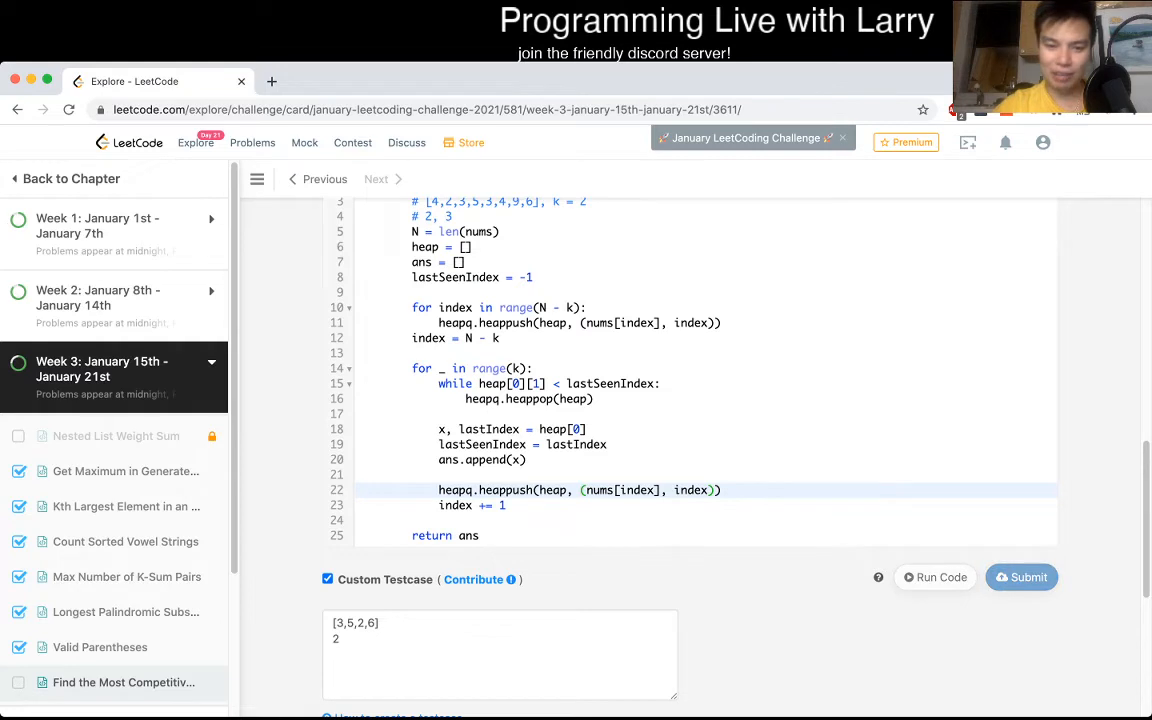
{"action": "left_click", "coordinate": [936, 576]}
{"action": "type", "text": " + 1"}
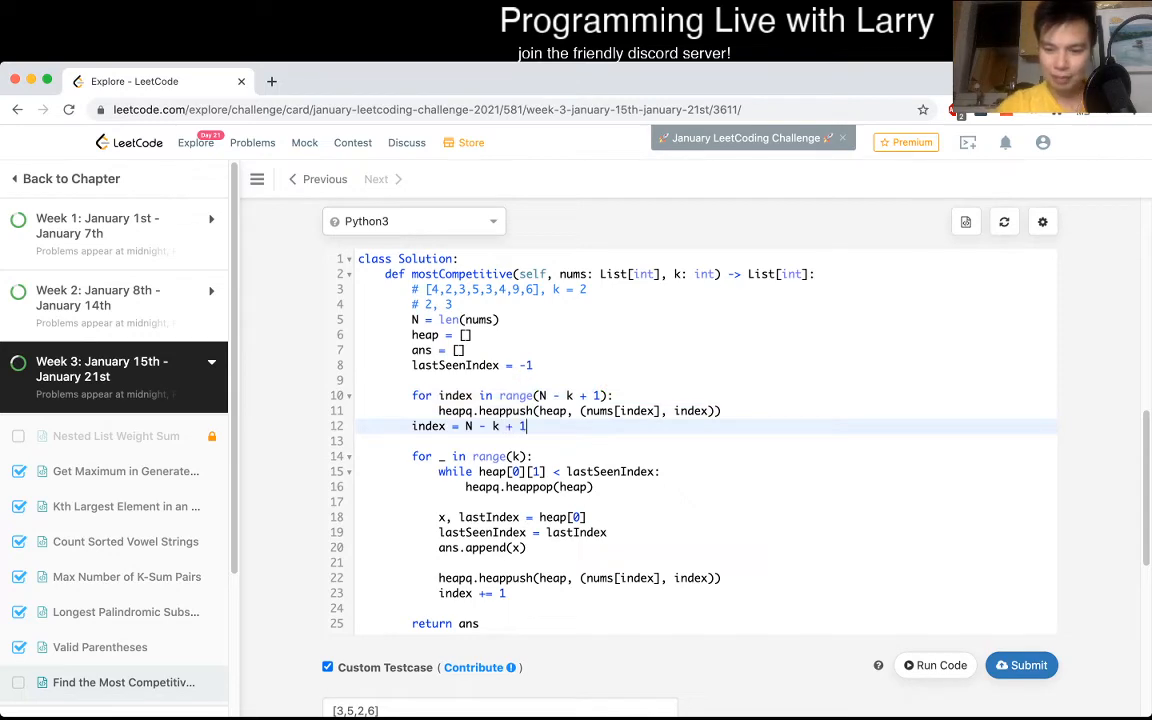
{"action": "left_click", "coordinate": [940, 664]}
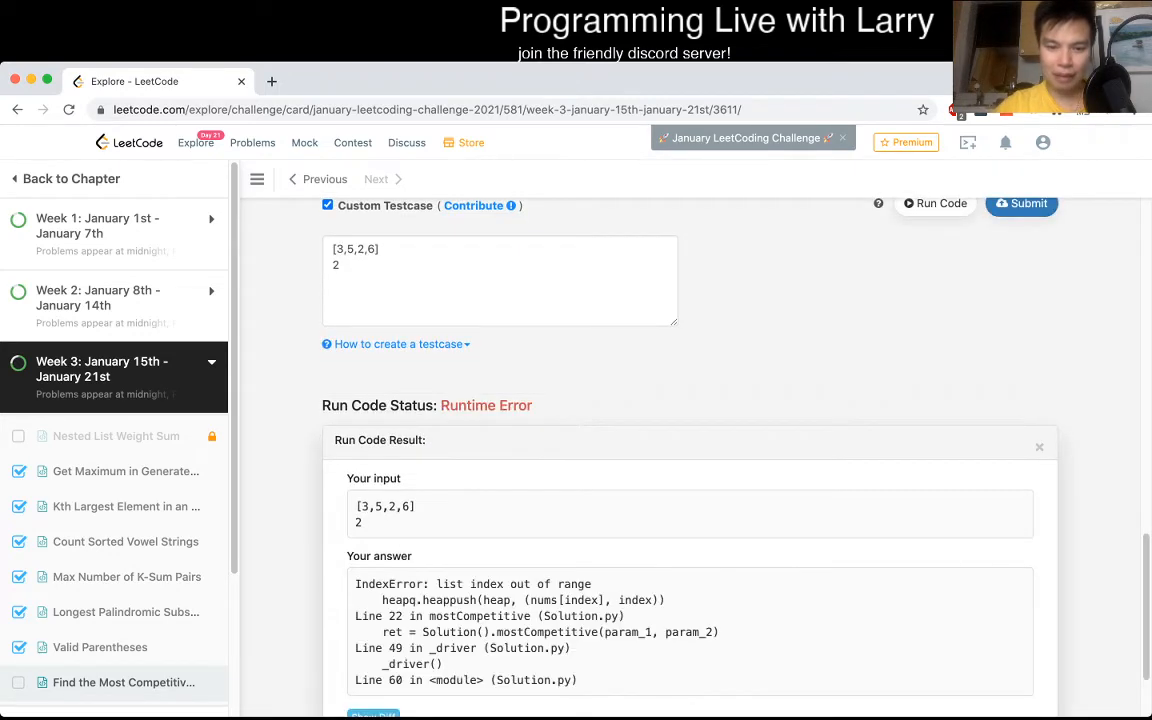
{"action": "scroll", "scroll_direction": "up", "scroll_amount": 3}
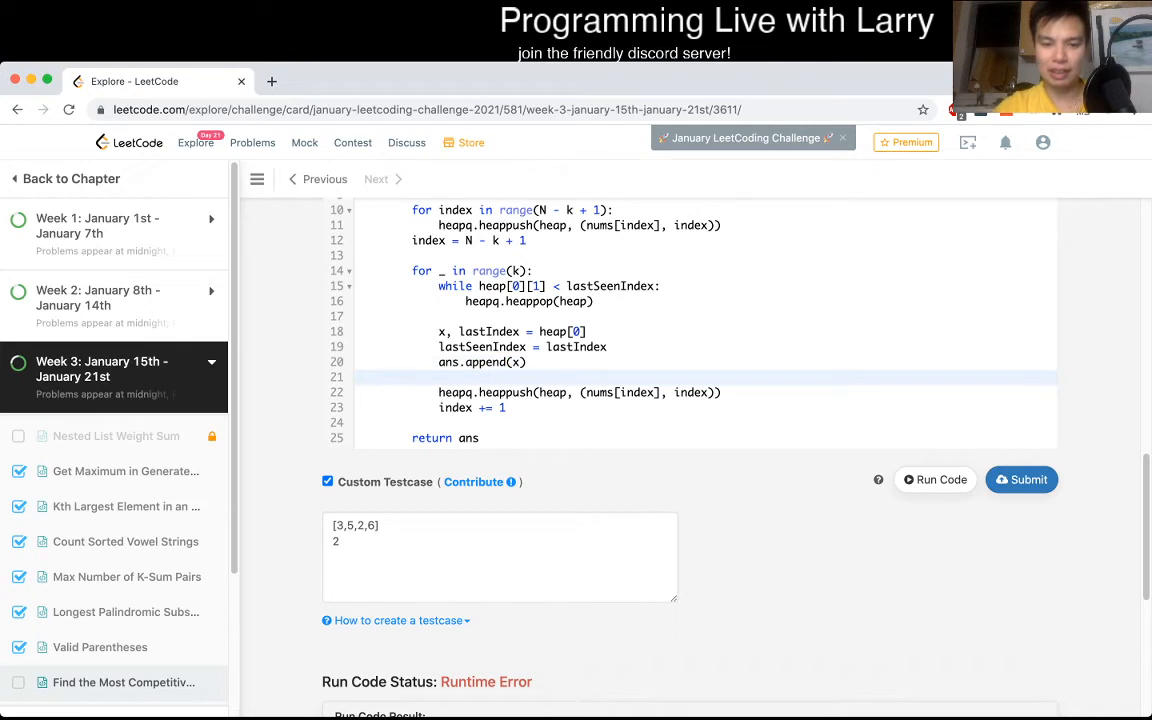
{"action": "type", "text": "if"}
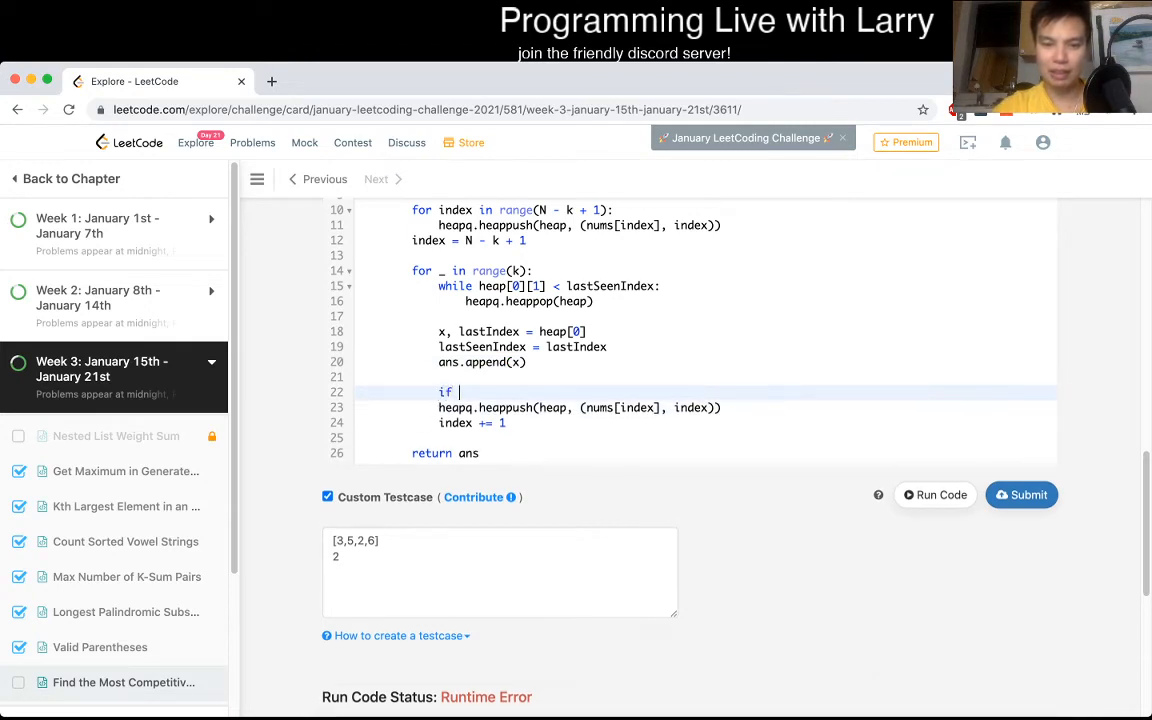
{"action": "type", "text": "index < N:"}
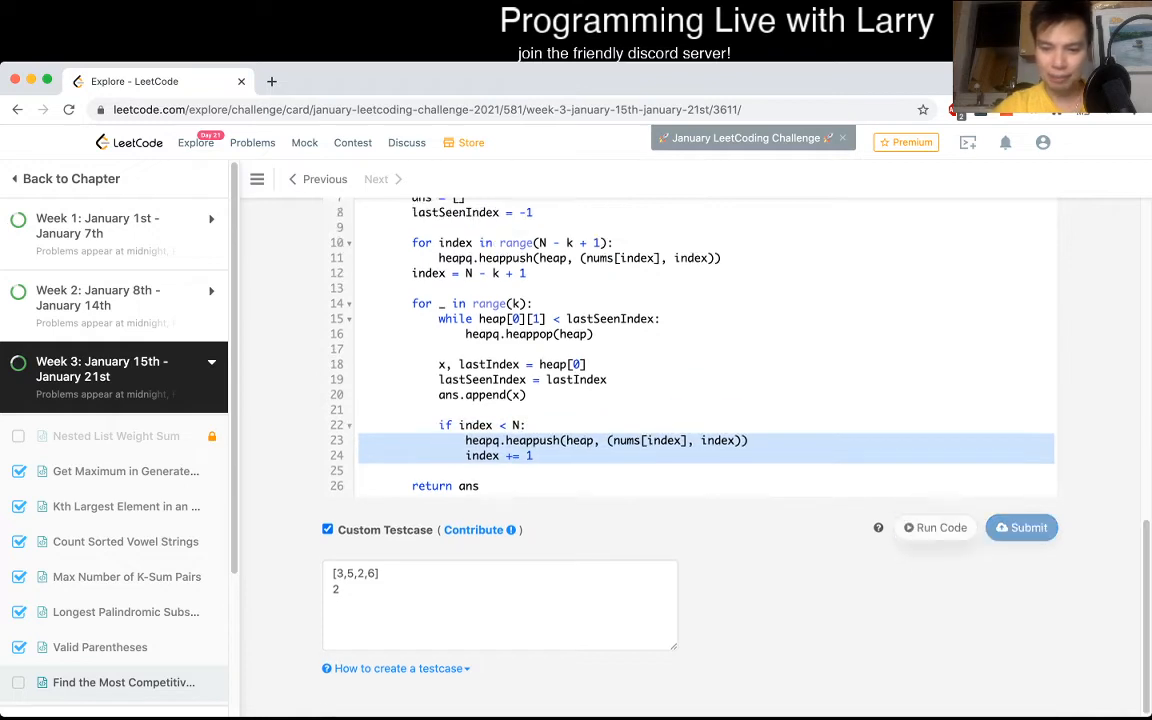
Step: Tidy the lines after ans.append(x) and rerun on [3,5,2,6], k=2 without error
{"action": "left_click", "coordinate": [934, 528]}
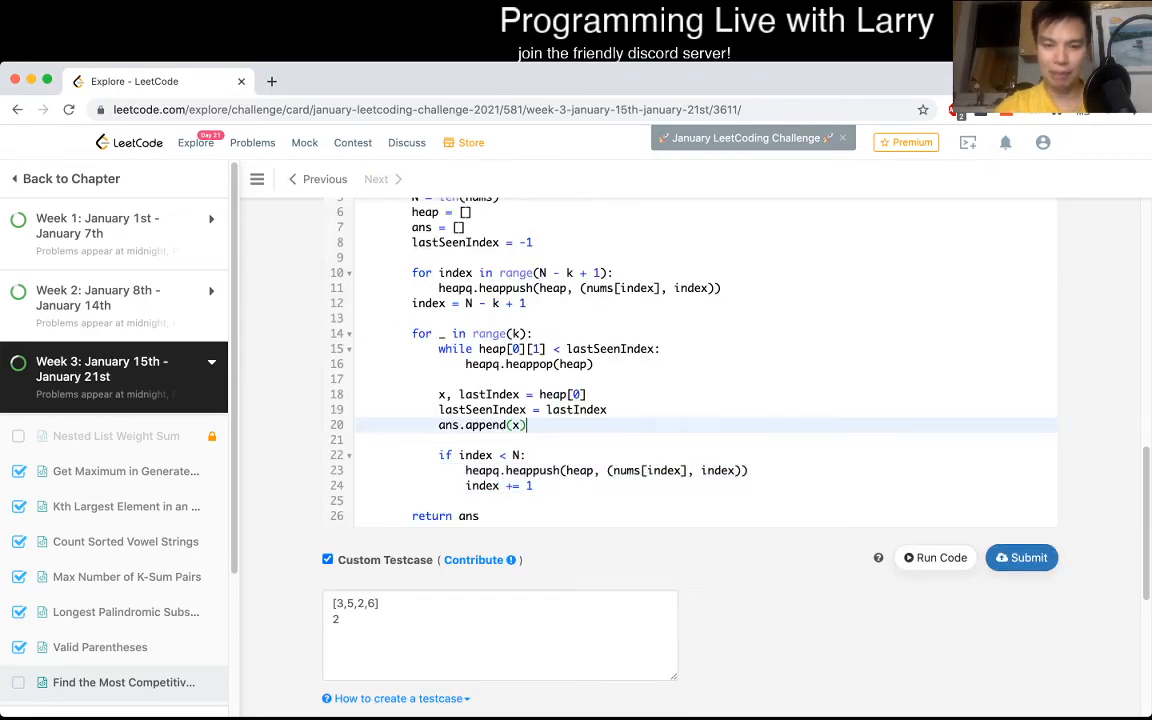
{"action": "key", "text": "enter"}
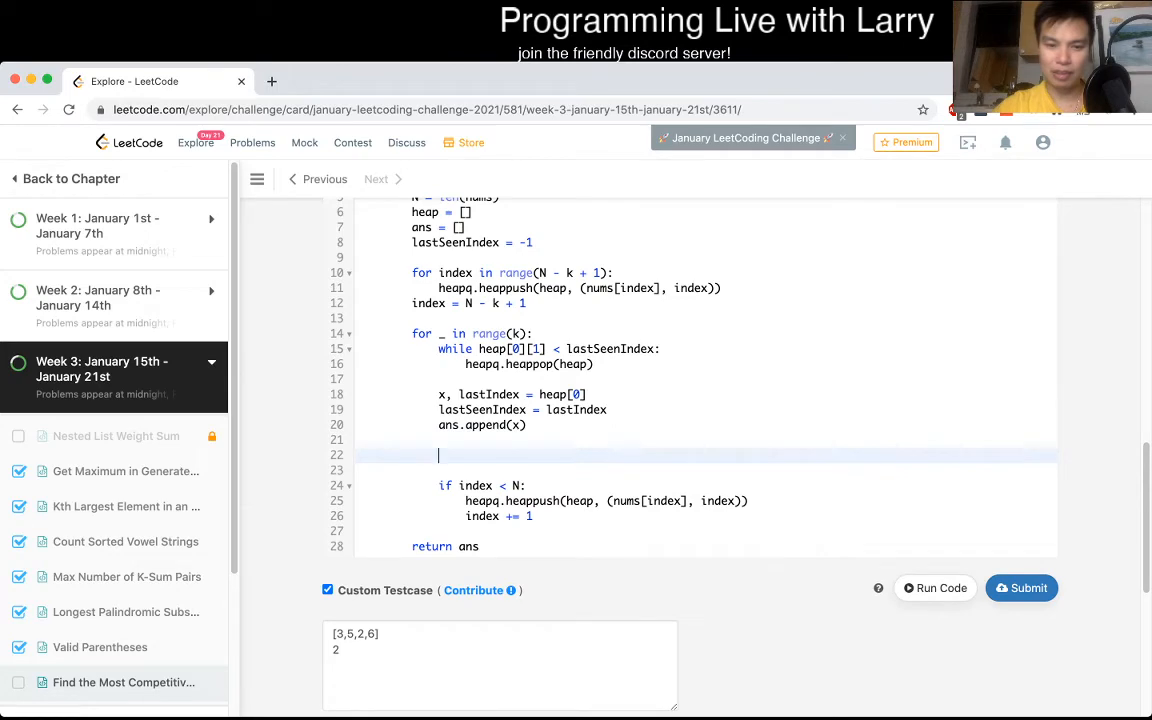
{"action": "key", "text": "Backspace"}
{"action": "type", "text": "="}
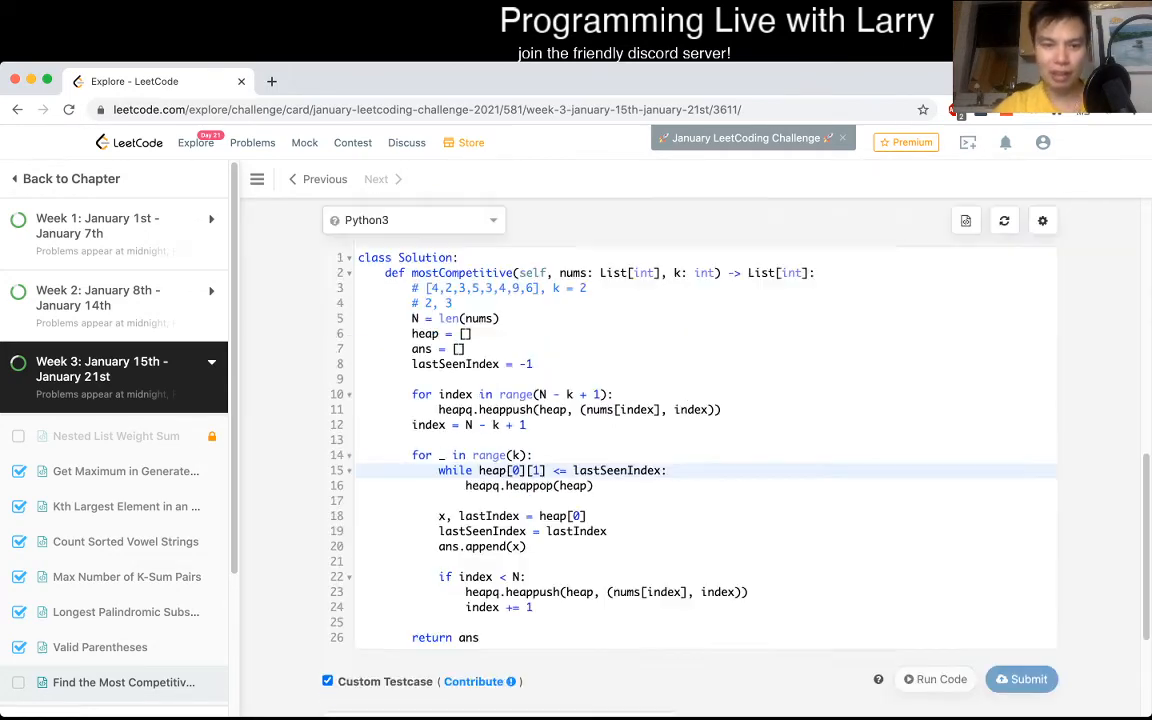
{"action": "scroll", "scroll_direction": "up", "scroll_amount": 3}
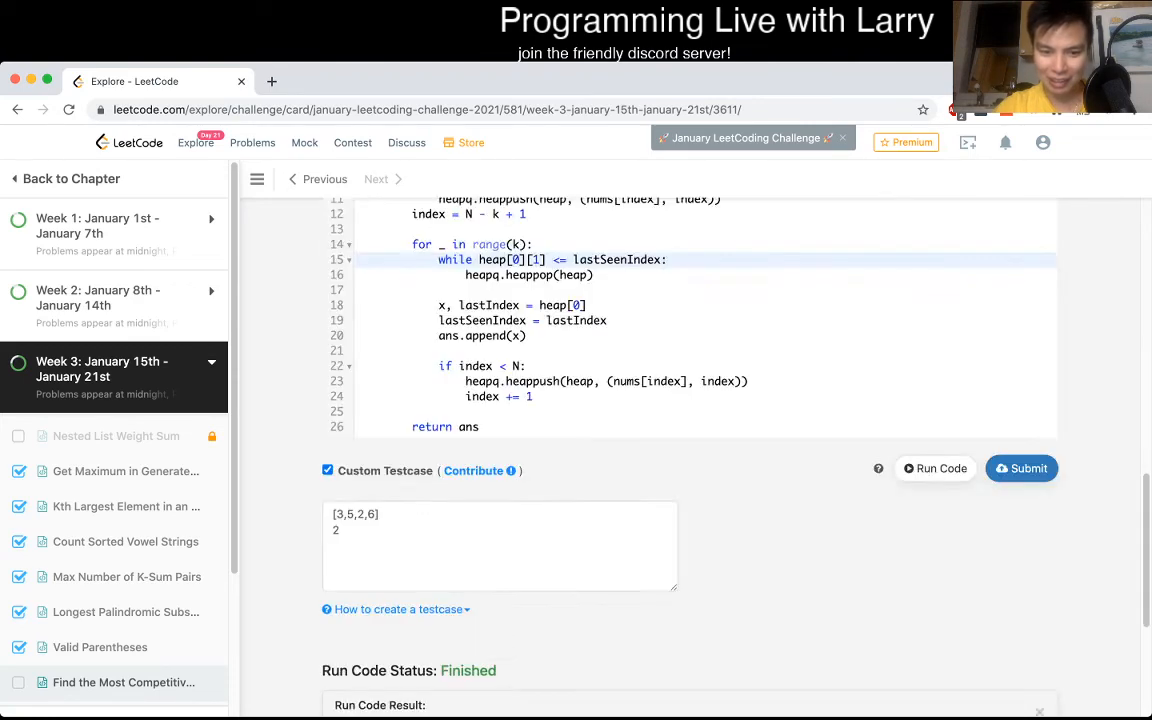
Step: Run custom tests with [2,4,3,3,5,4,9,6] and larger k, then submit for Accepted
{"action": "scroll", "scroll_direction": "down", "scroll_amount": 3}
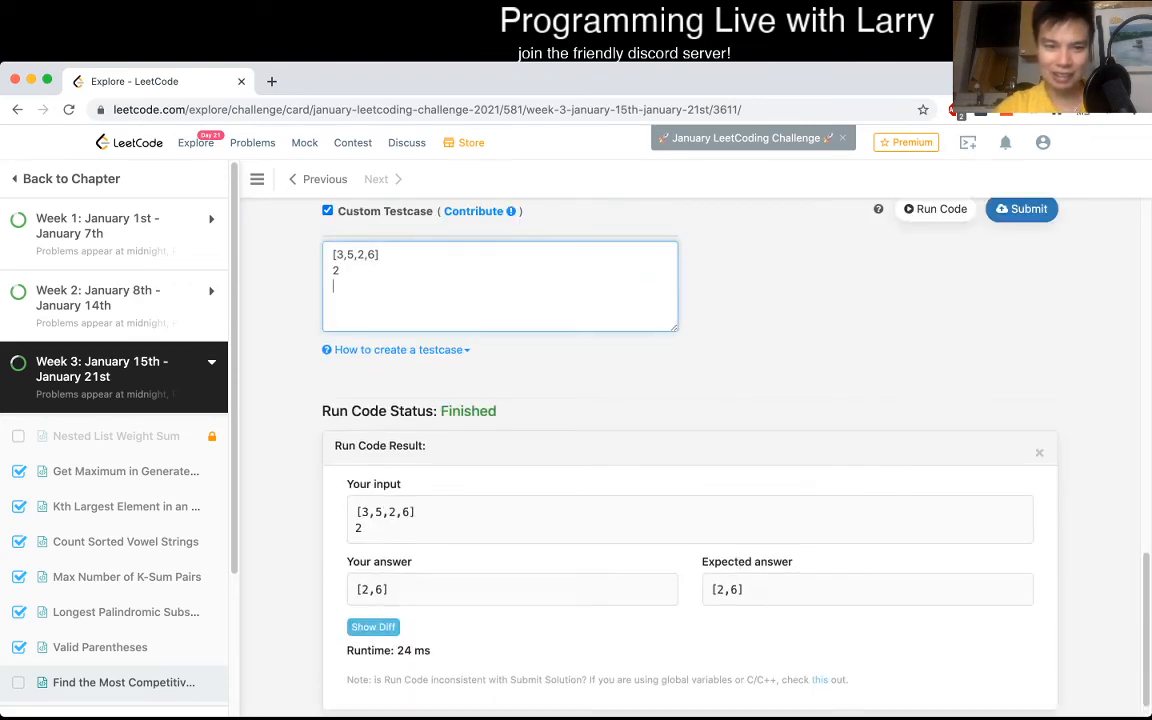
{"action": "type", "text": "[2,4,3,3,5,4,9,6]4"}
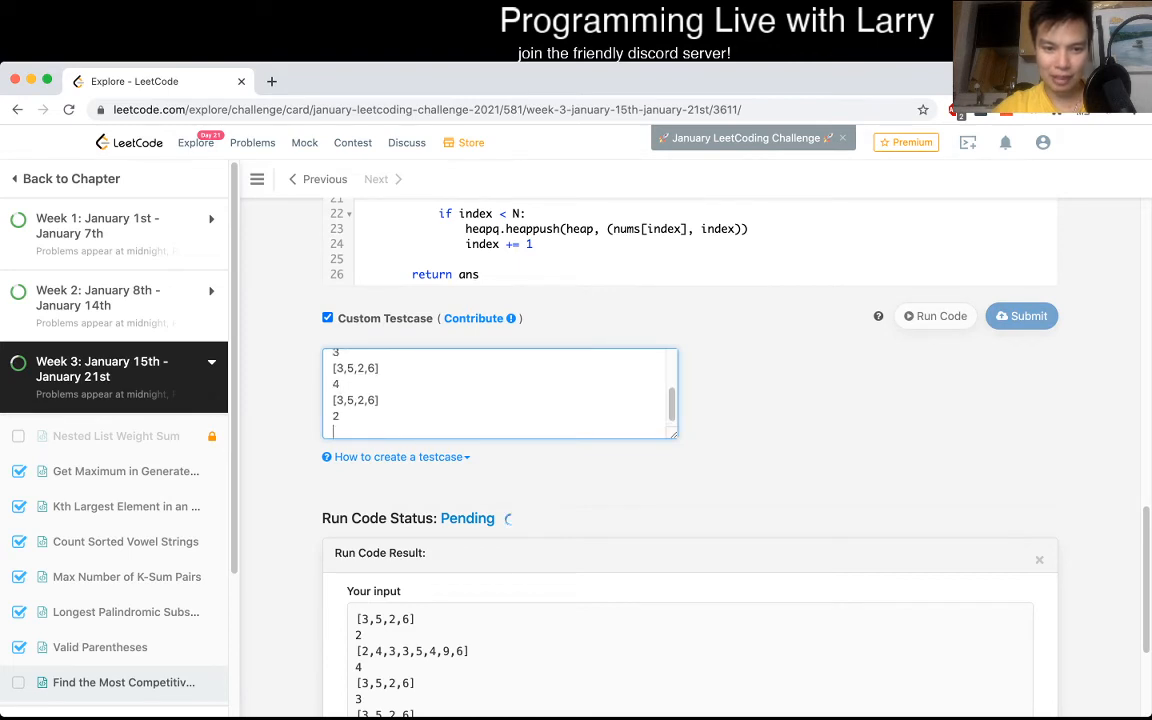
{"action": "left_click", "coordinate": [936, 316]}
{"action": "type", "text": "1"}
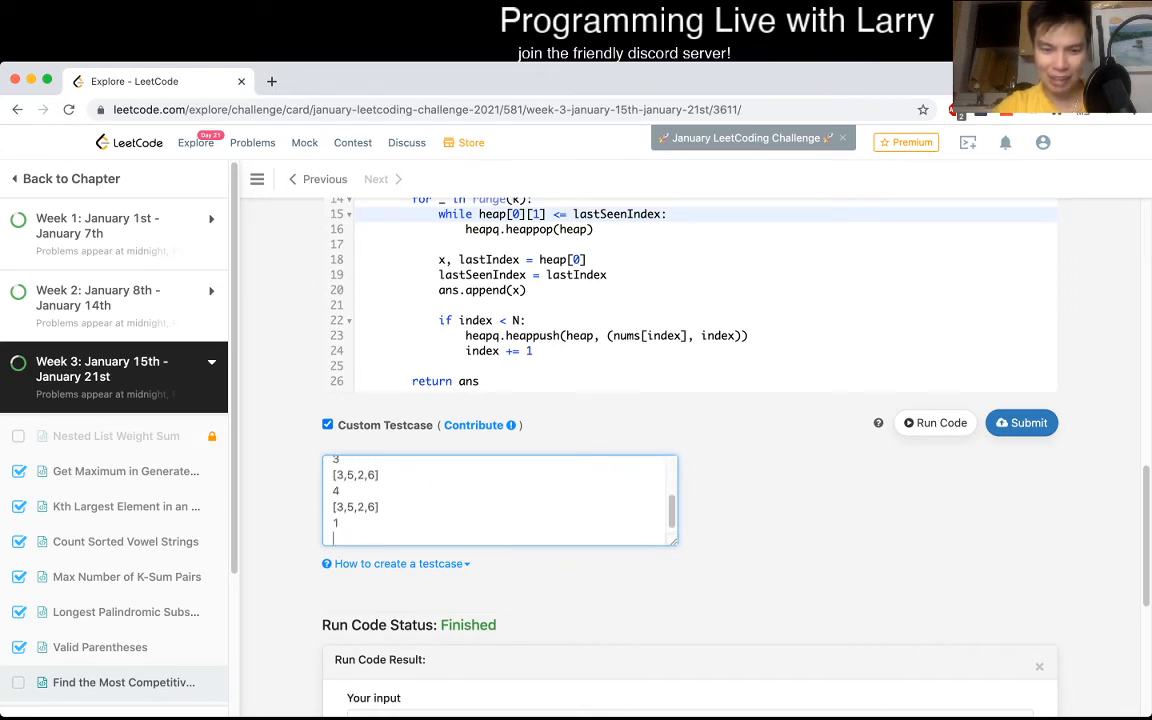
{"action": "type", "text": "[2,4,3,3,5,4,9,6]"}
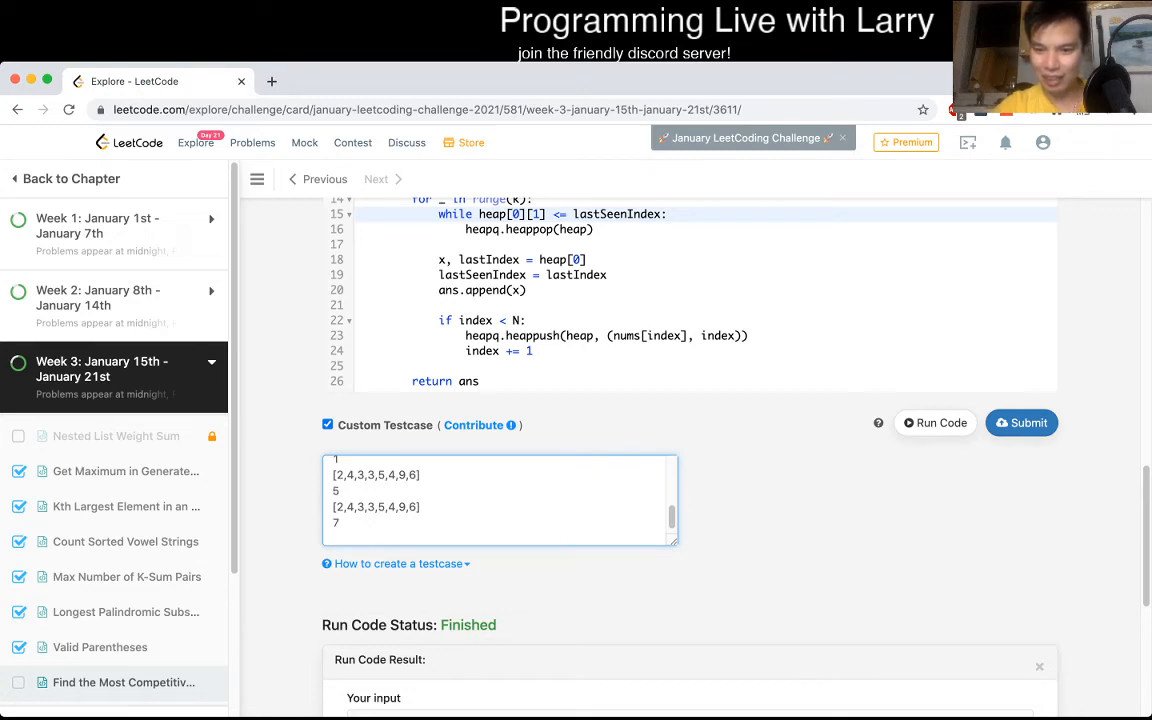
{"action": "left_click", "coordinate": [934, 422]}
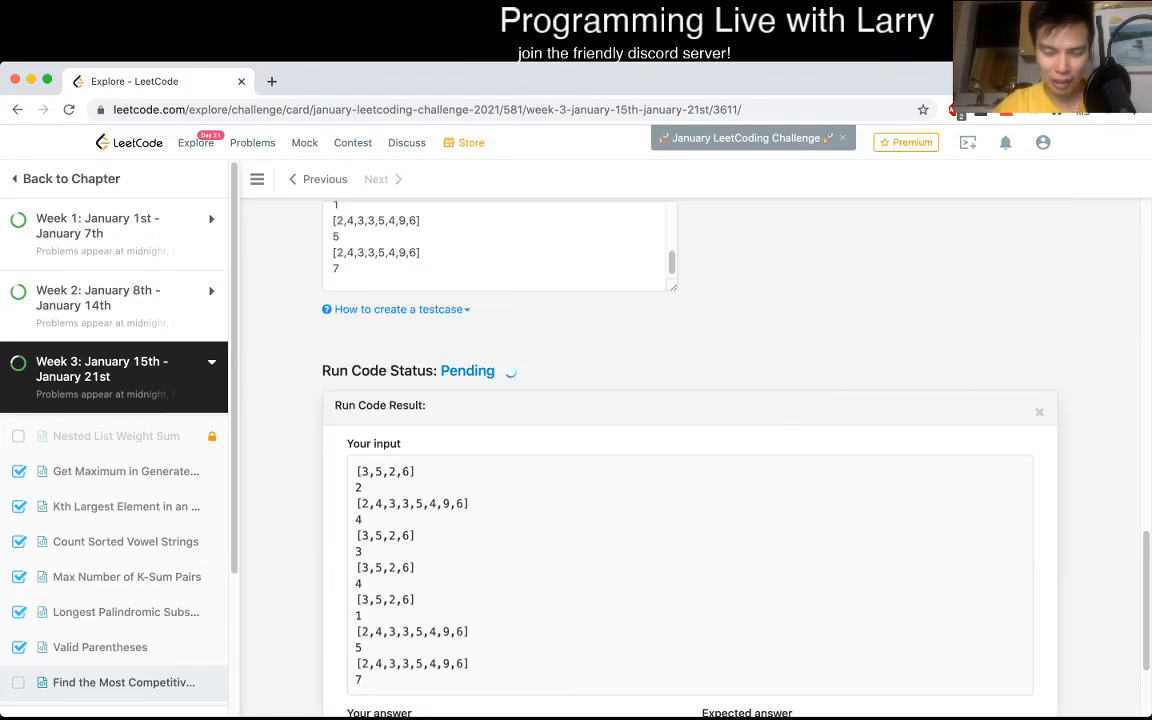
{"action": "scroll", "scroll_direction": "down", "scroll_amount": 3}
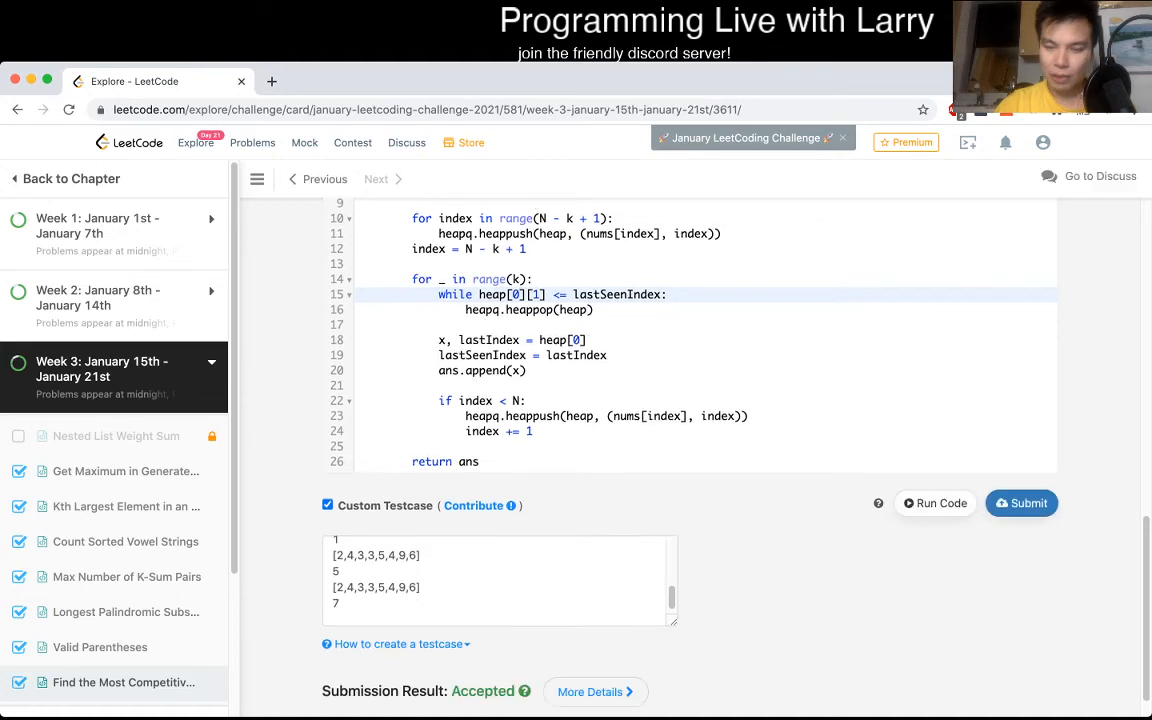
{"action": "scroll", "scroll_direction": "up", "scroll_amount": 3}
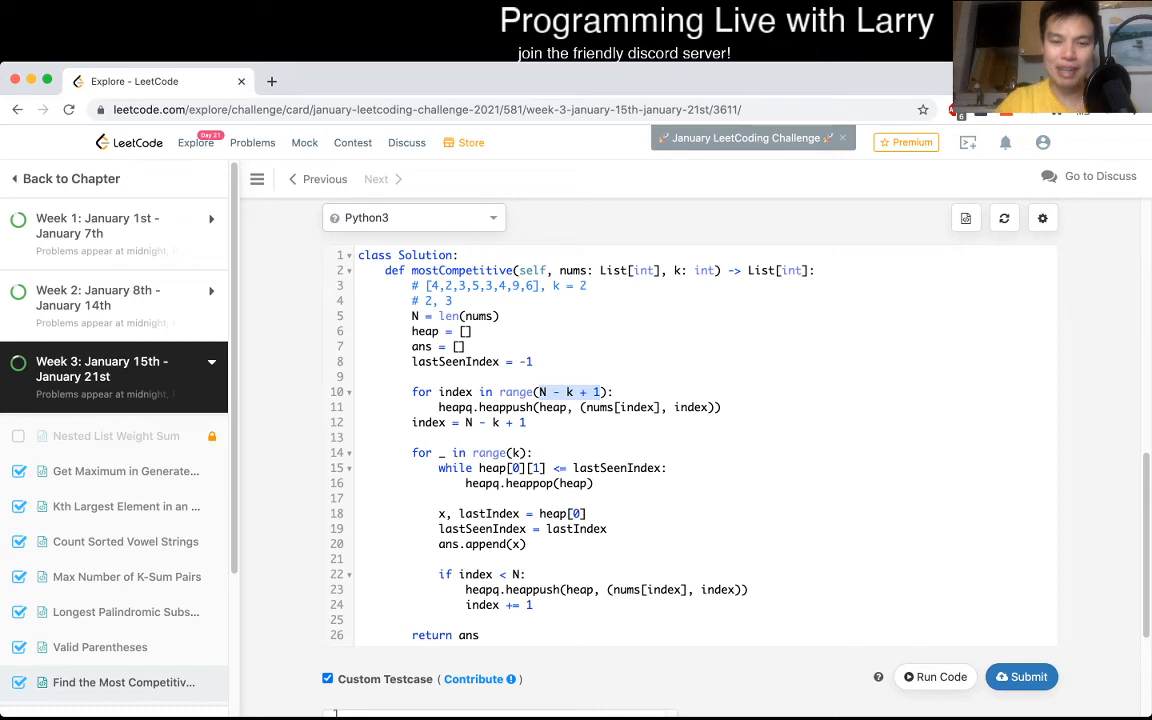
{"action": "left_click", "coordinate": [716, 408]}
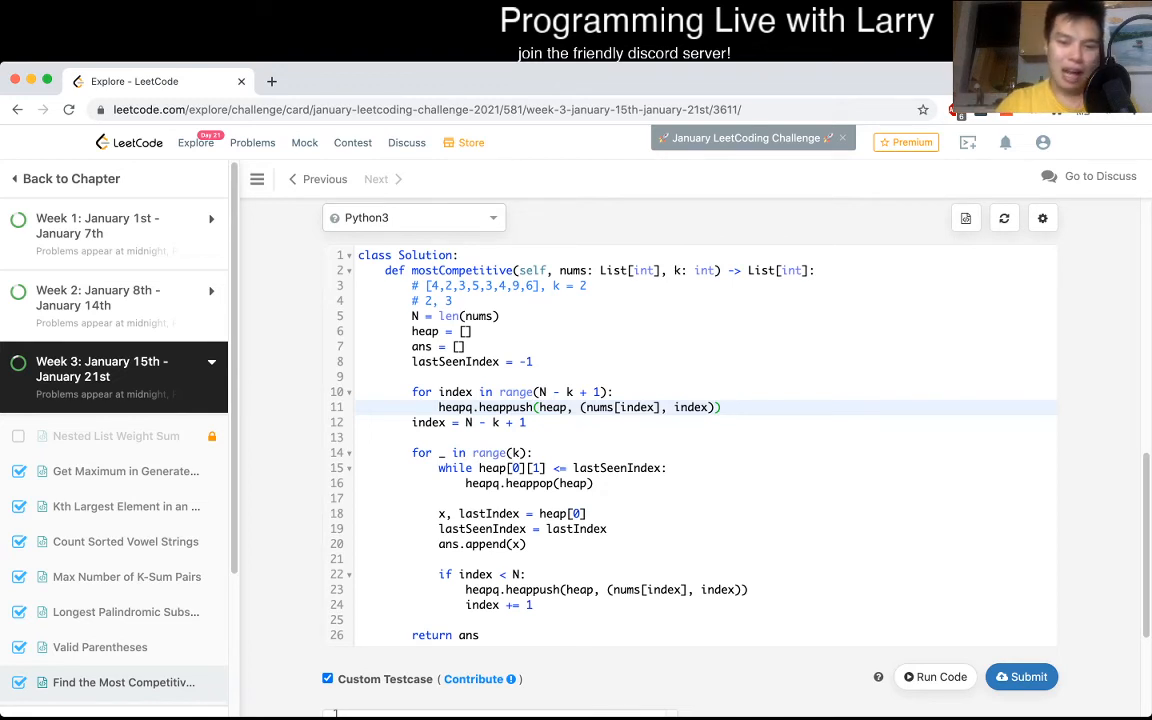
{"action": "left_click", "coordinate": [720, 408]}
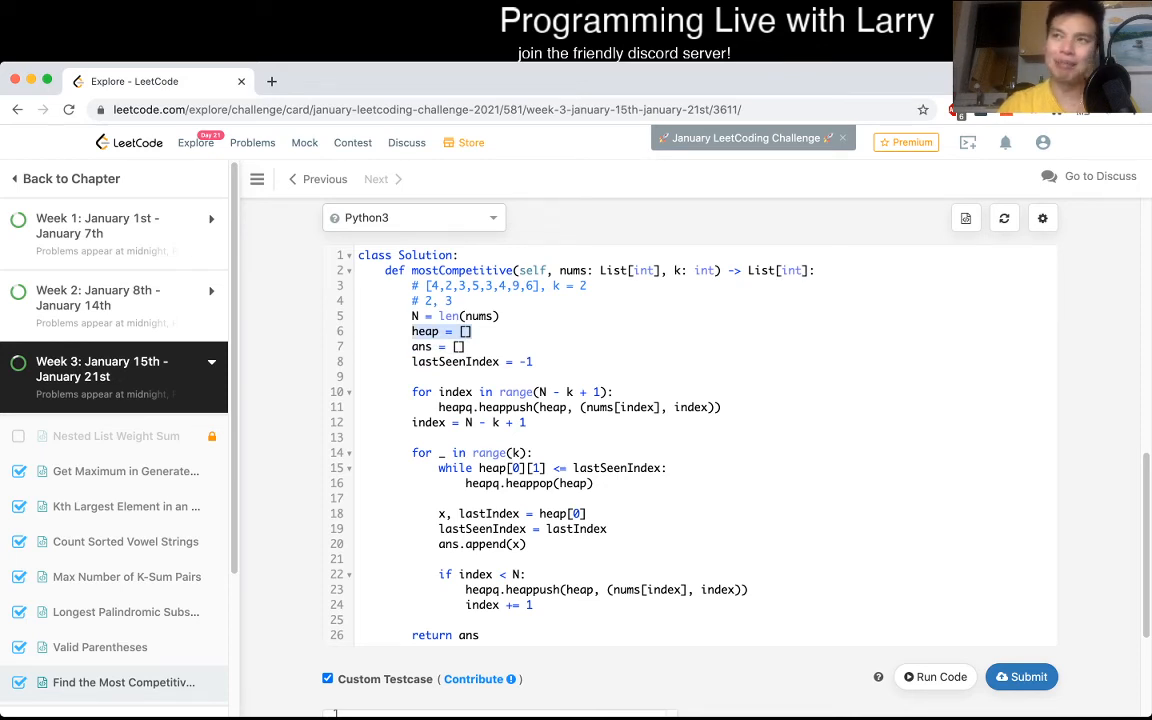
{"action": "left_click", "coordinate": [462, 346]}
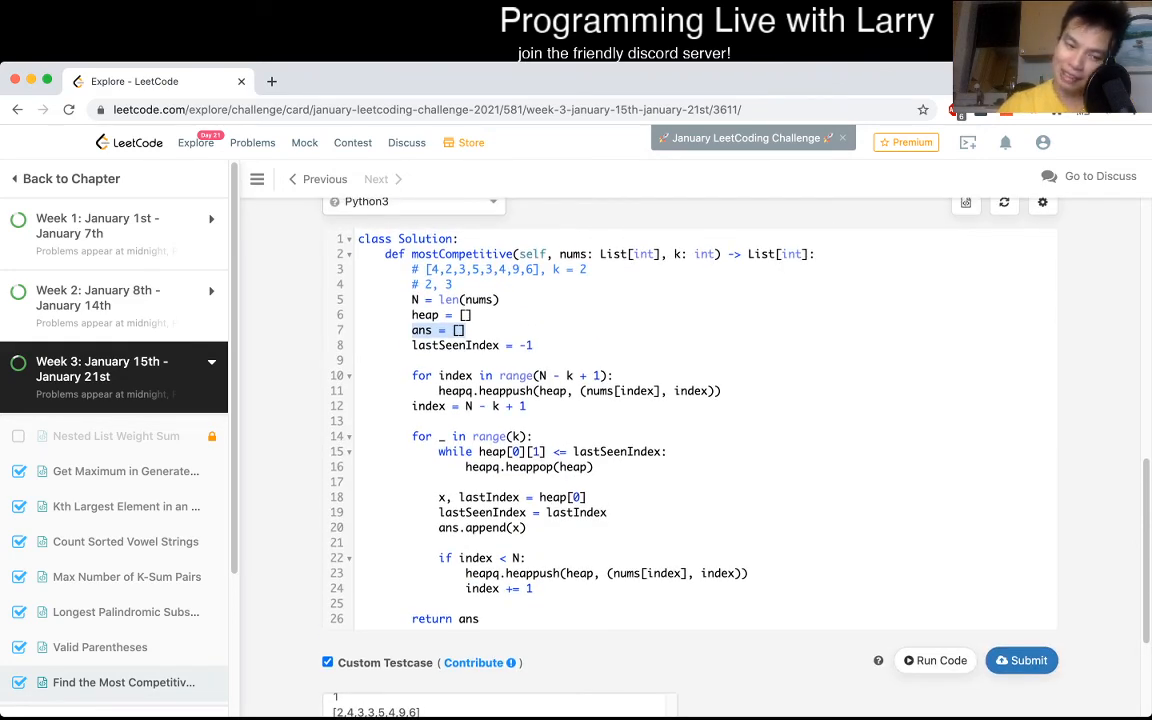
Step: Reveal Hint #1, review the problem description, and go to the Discuss page
{"action": "scroll", "scroll_direction": "up", "scroll_amount": 3}
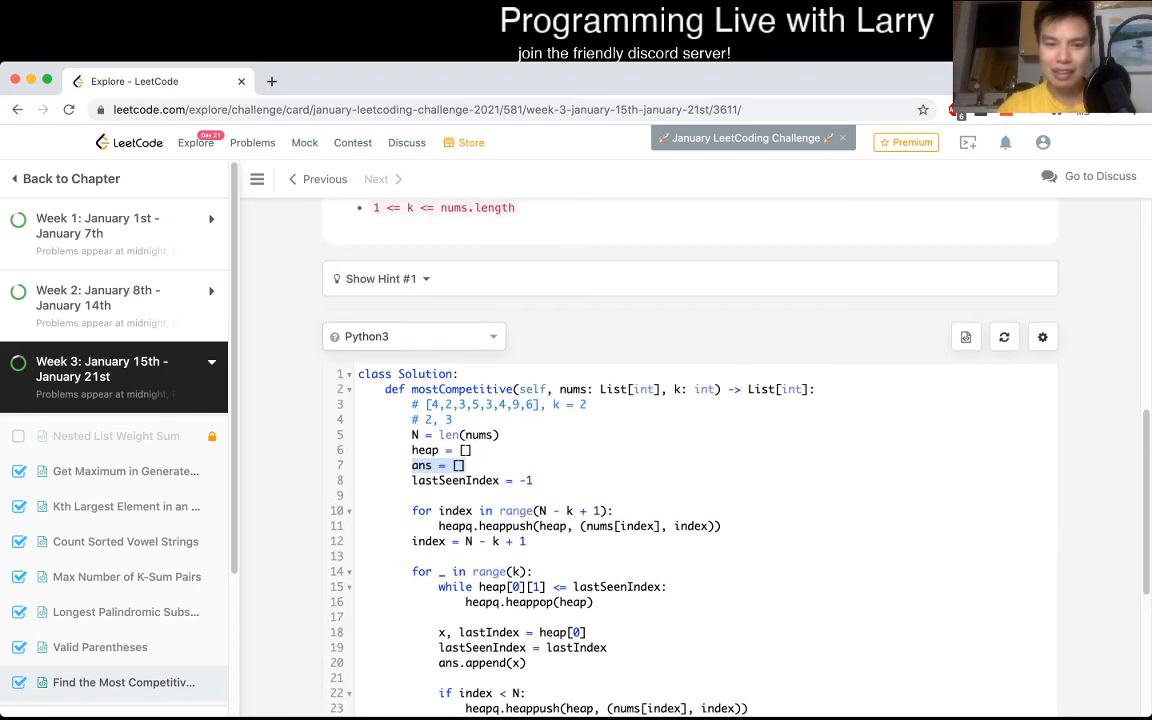
{"action": "left_click", "coordinate": [380, 278]}
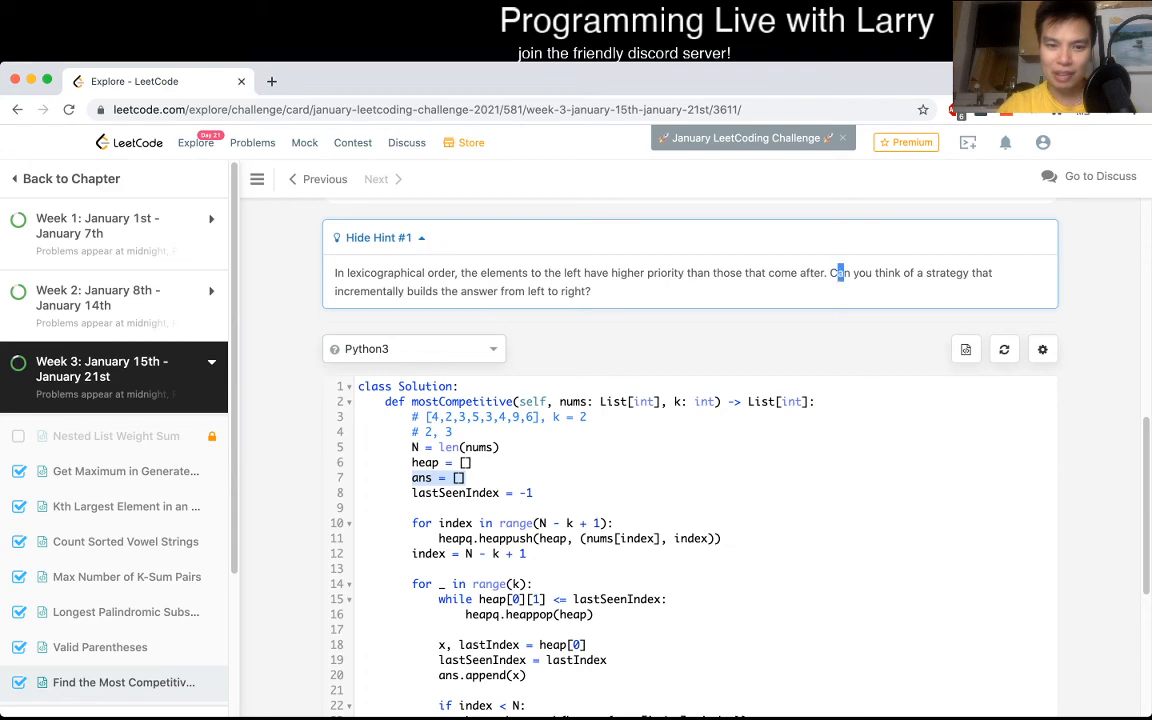
{"action": "scroll", "scroll_direction": "up", "scroll_amount": 3}
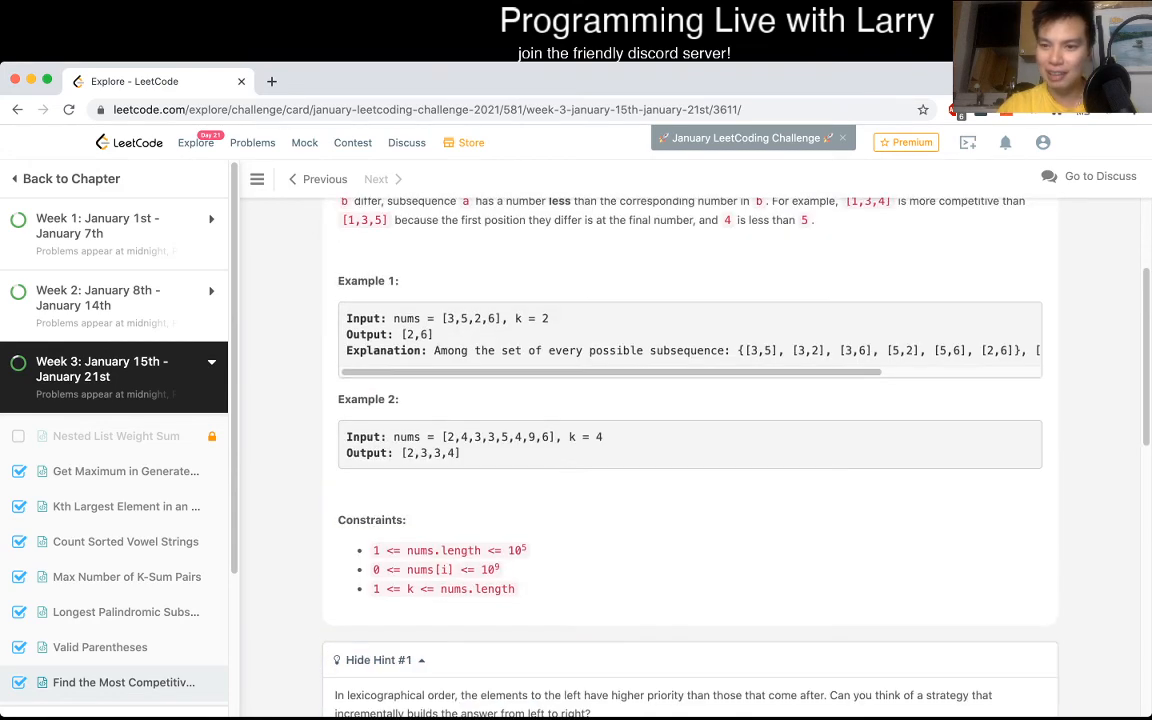
{"action": "scroll", "scroll_direction": "up", "scroll_amount": 3}
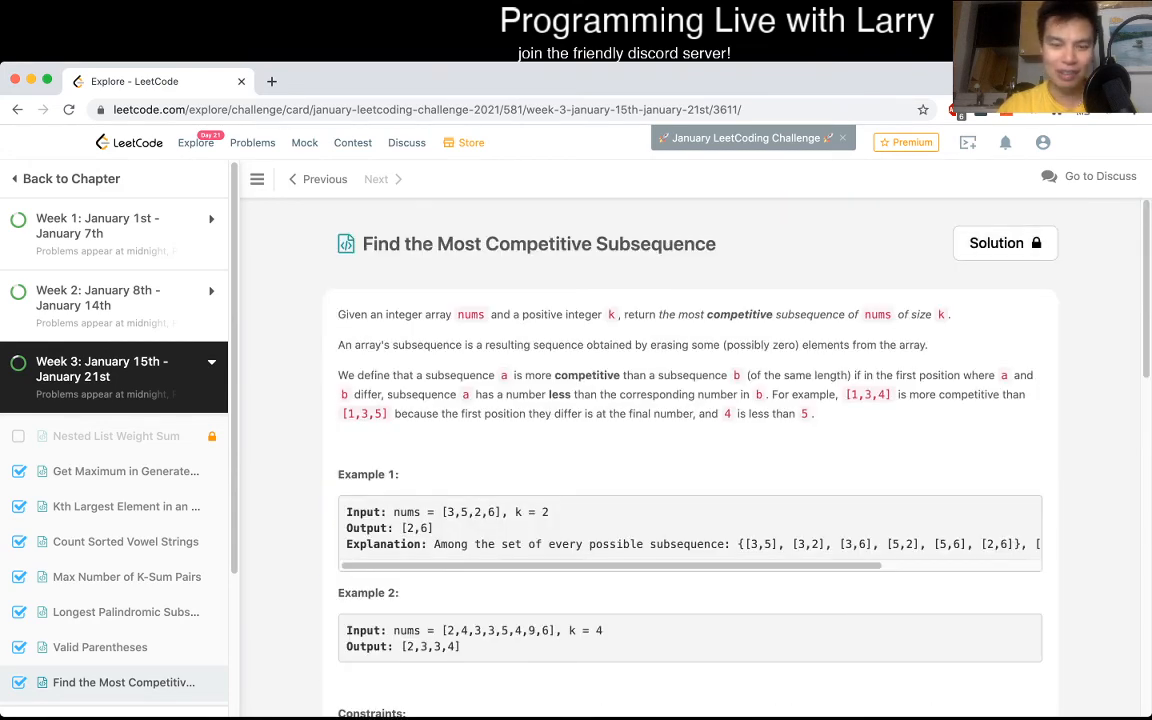
{"action": "scroll", "scroll_direction": "down", "scroll_amount": 3}
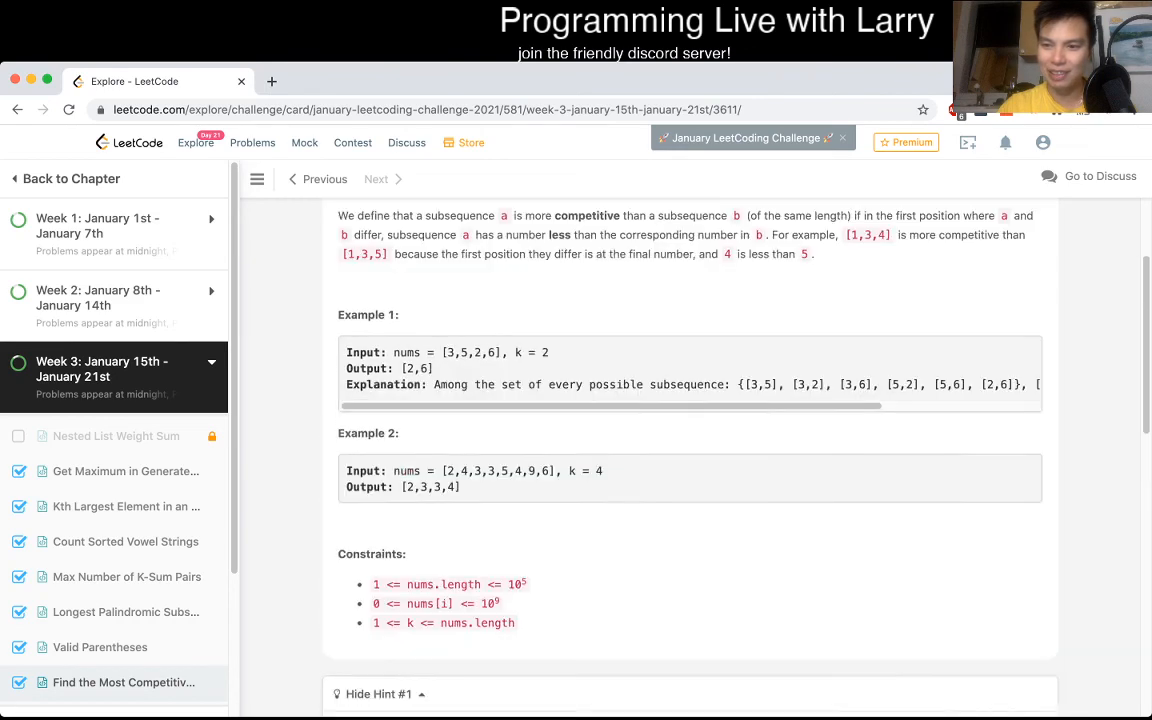
{"action": "scroll", "scroll_direction": "down", "scroll_amount": 3}
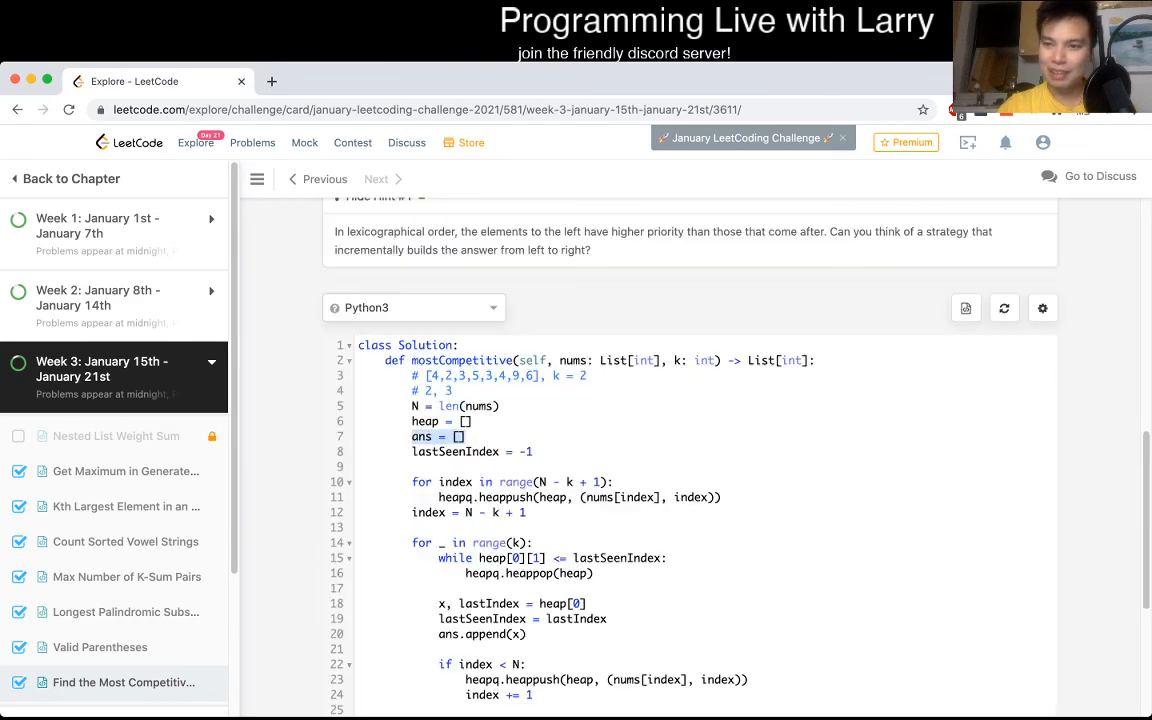
{"action": "left_click", "coordinate": [1088, 176]}
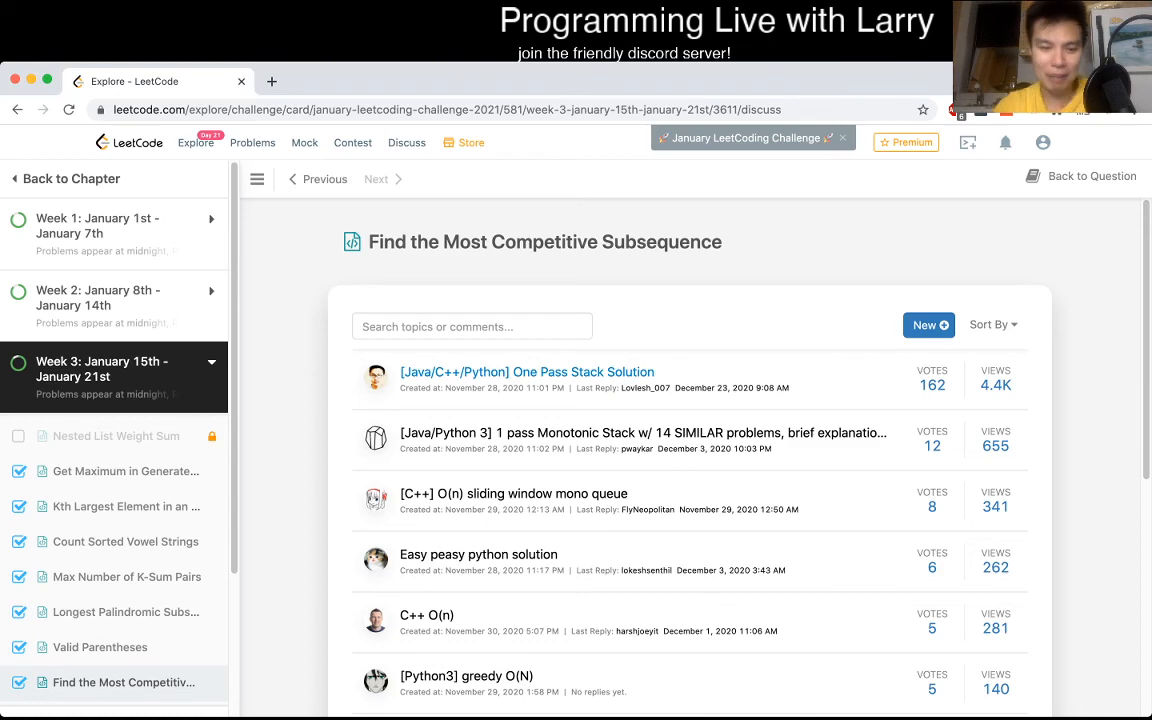
Step: Read the '[Java/C++/Python] One Pass Stack Solution' post, then return to the problem page
{"action": "left_click", "coordinate": [526, 370]}
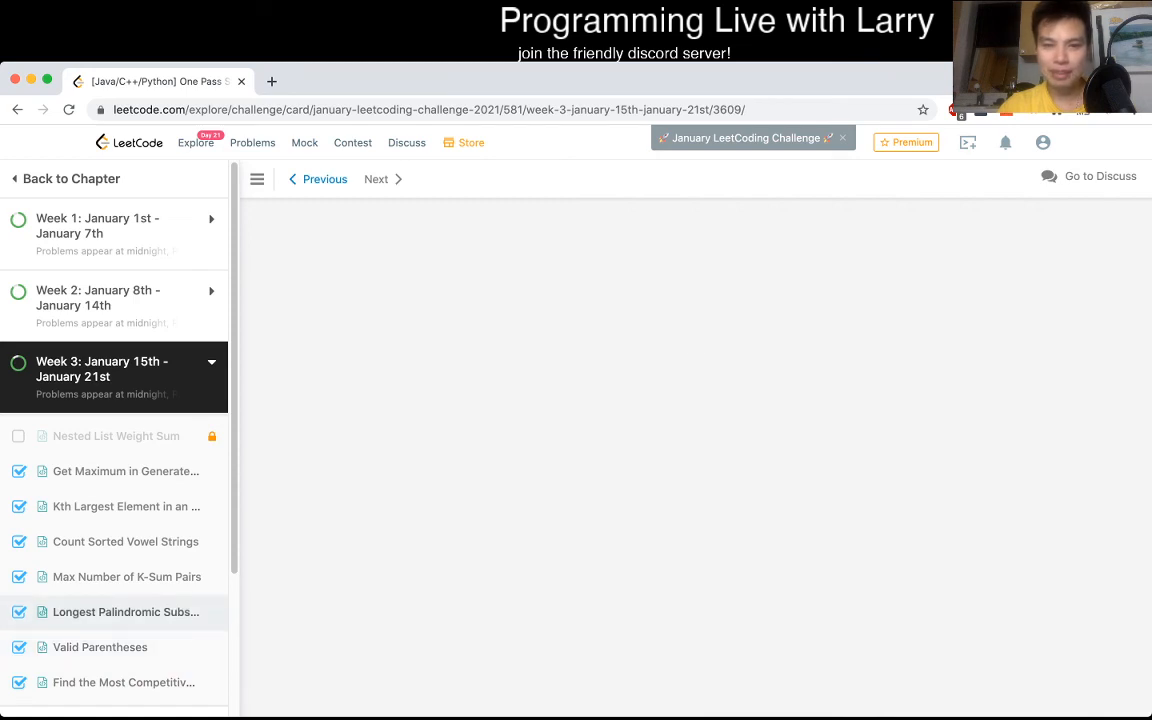
{"action": "left_click", "coordinate": [124, 612]}
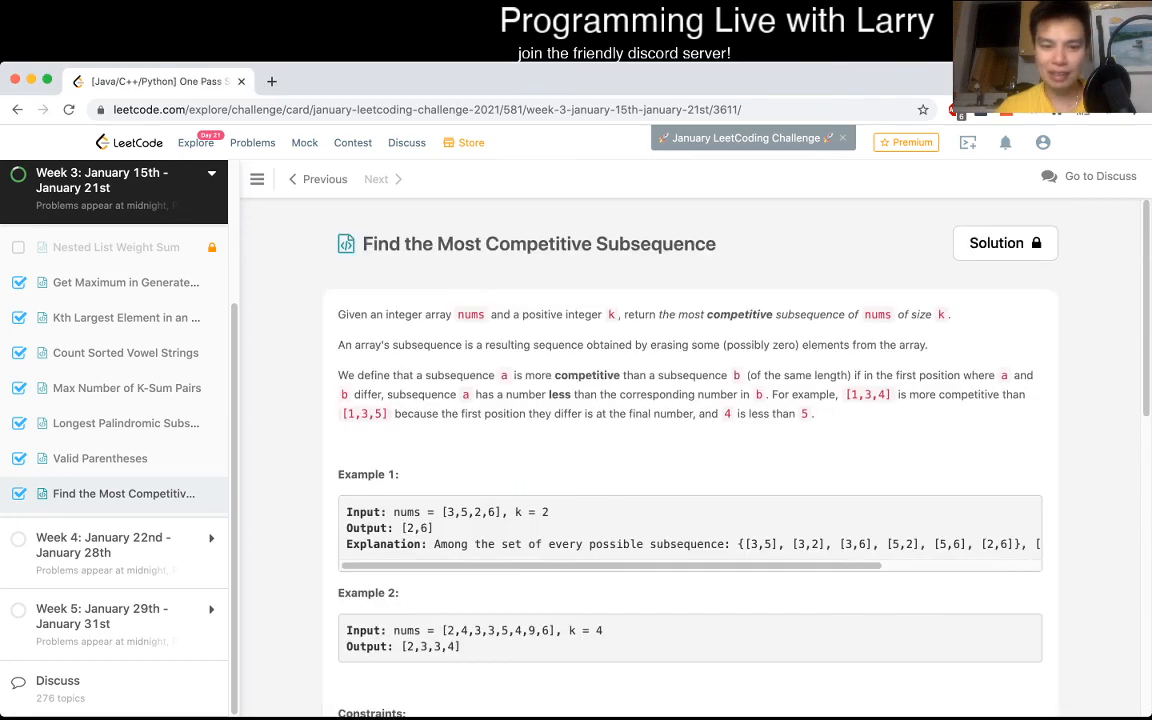
{"action": "scroll", "scroll_direction": "down", "scroll_amount": 3}
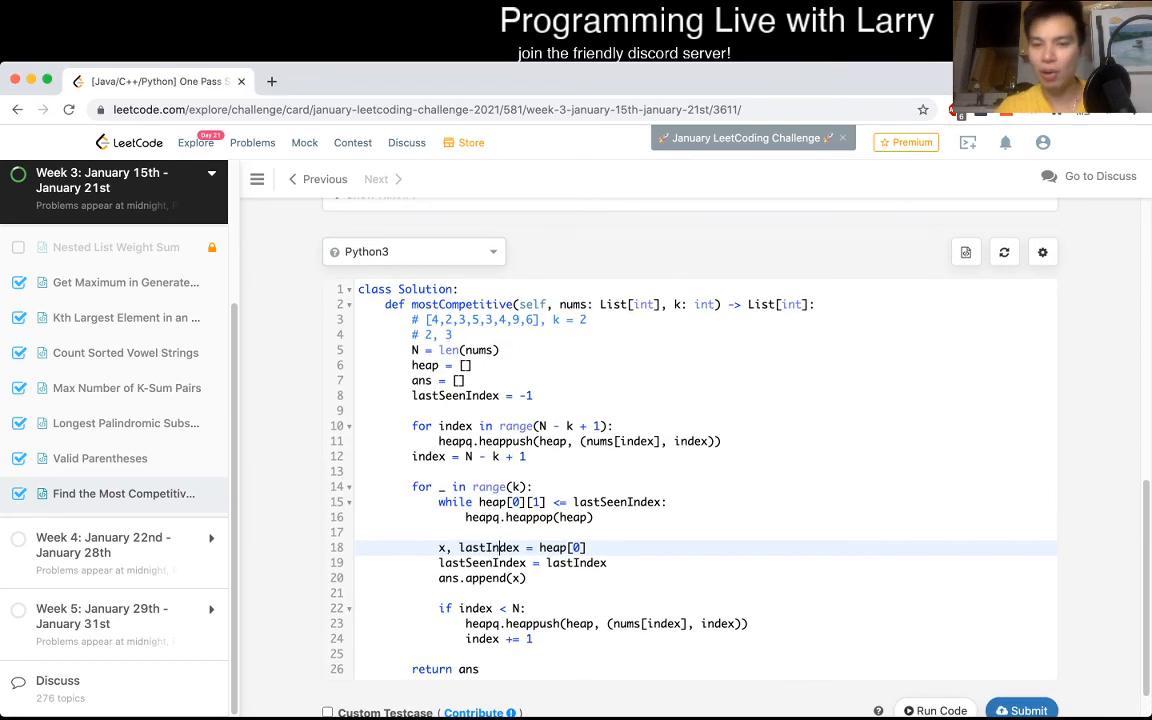